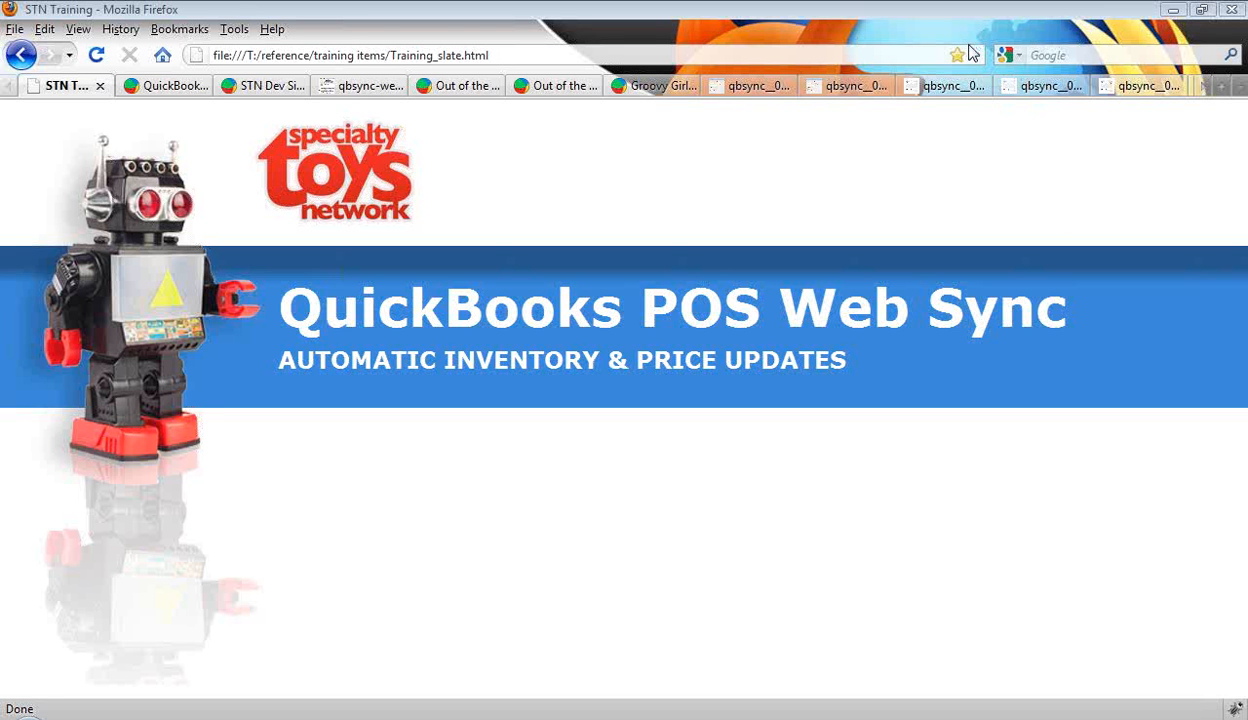
mouse_move(952, 256)
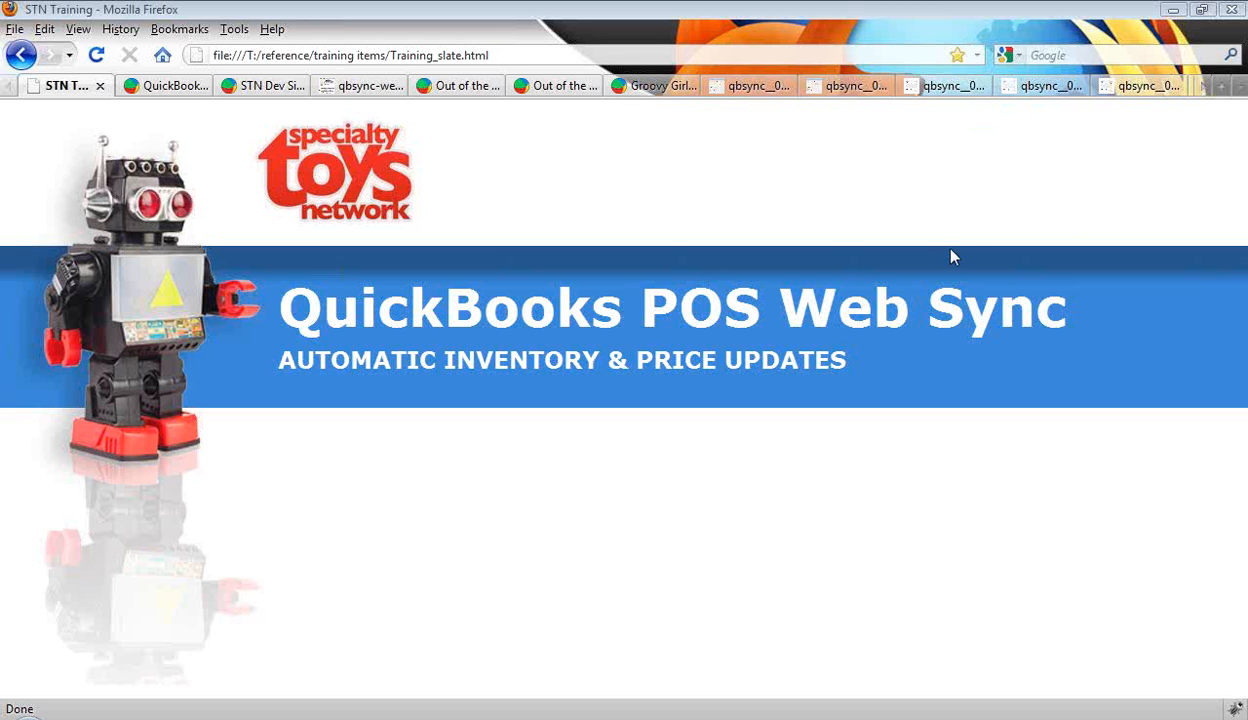
mouse_move(930, 476)
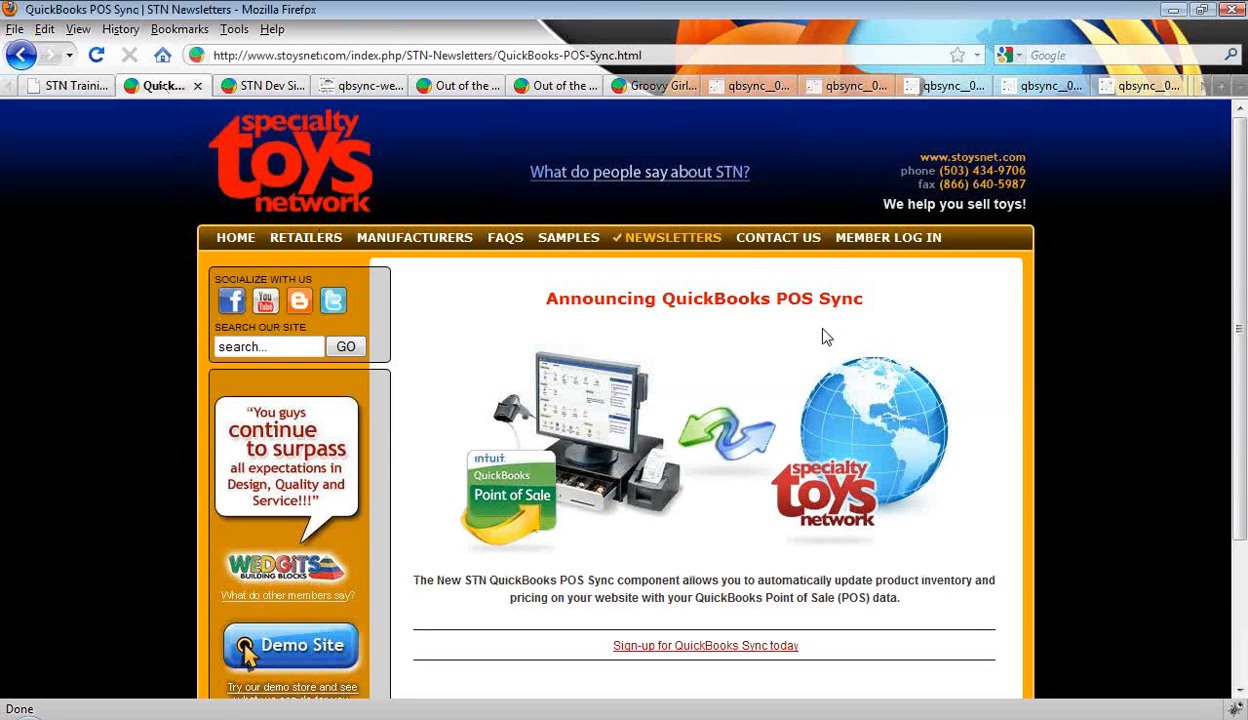
mouse_move(478, 560)
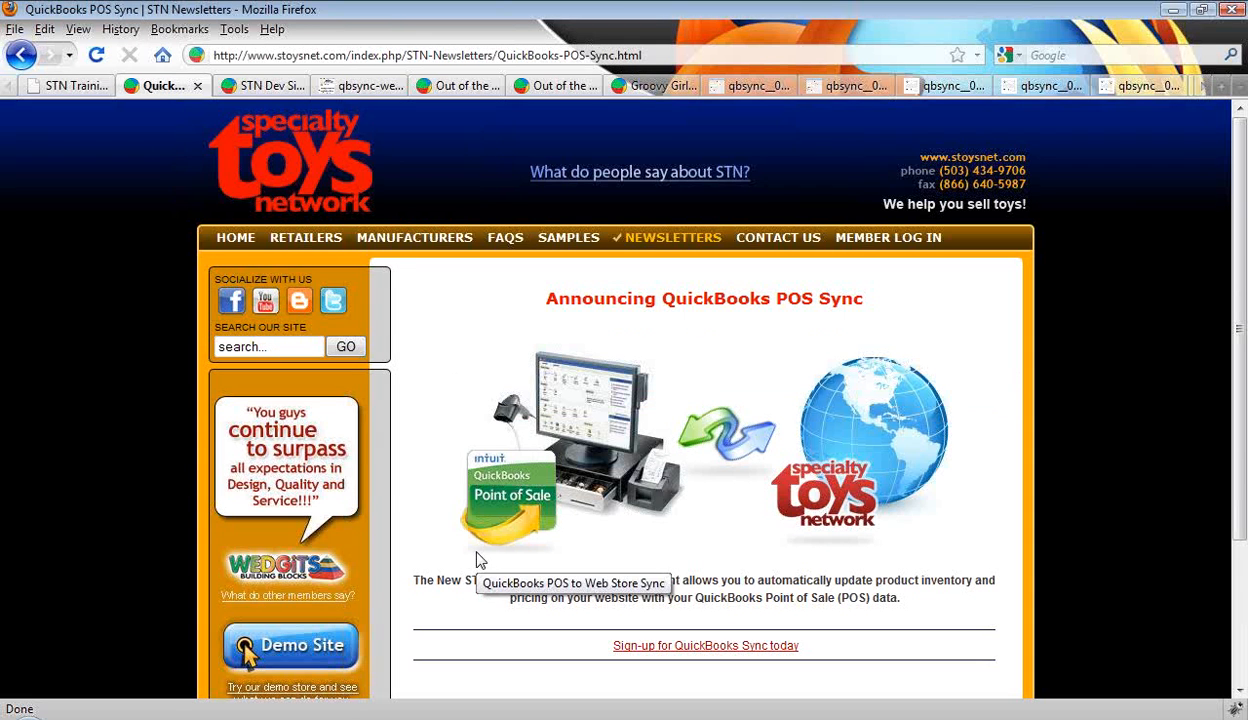
mouse_move(620, 436)
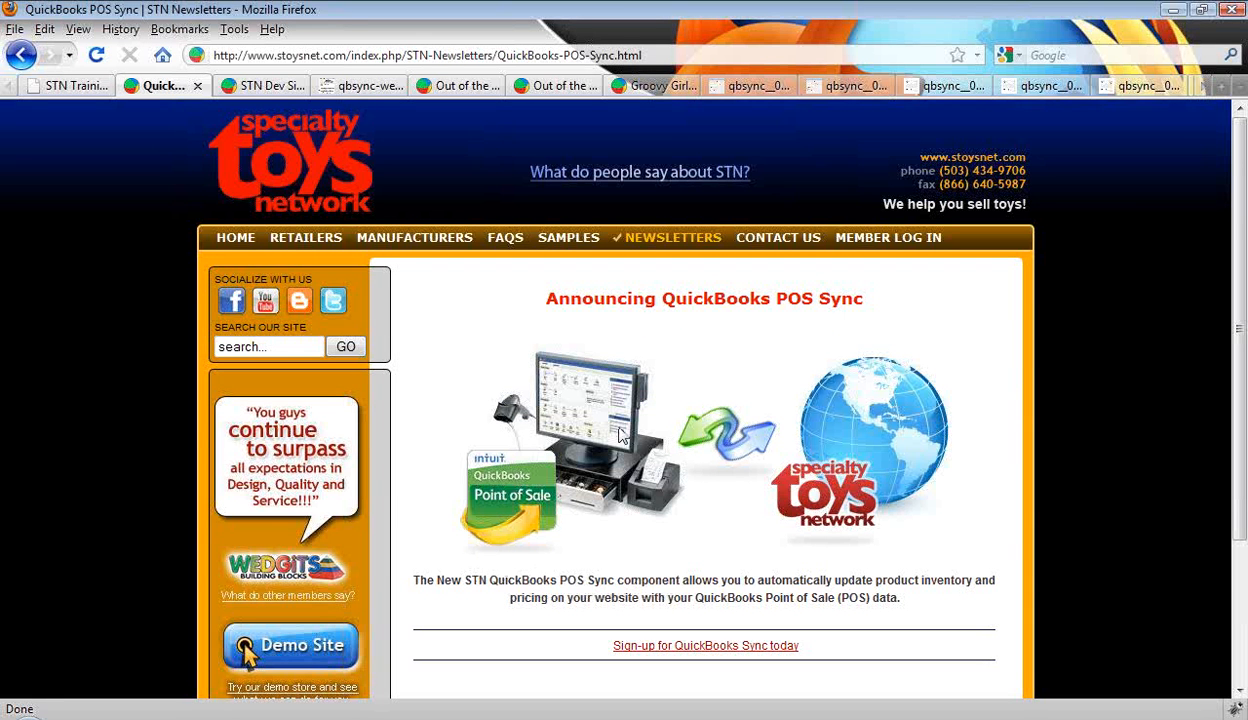
mouse_move(646, 490)
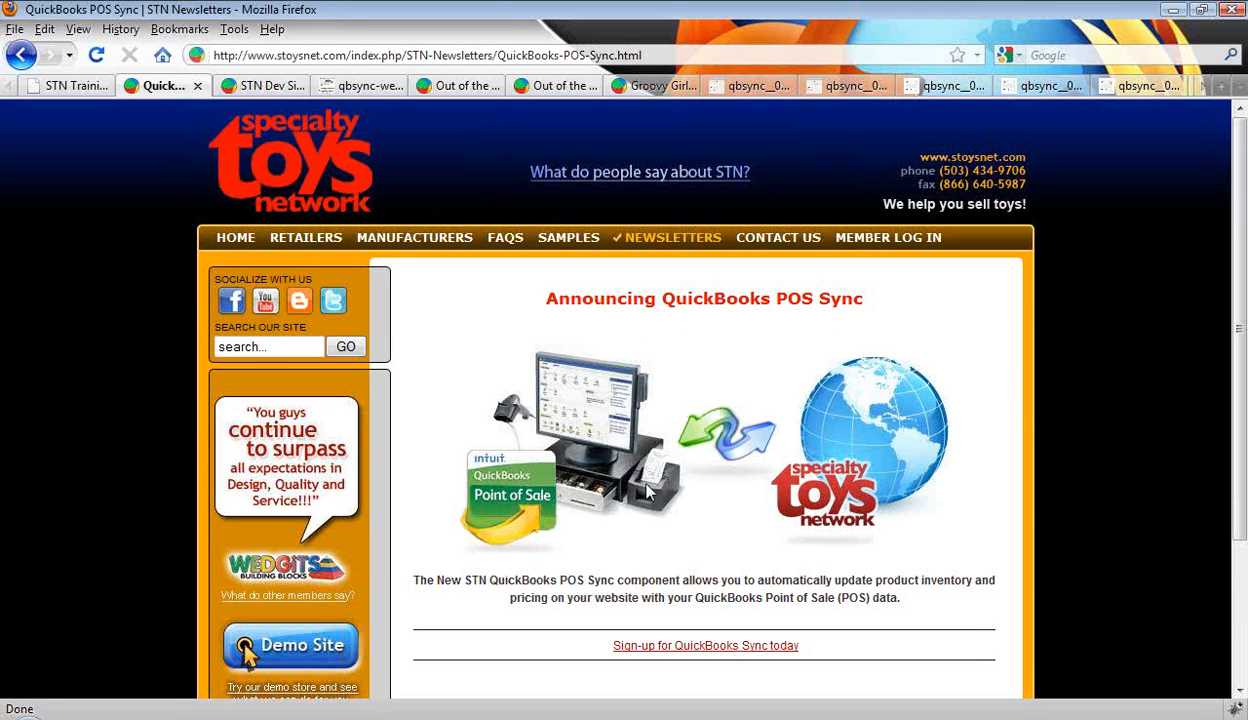
mouse_move(618, 418)
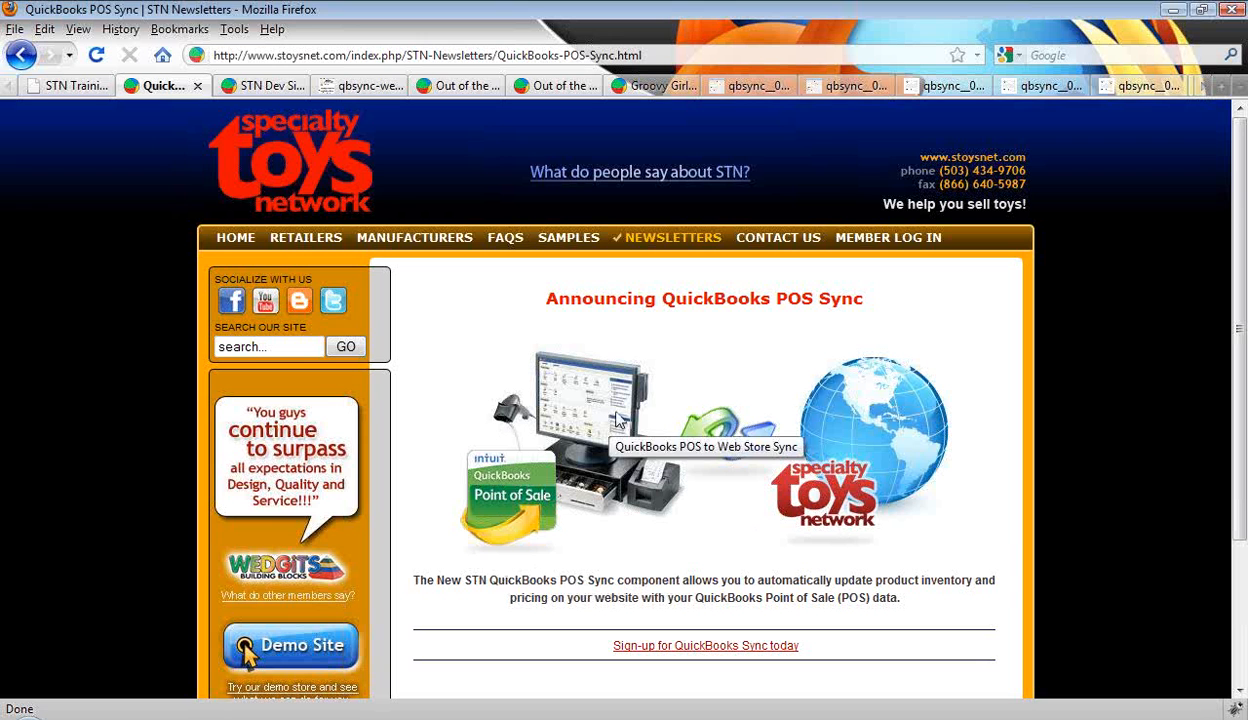
mouse_move(688, 516)
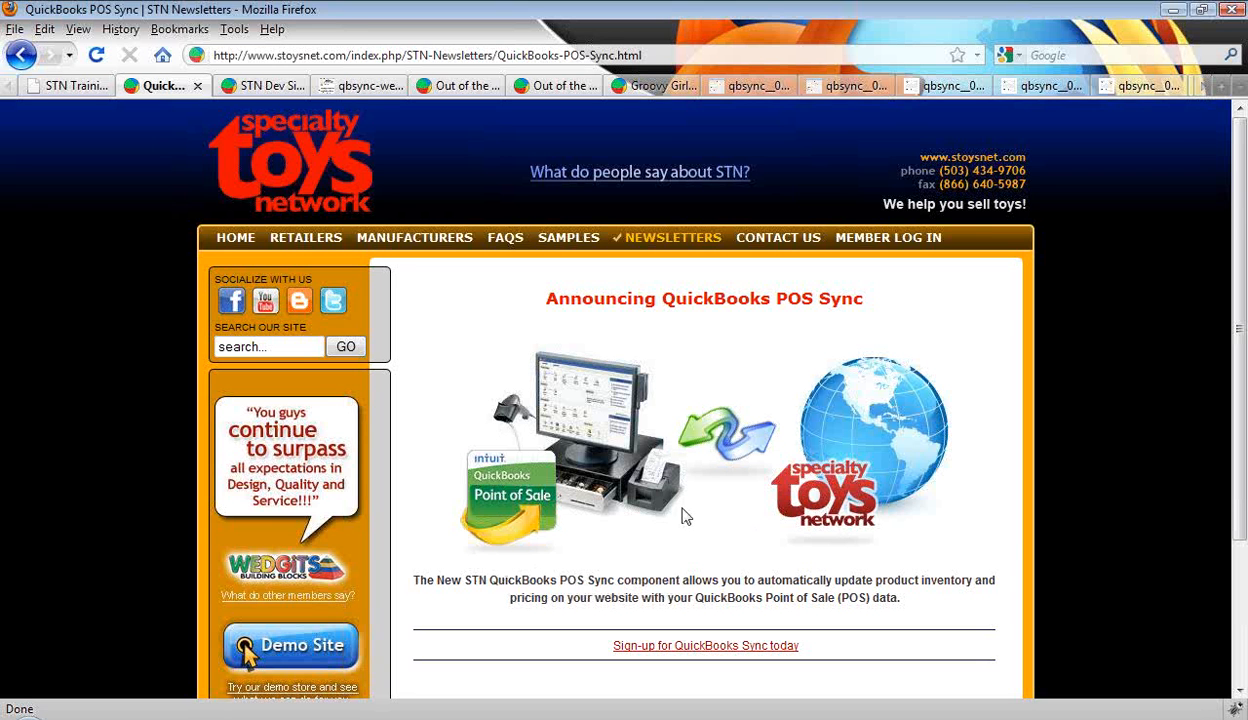
mouse_move(898, 472)
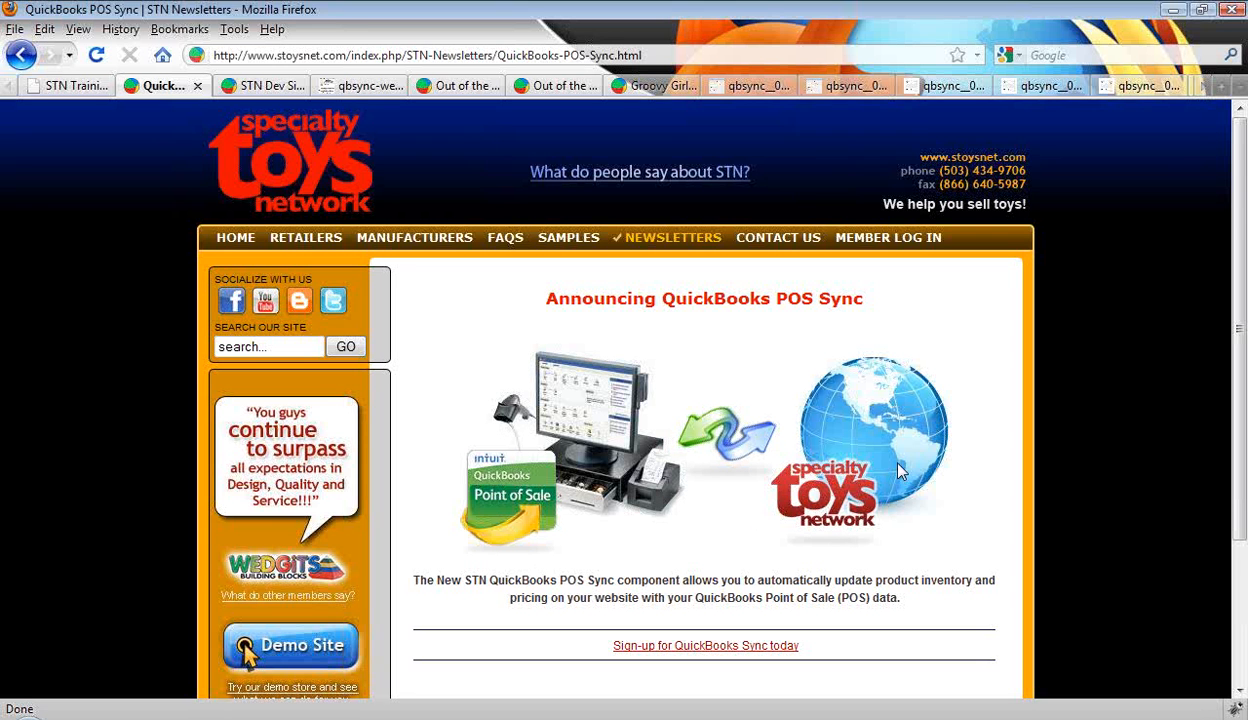
mouse_move(610, 464)
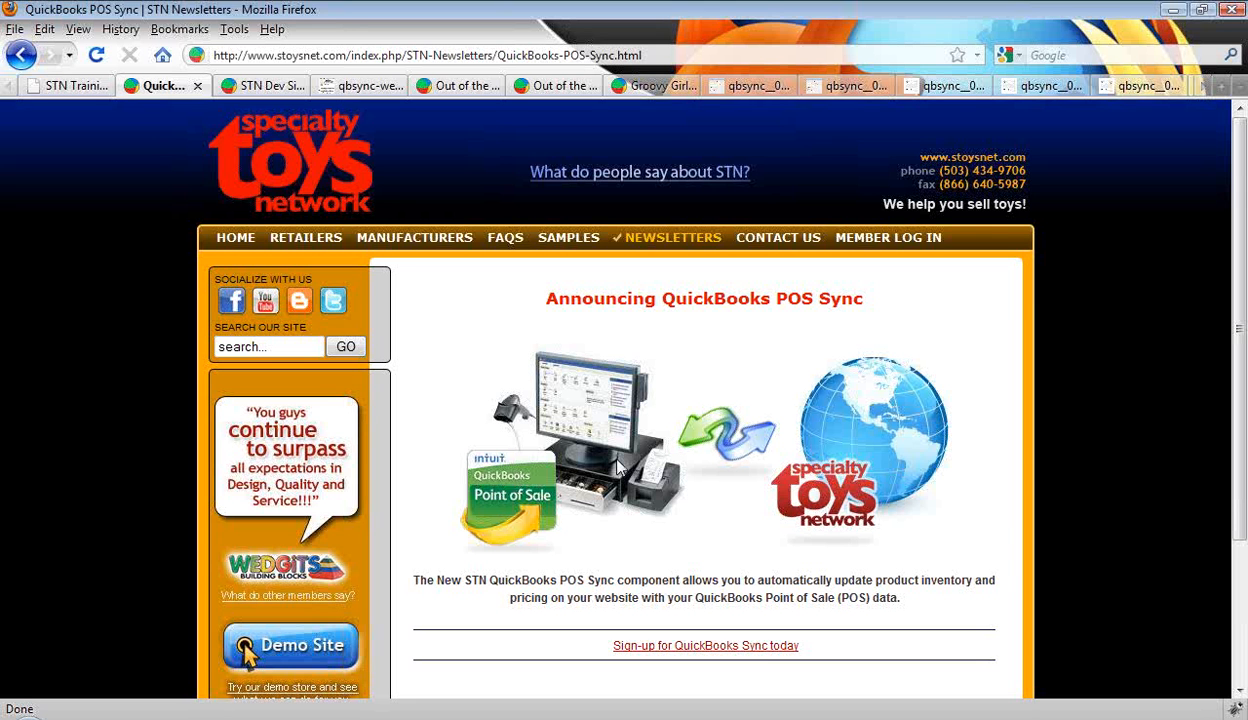
mouse_move(628, 478)
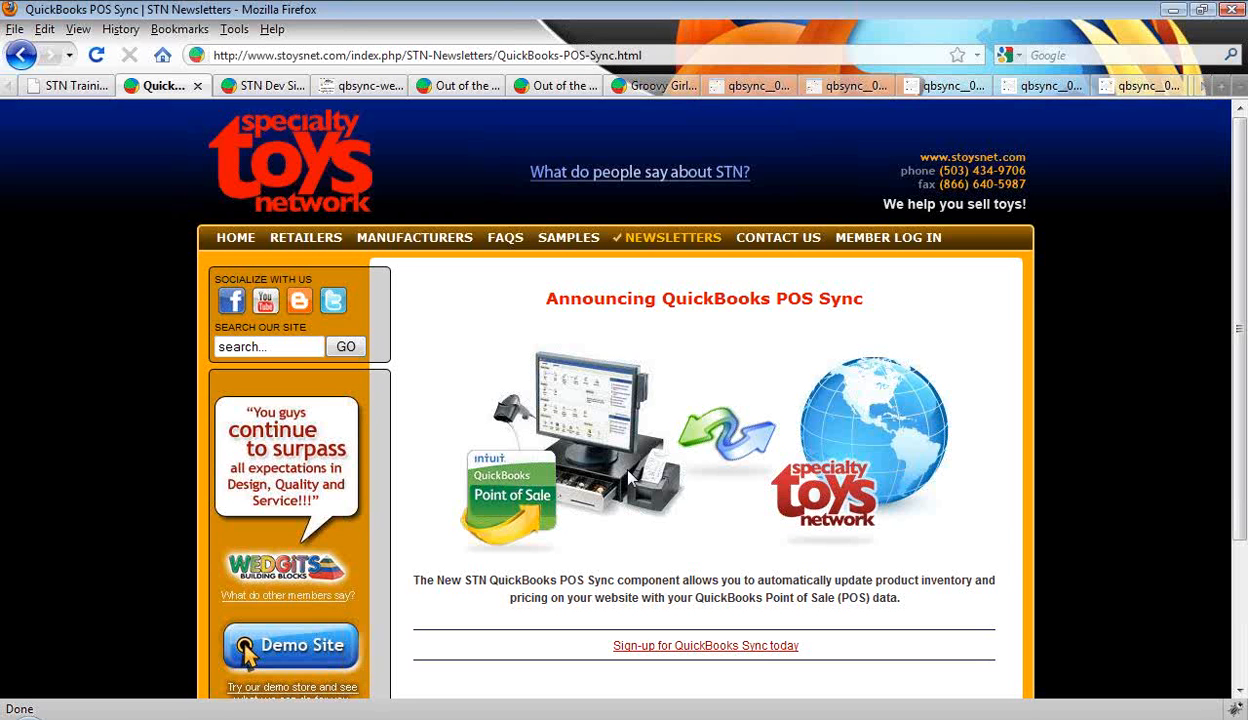
mouse_move(706, 644)
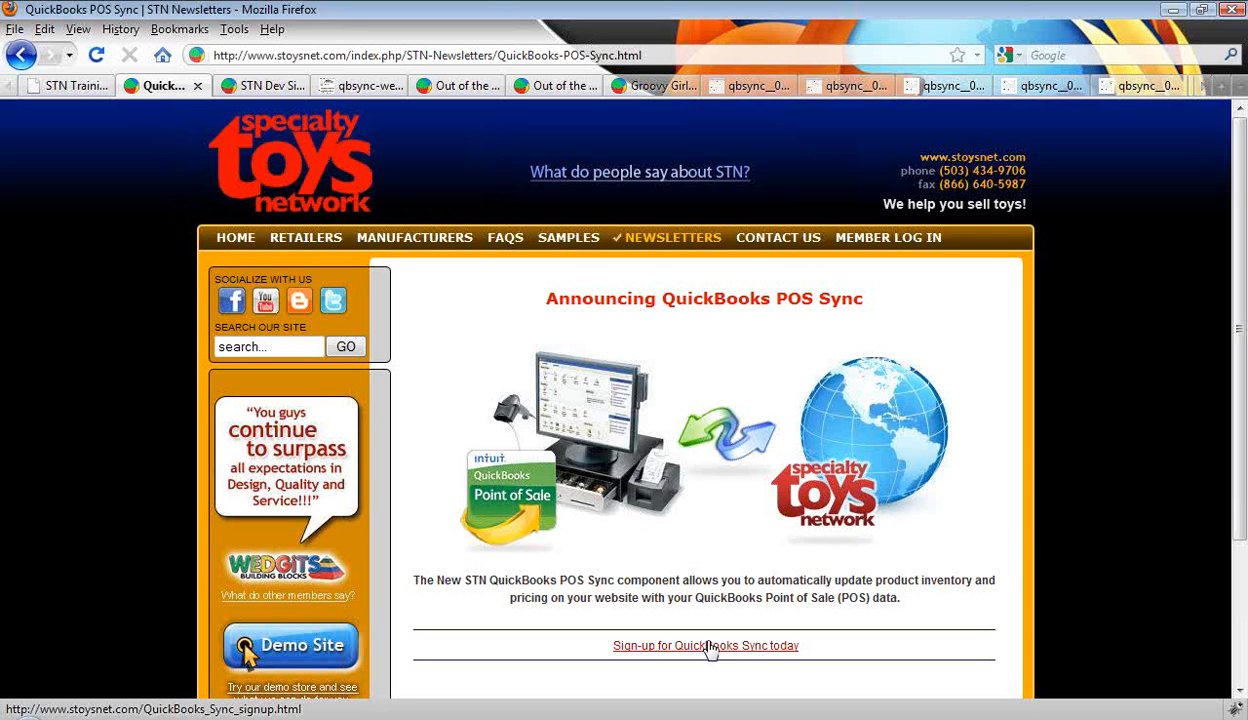
Load the QuickBooks Sync sign-up page and scroll through its pricing details and registration form.
click(414, 236)
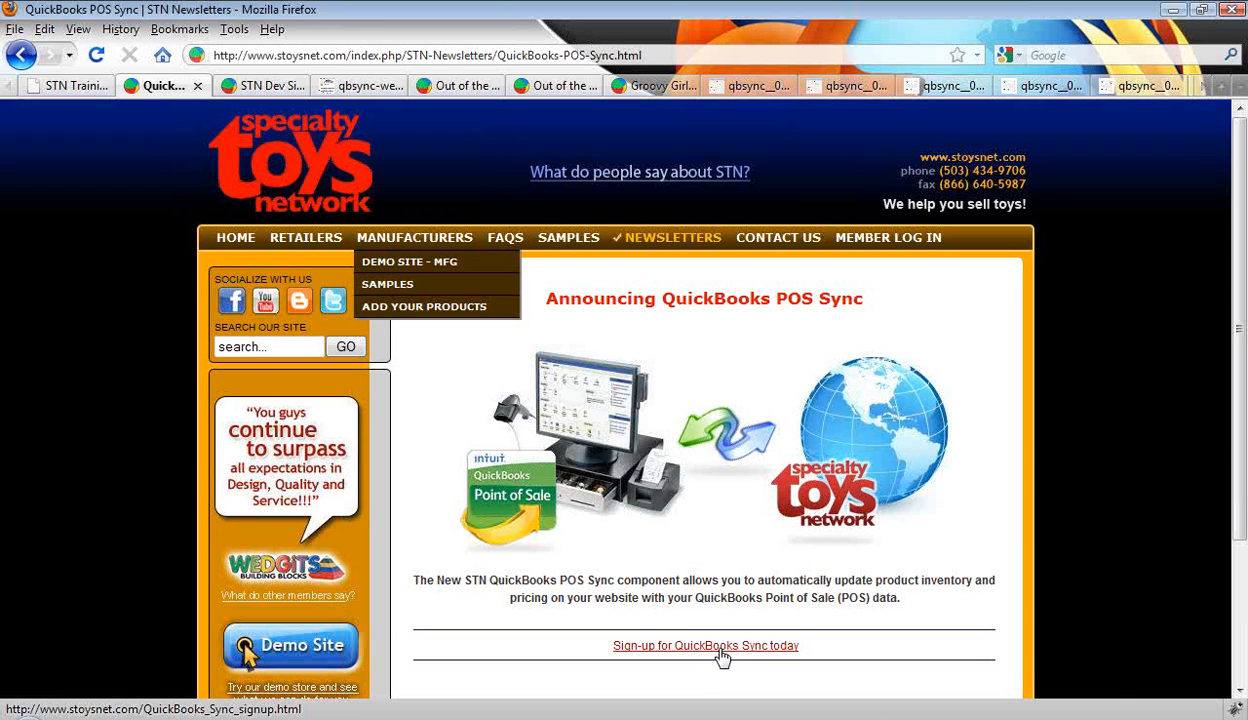
click(704, 644)
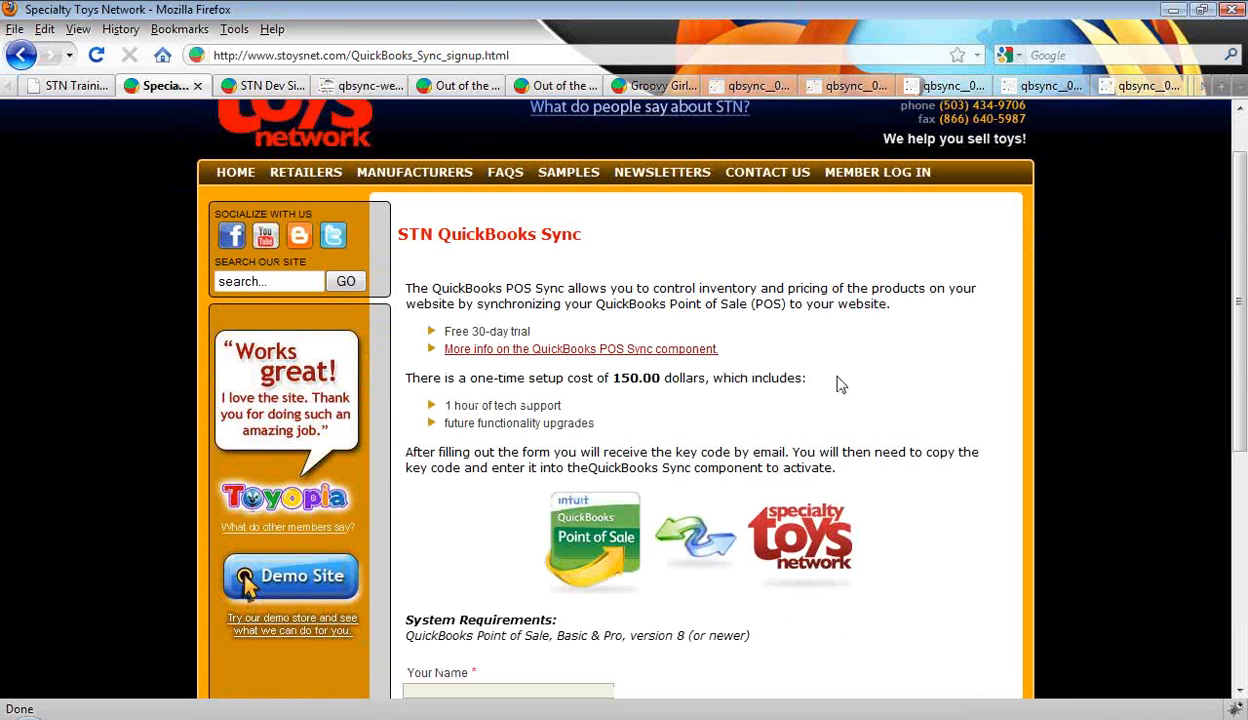
mouse_move(696, 288)
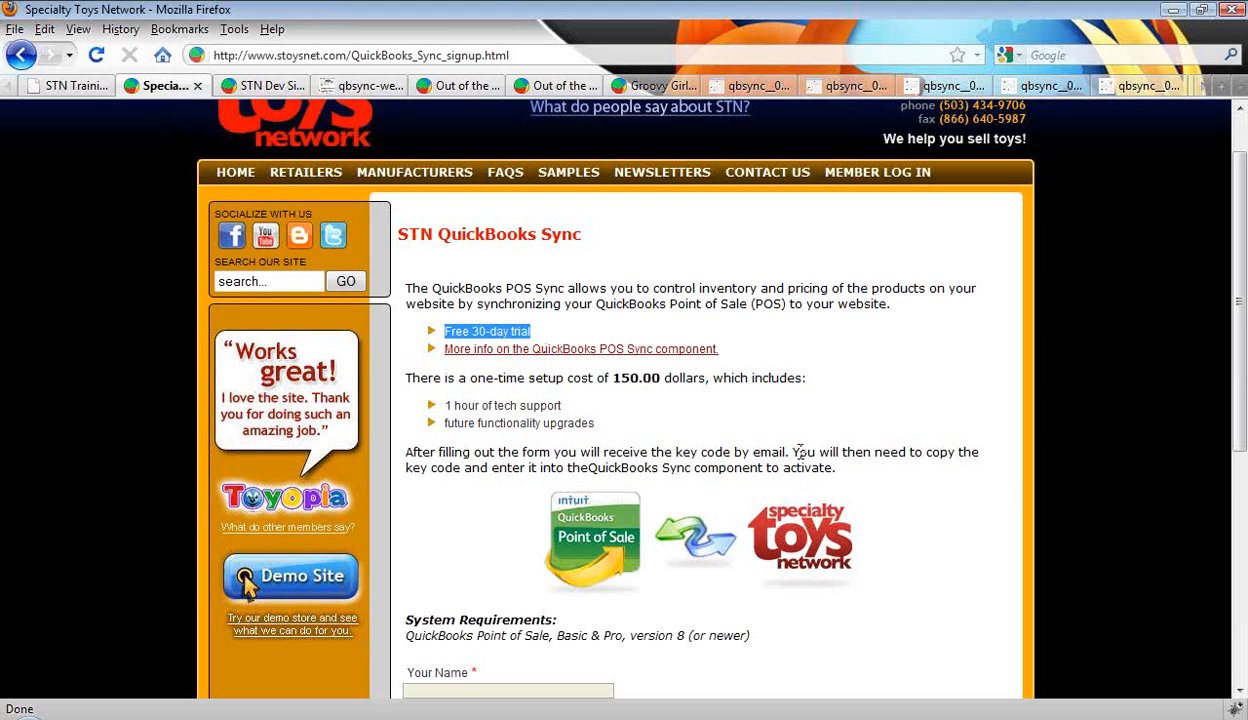
scroll(down, 3)
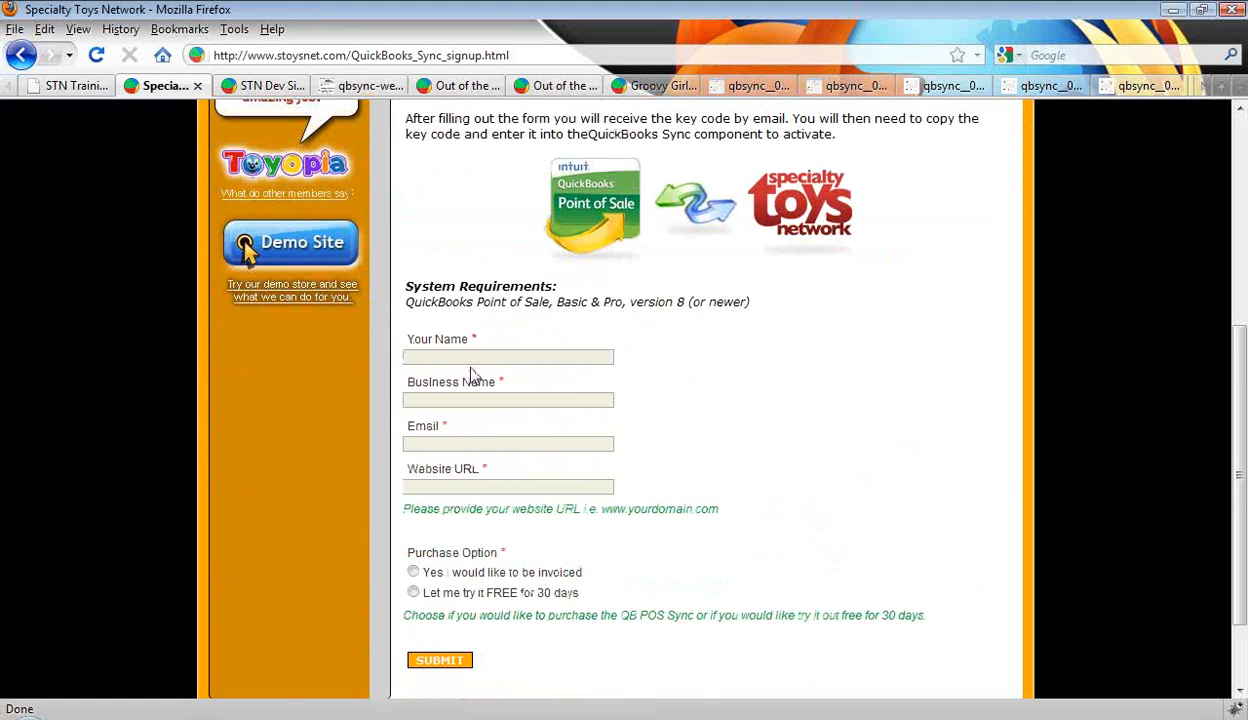
mouse_move(892, 416)
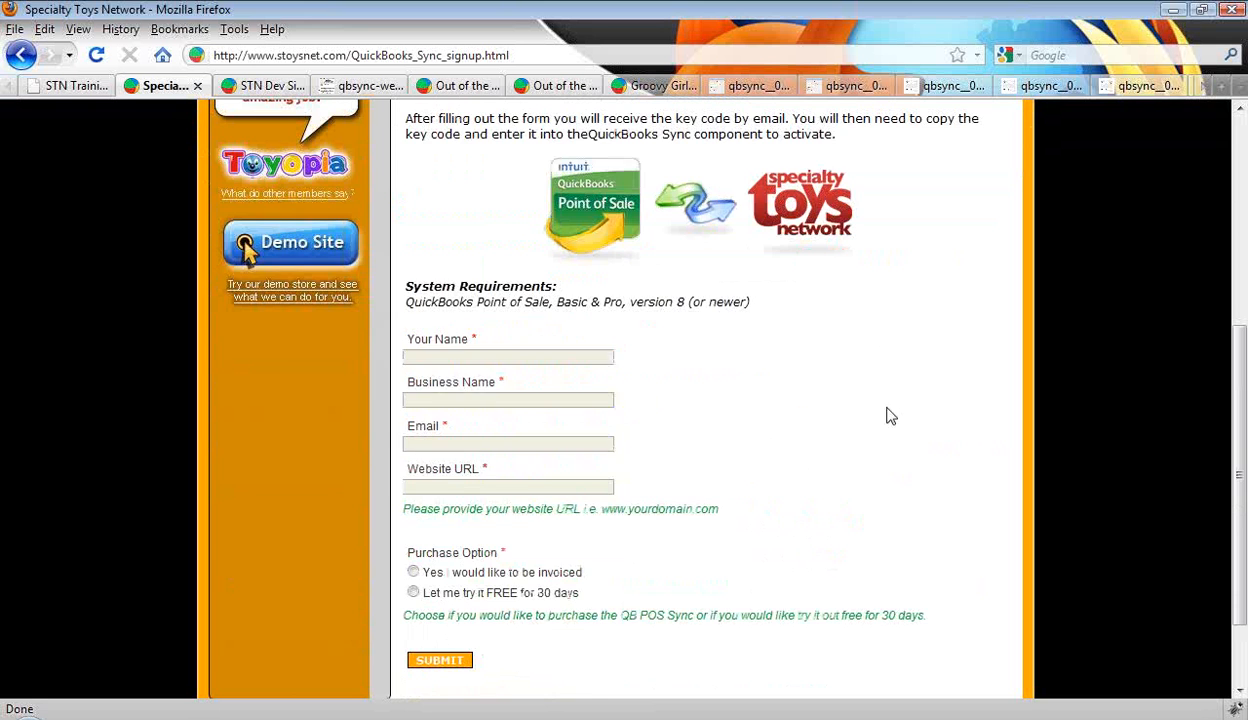
scroll(up, 3)
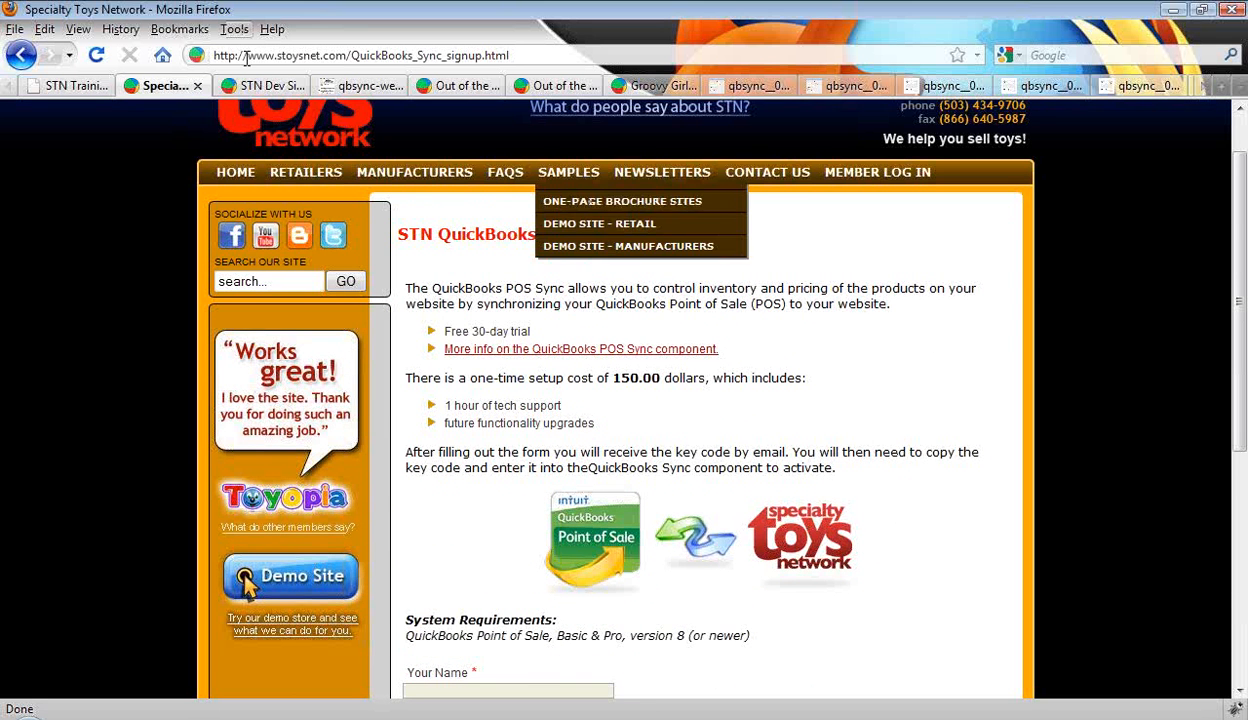
From the STN Dev Site admin Components menu, bring up the QuickBooks Sync page with its key code field.
click(260, 84)
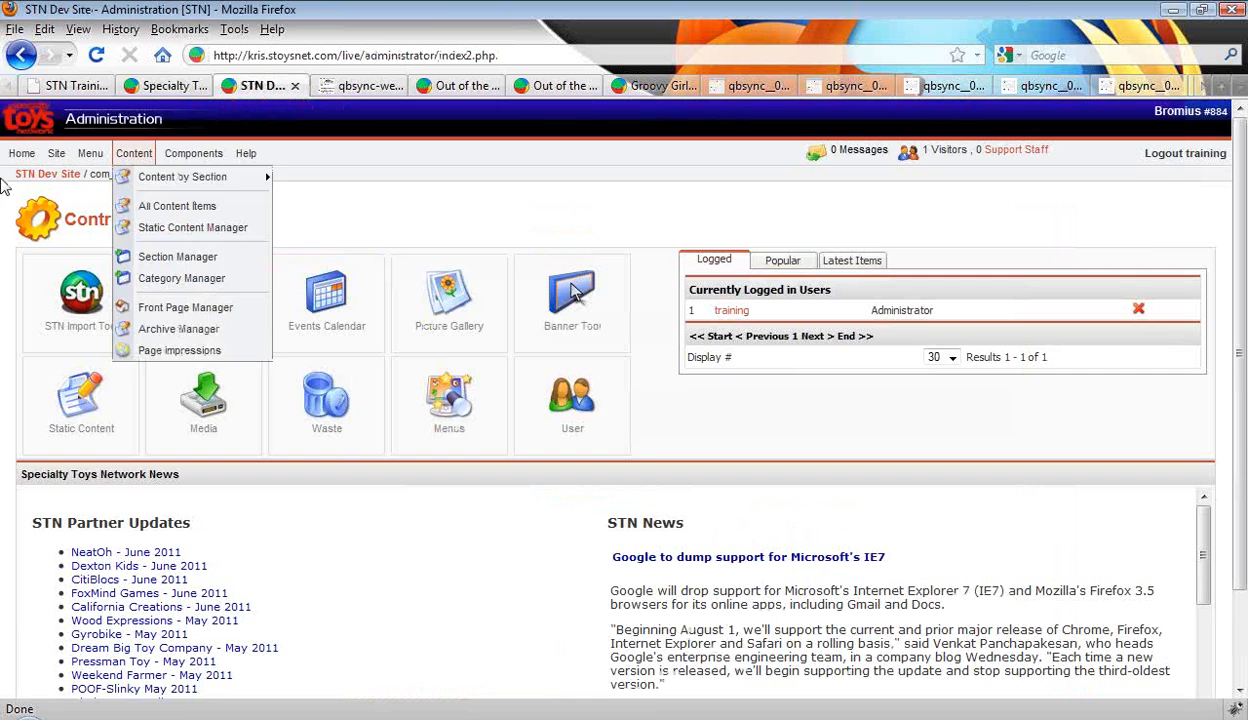
click(20, 152)
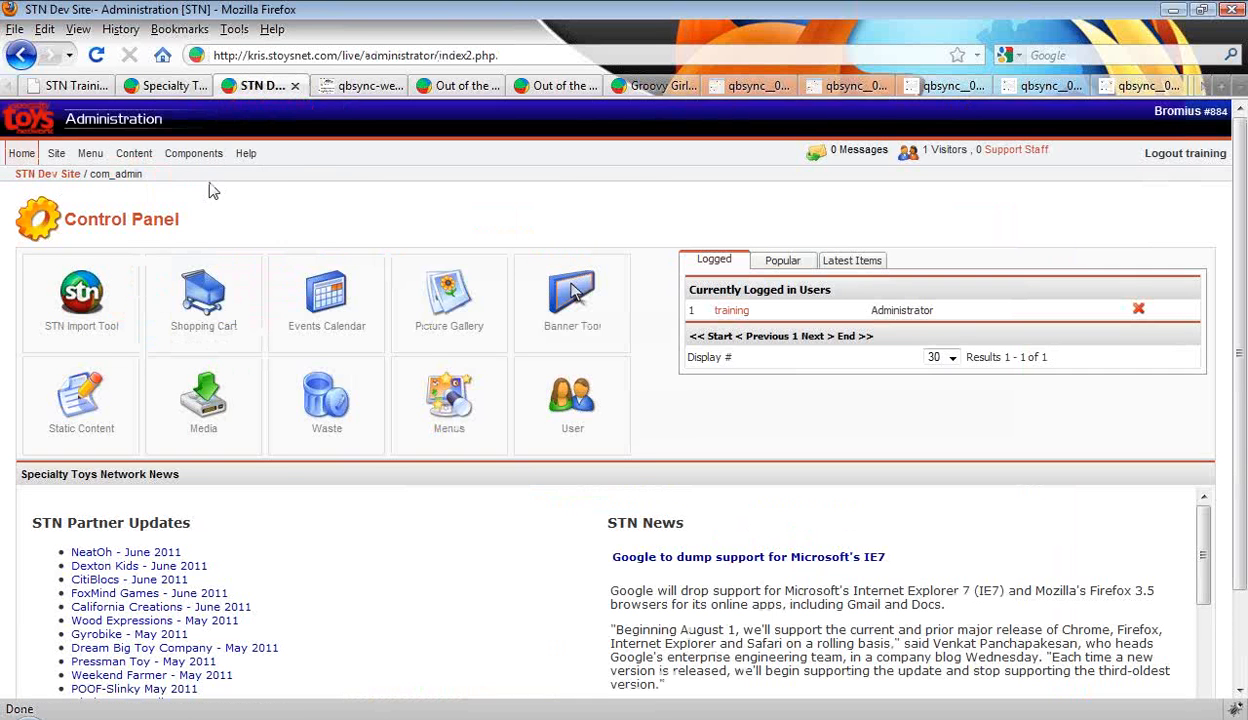
click(192, 152)
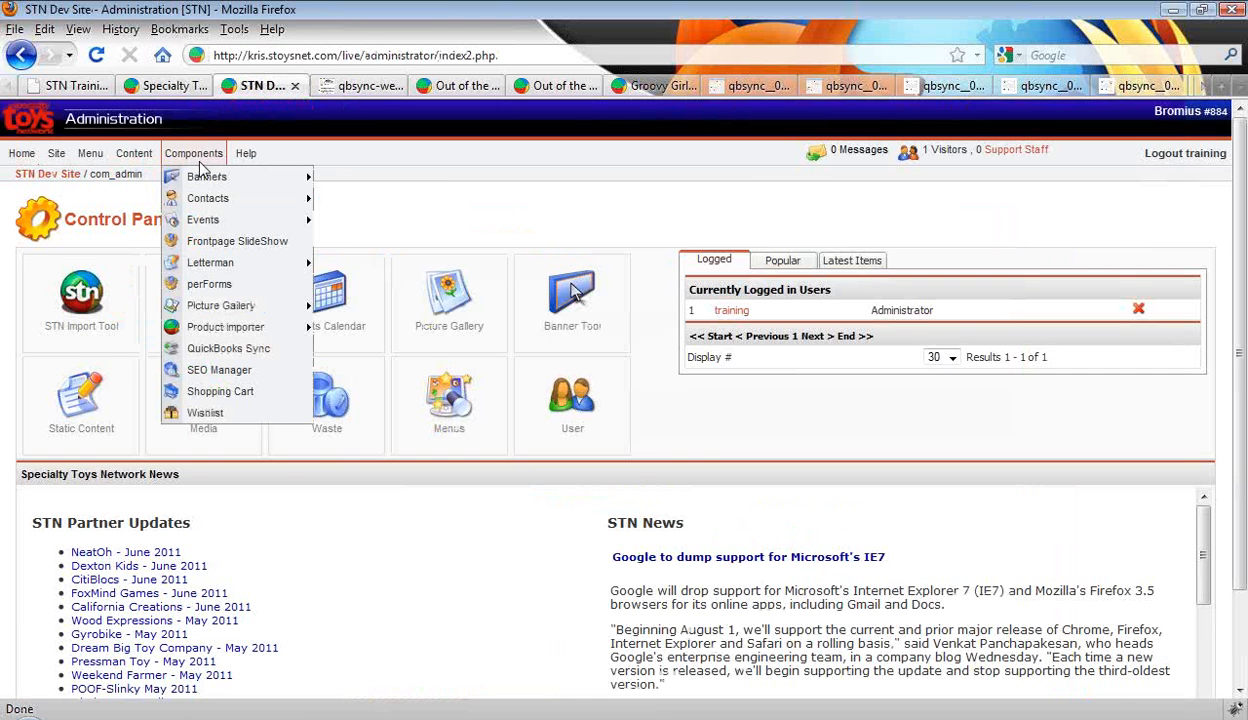
click(220, 390)
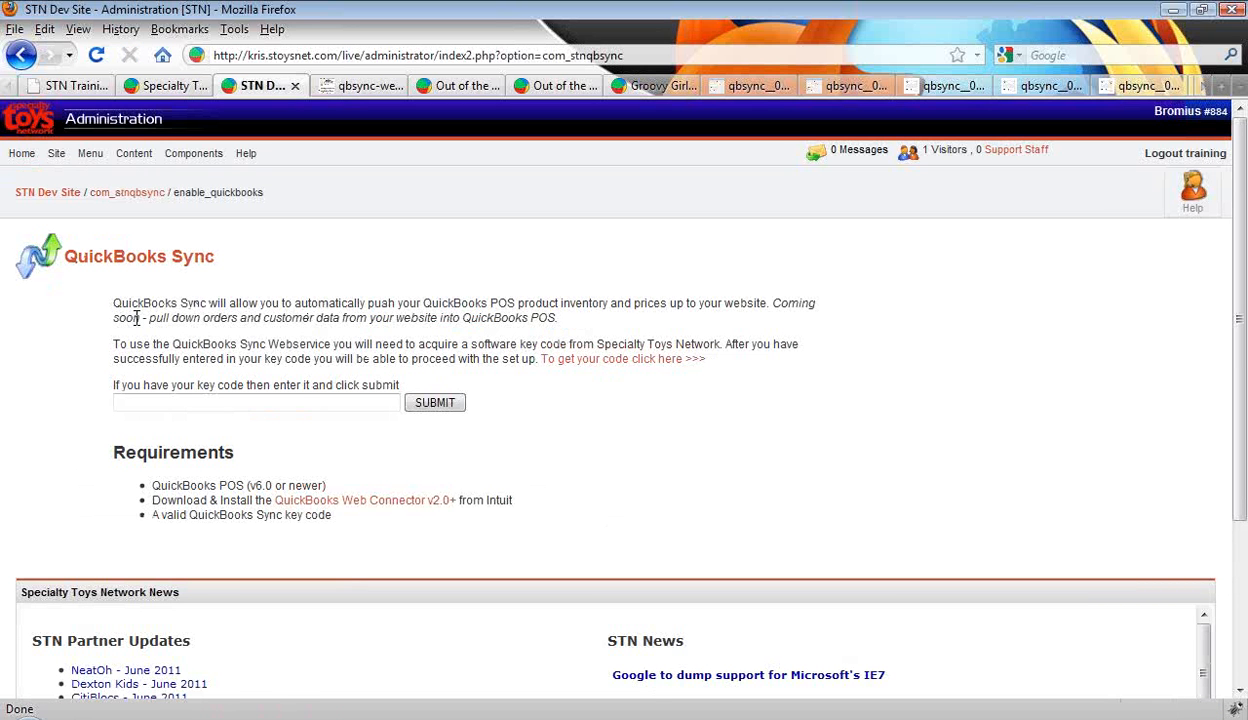
mouse_move(618, 328)
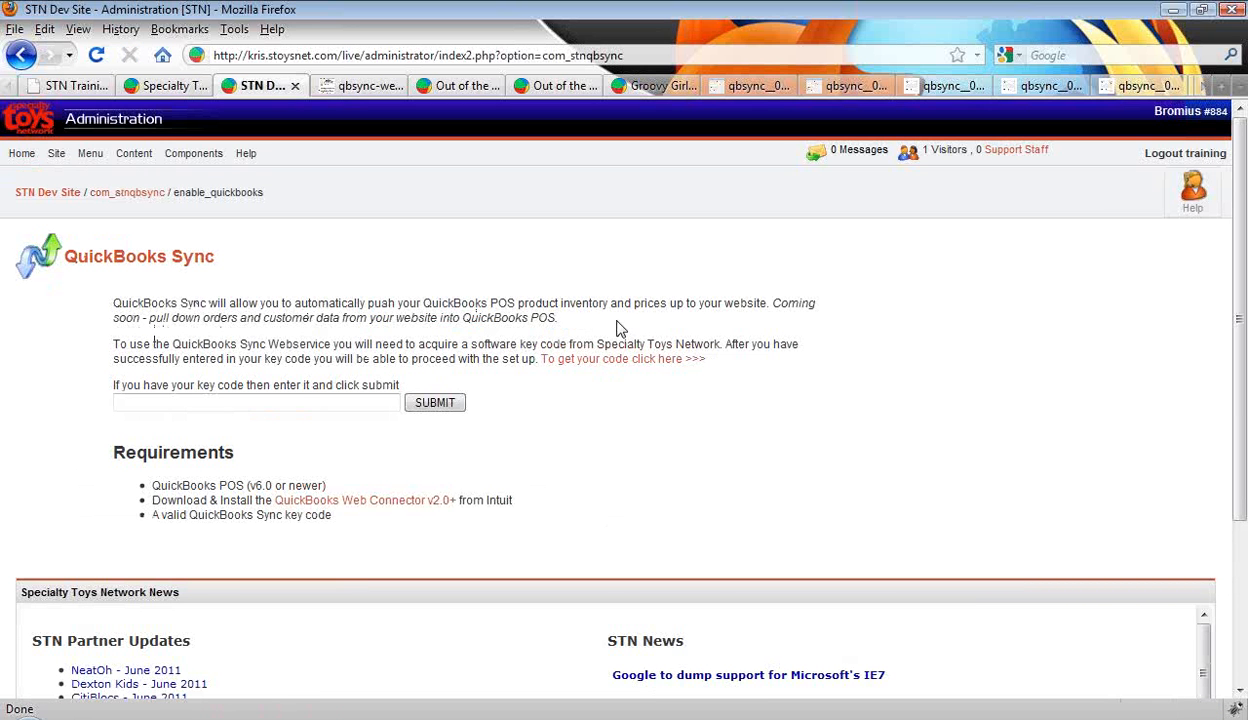
mouse_move(308, 380)
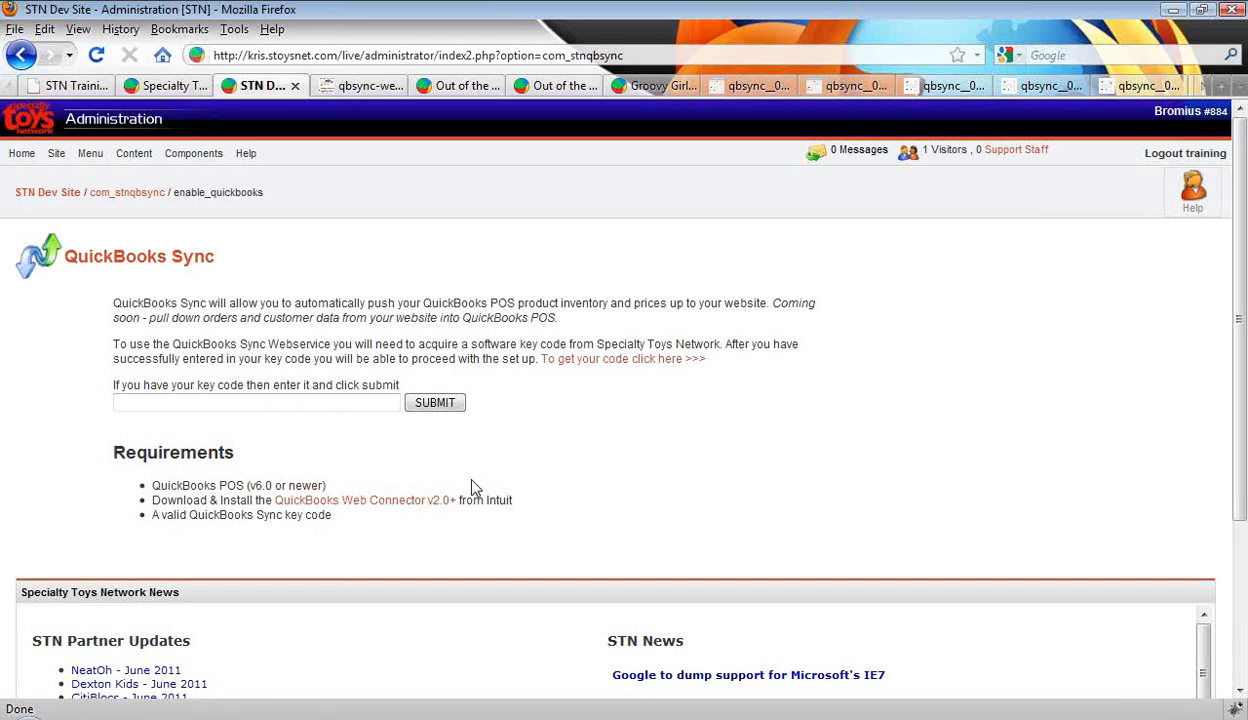
mouse_move(192, 516)
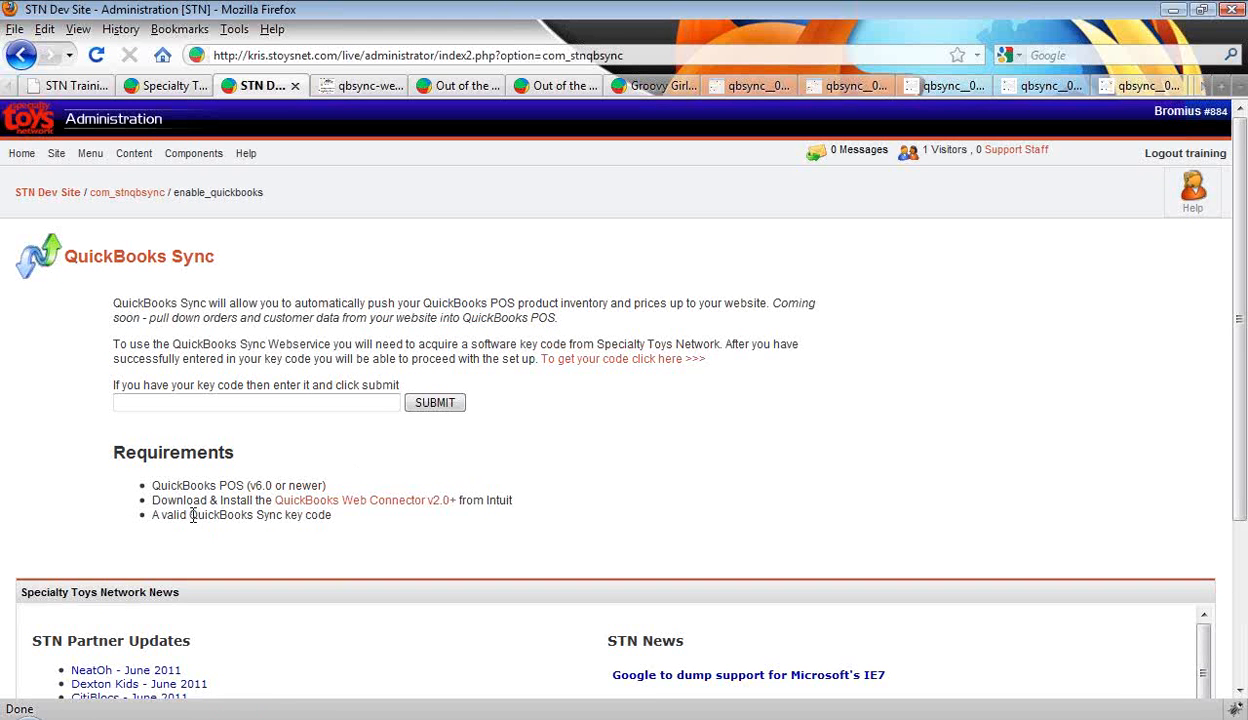
mouse_move(370, 504)
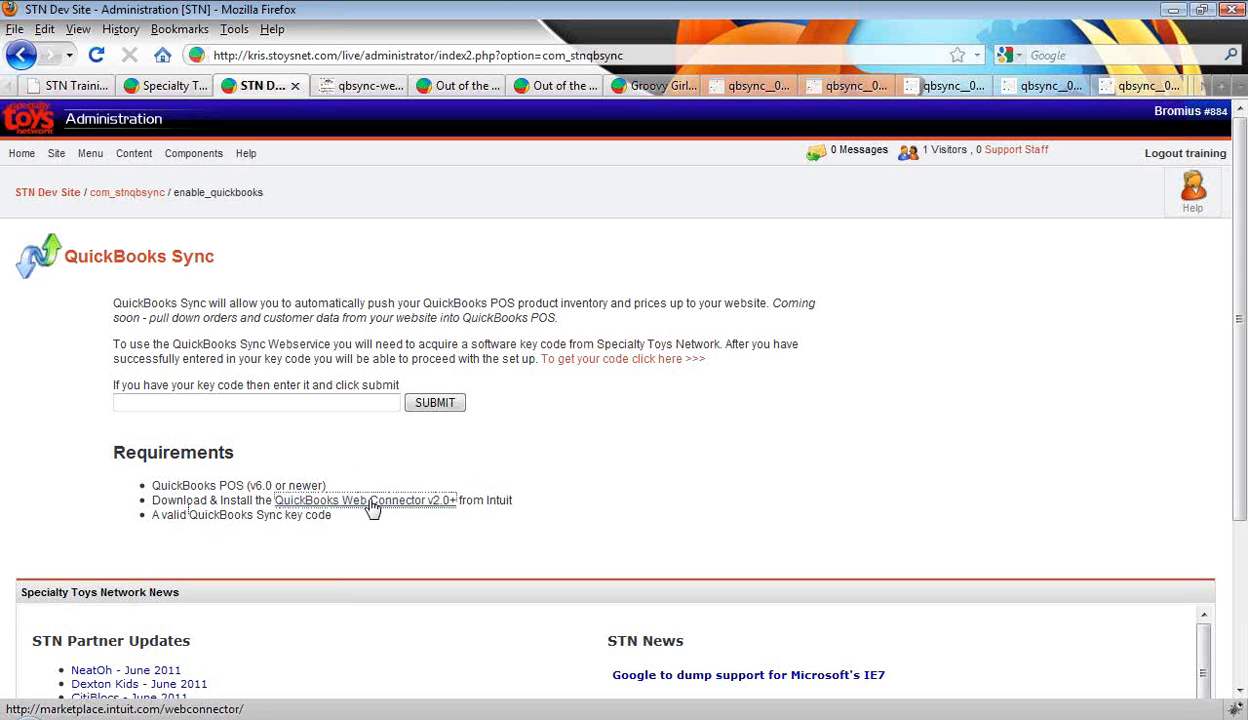
Visit Intuit's QuickBooks Web Connector download page, then return to the STN QuickBooks Sync page.
click(364, 500)
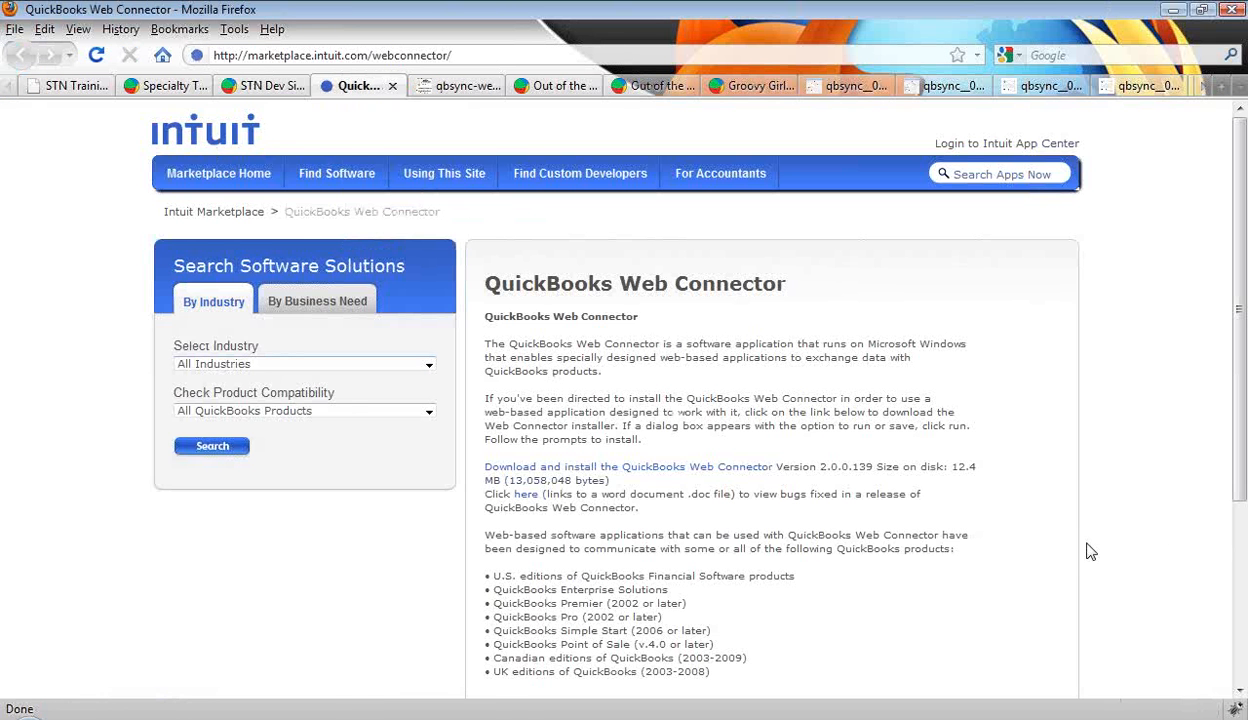
mouse_move(648, 476)
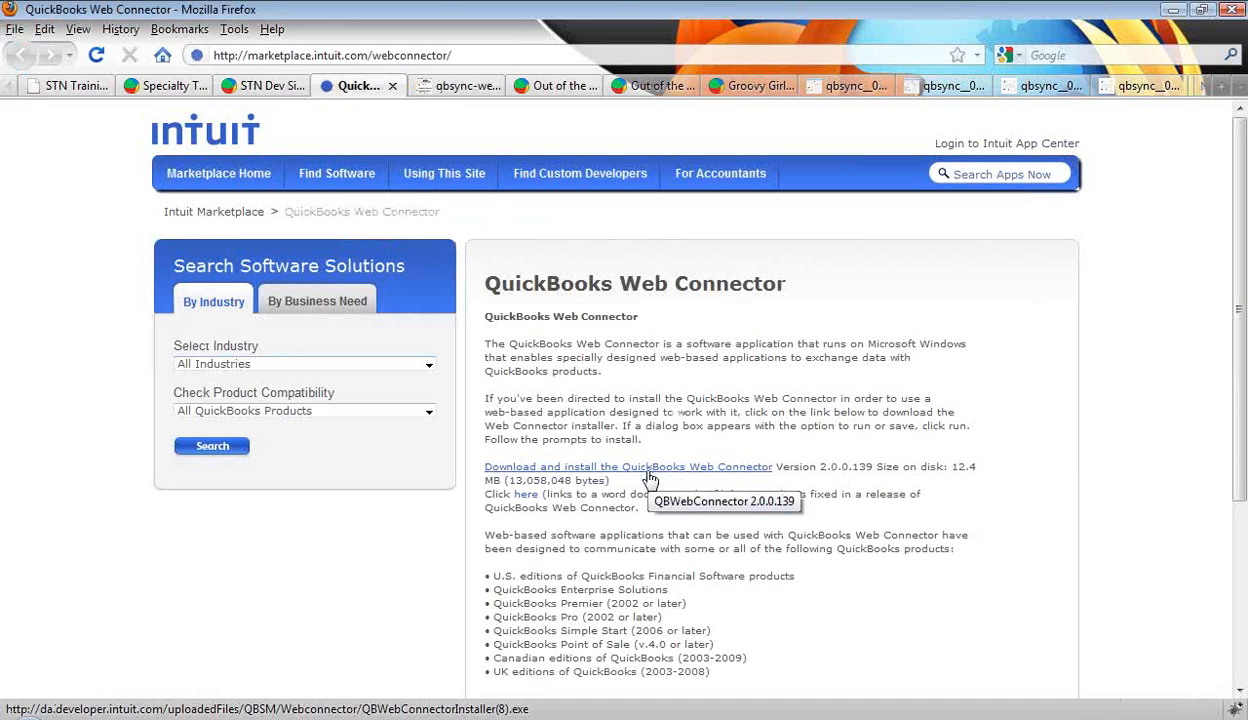
mouse_move(584, 390)
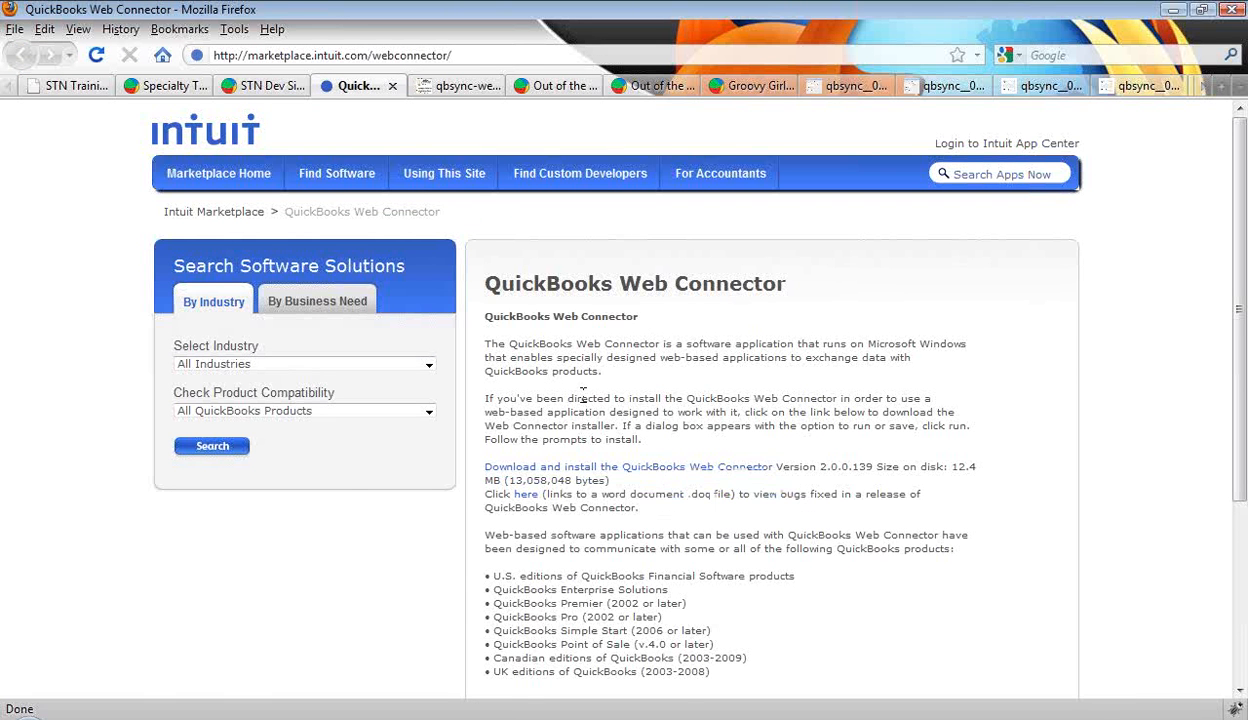
click(260, 84)
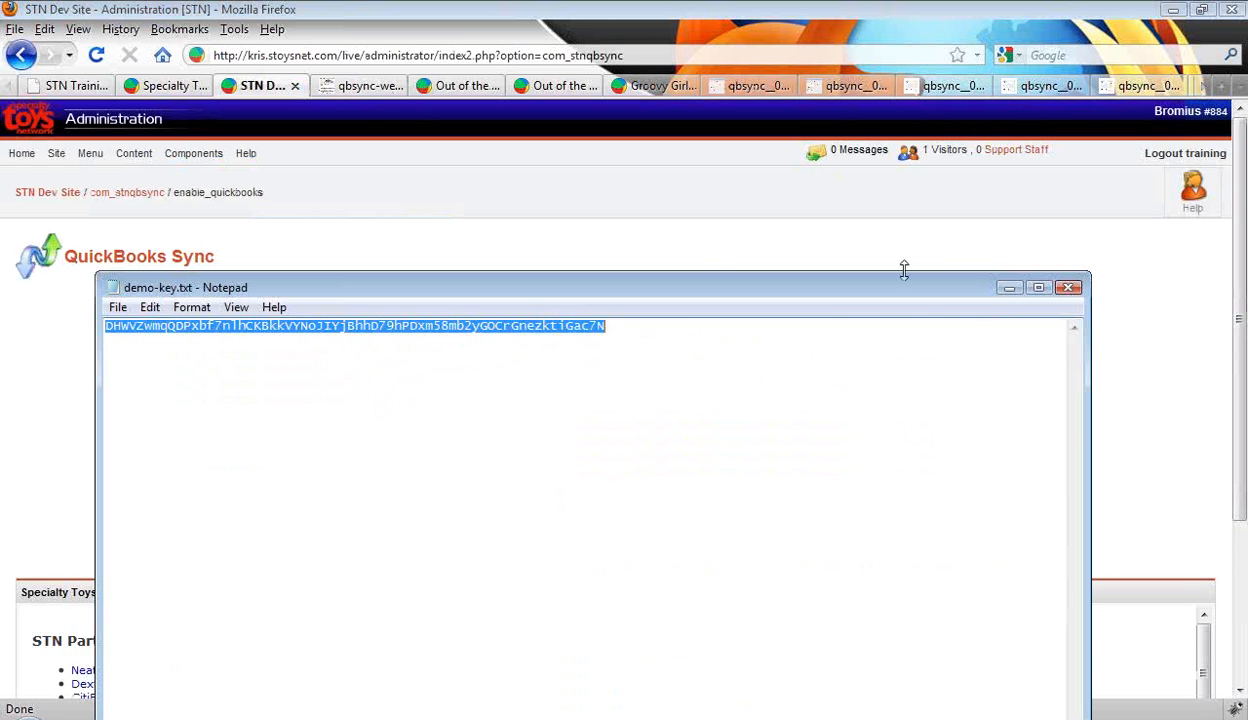
Paste the demo key from demo-key.txt into the key code field and submit it.
click(1068, 288)
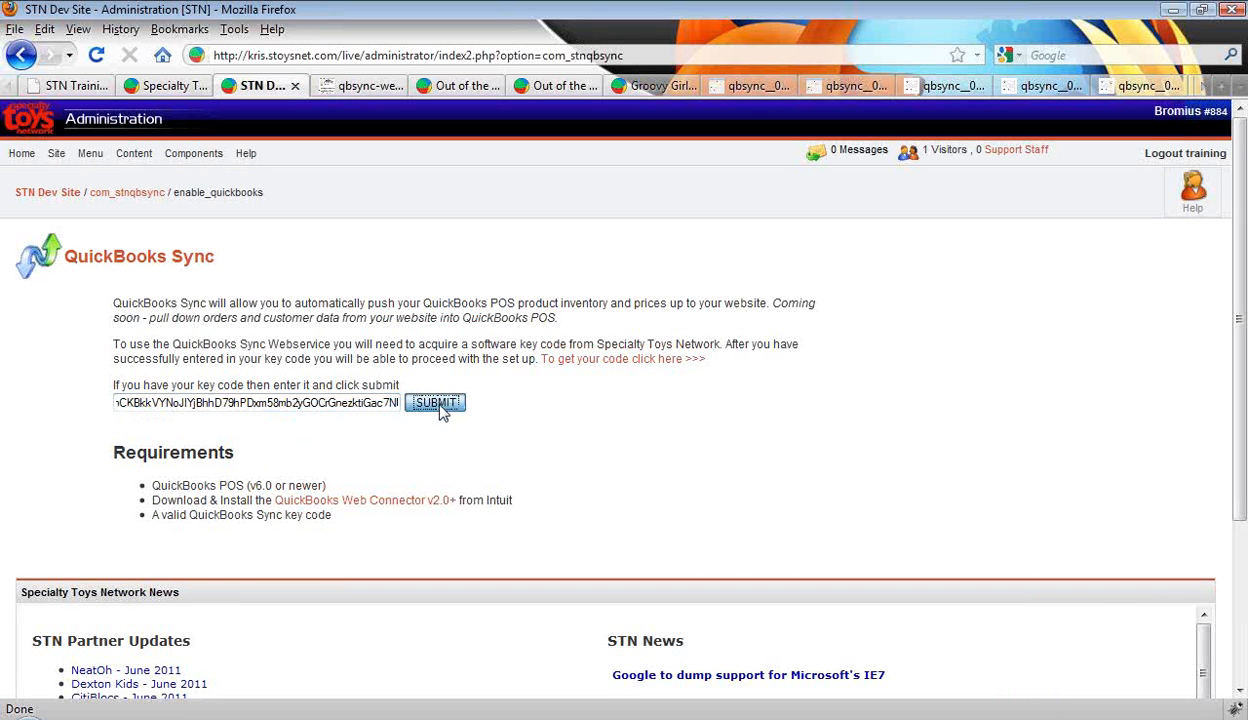
click(434, 402)
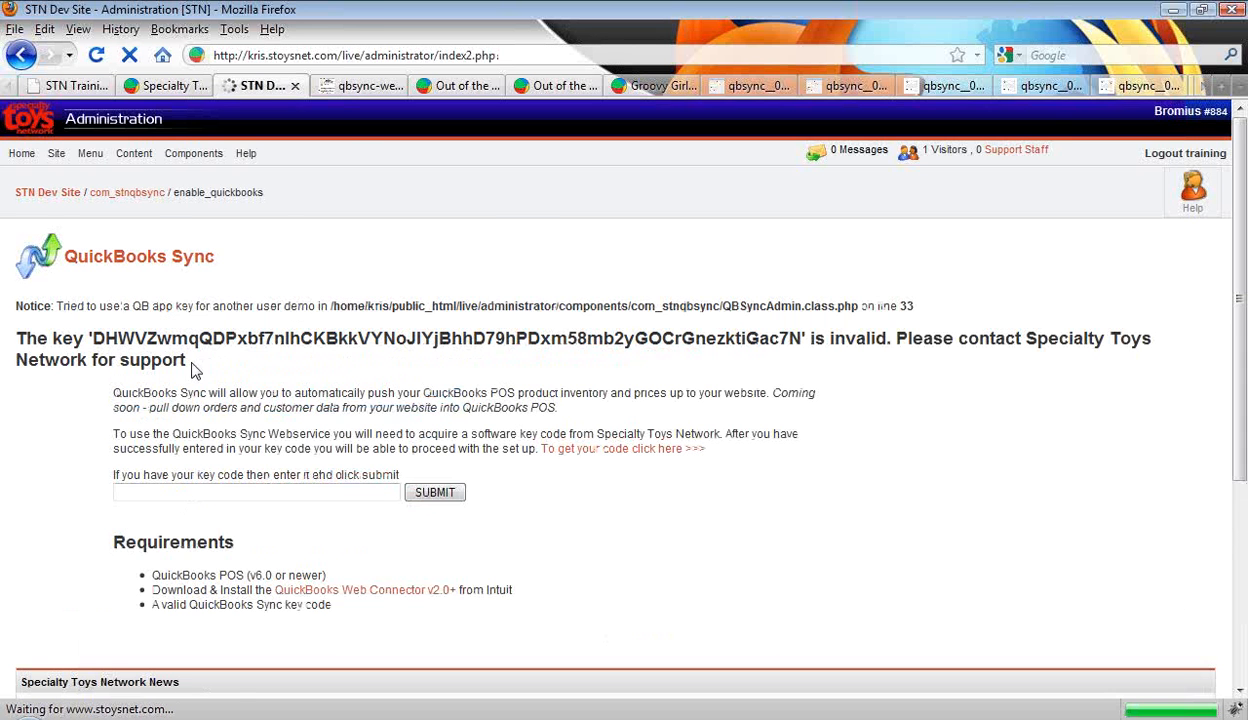
View the Web Connector authorization screenshot, then switch to the Out of the World Toys admin QuickBooks Sync page.
click(356, 84)
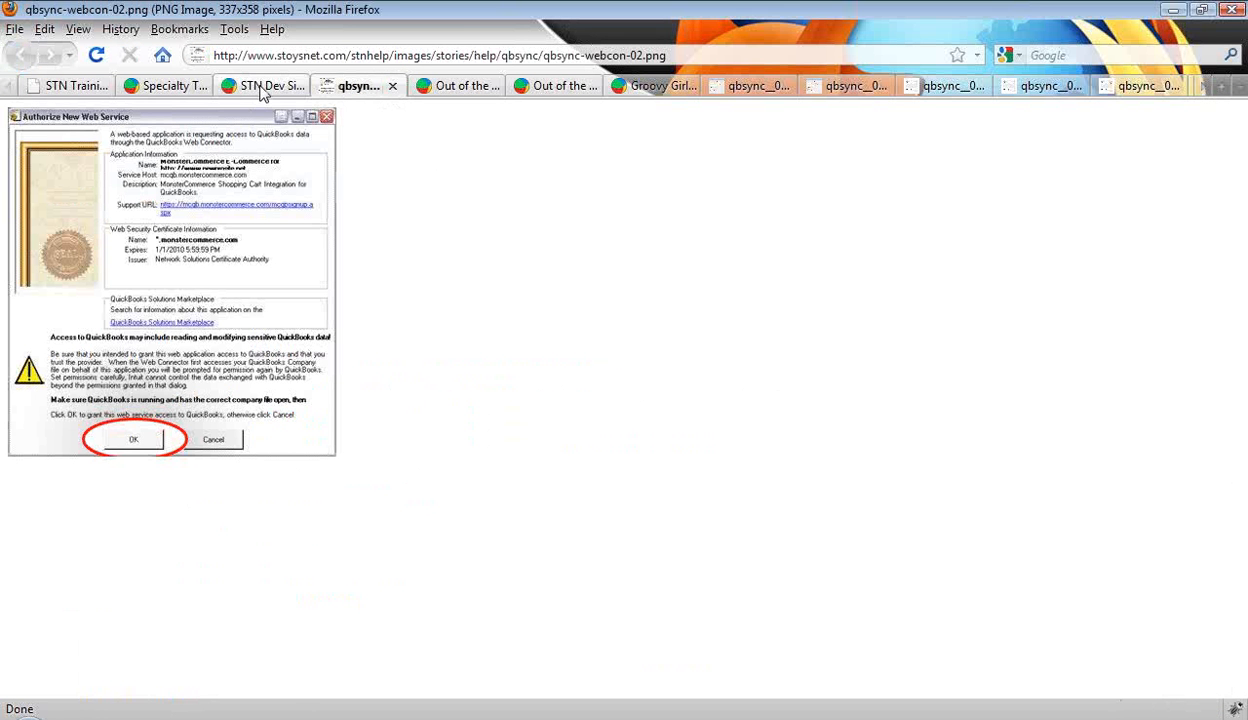
mouse_move(472, 92)
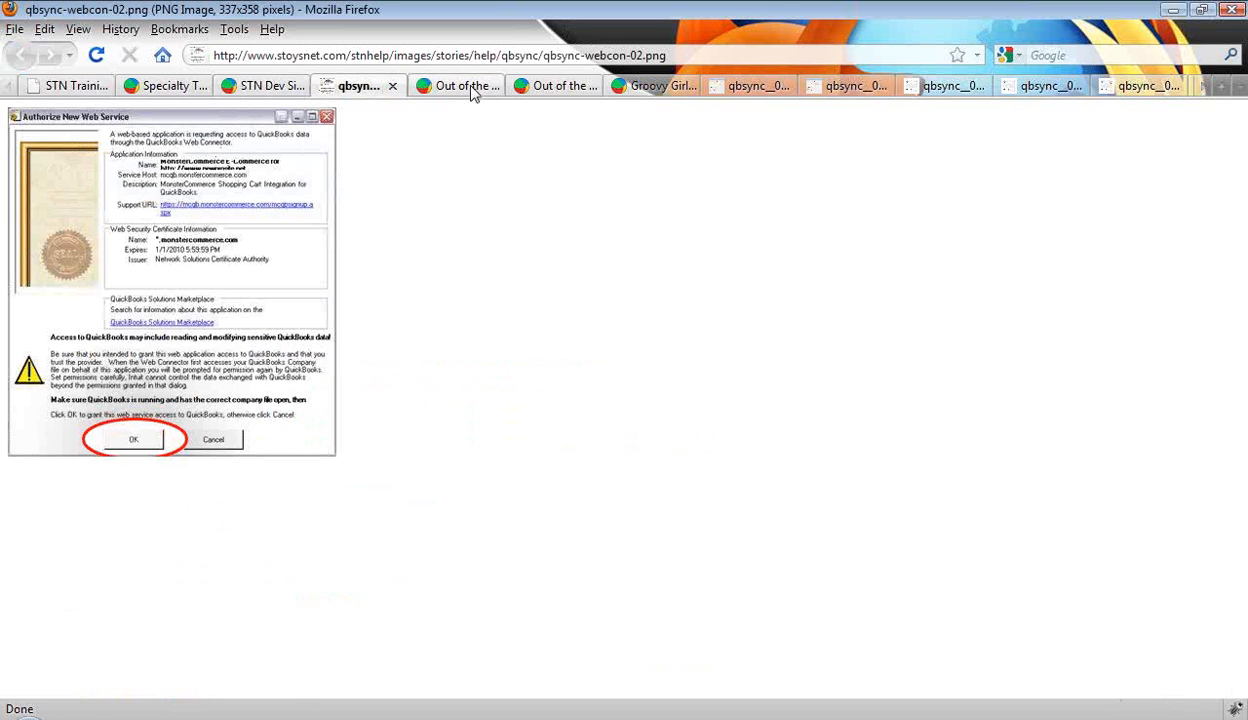
click(456, 84)
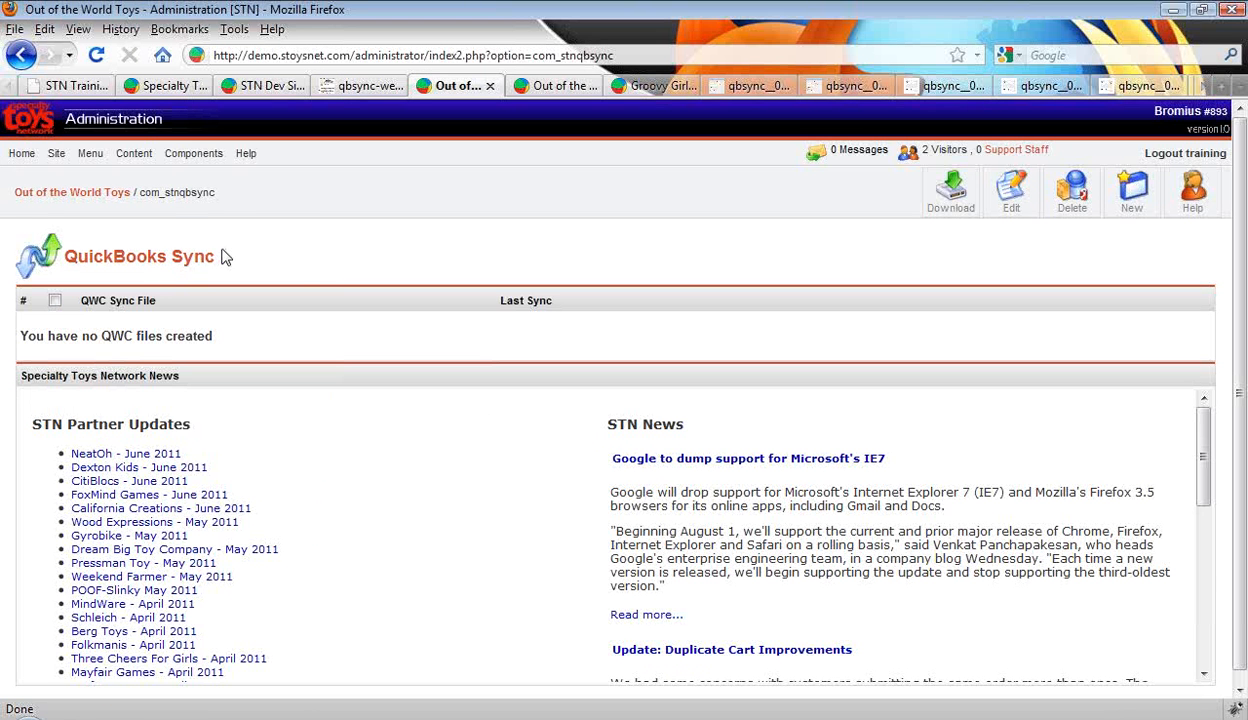
click(192, 152)
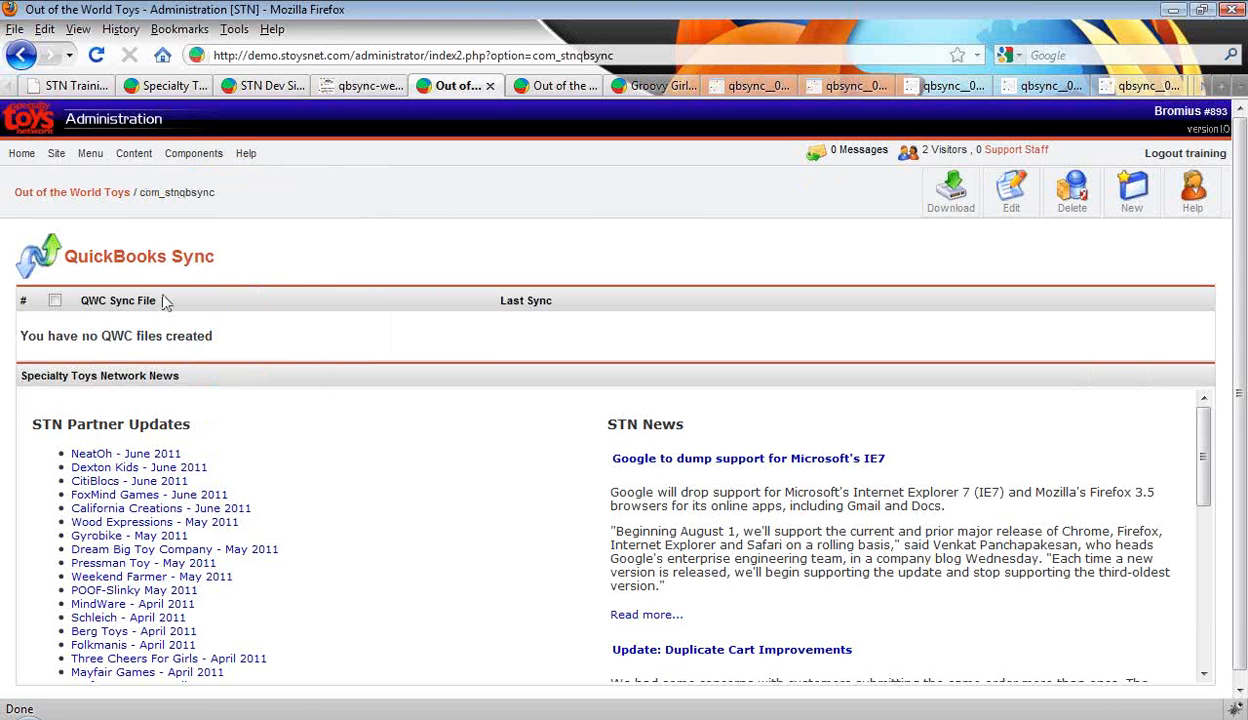
mouse_move(62, 332)
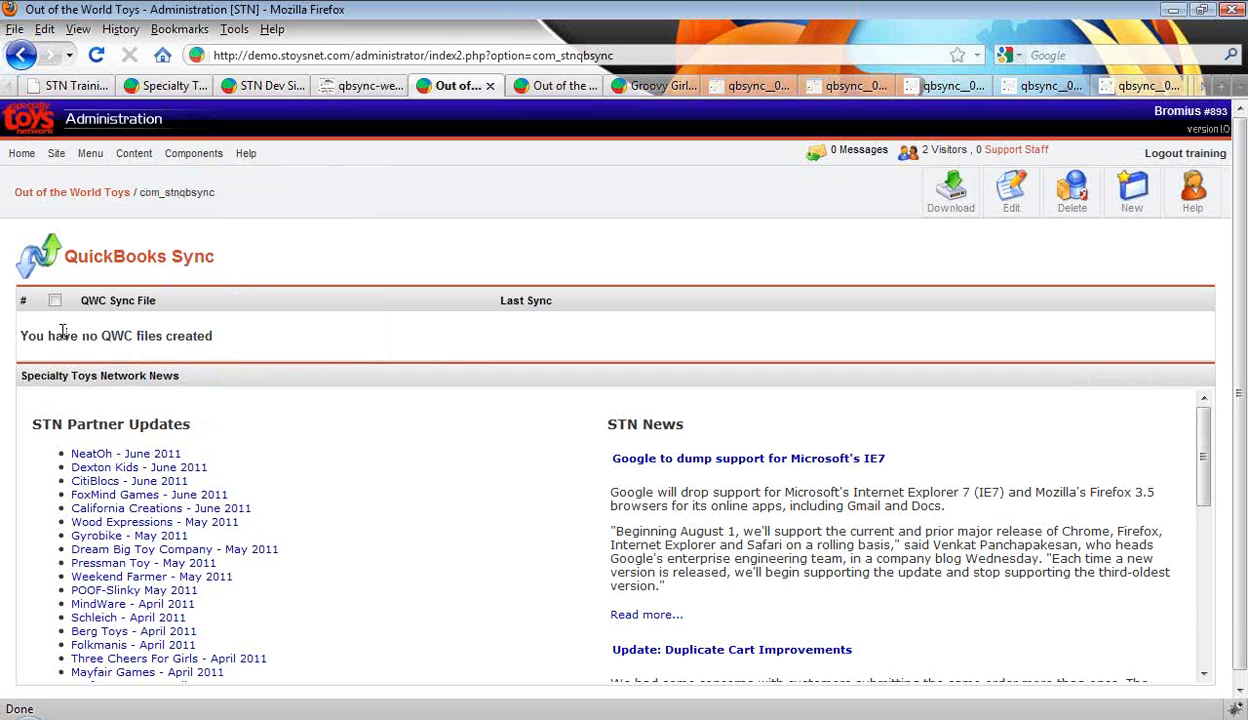
mouse_move(224, 344)
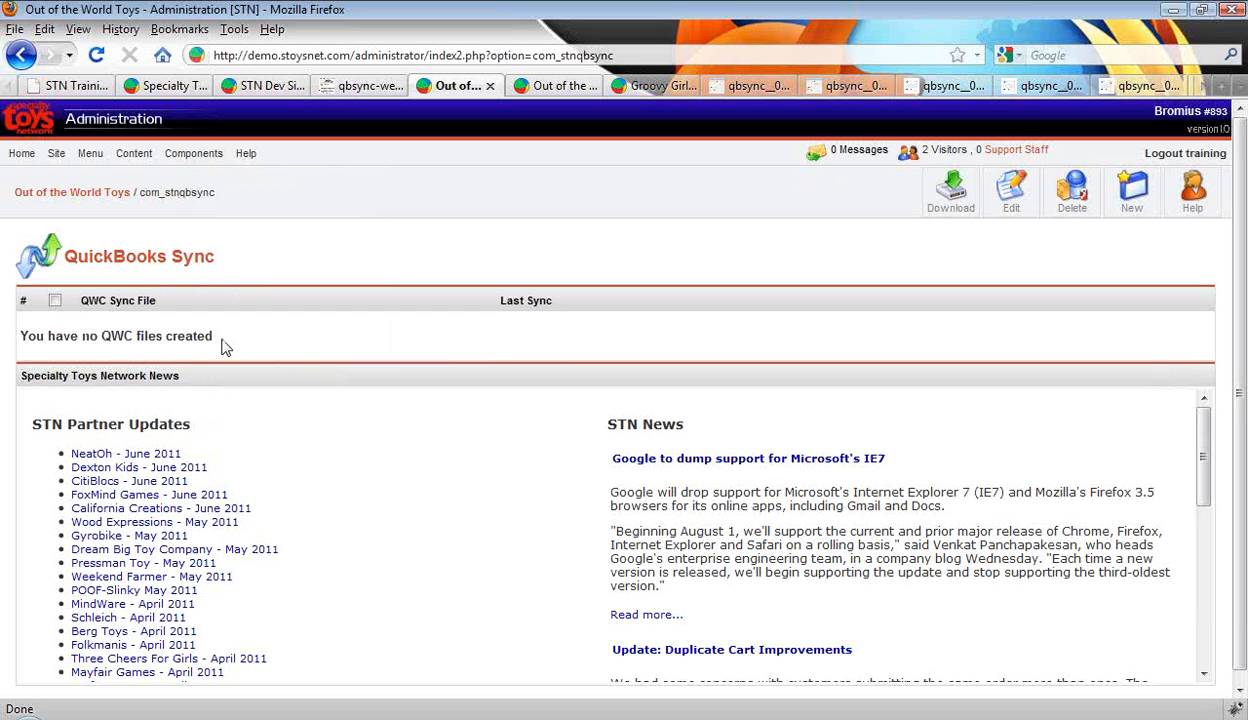
mouse_move(236, 348)
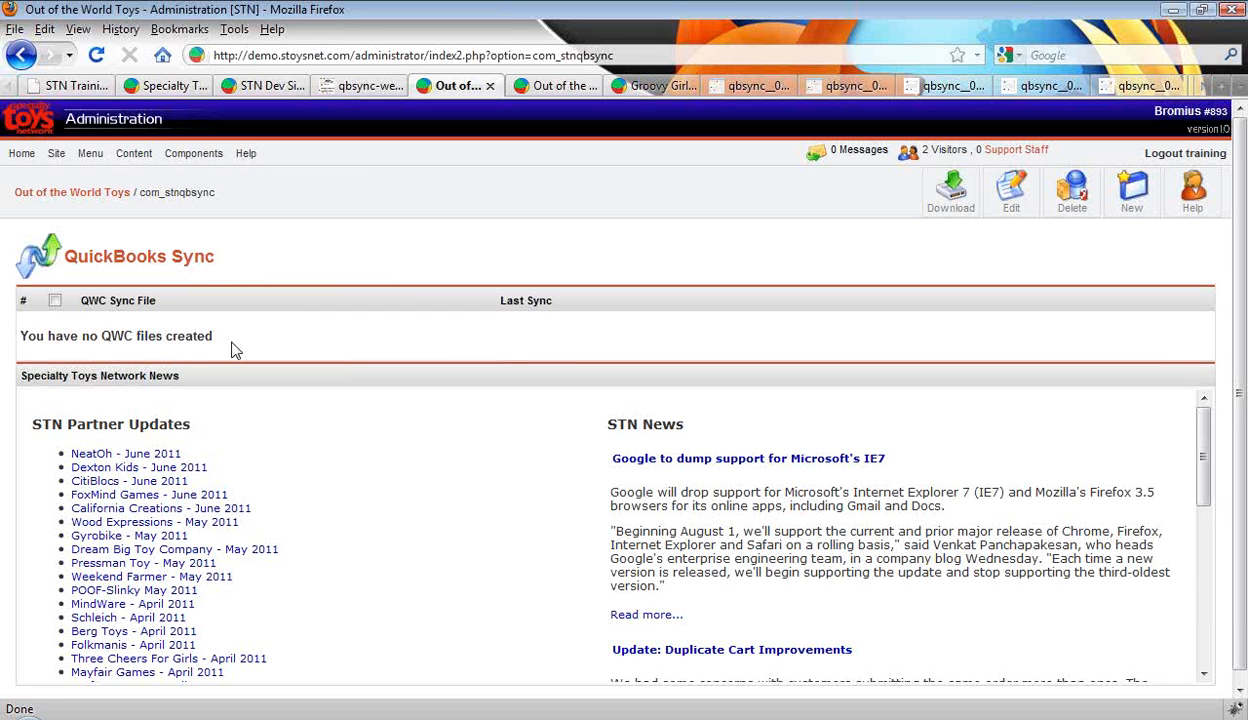
mouse_move(304, 340)
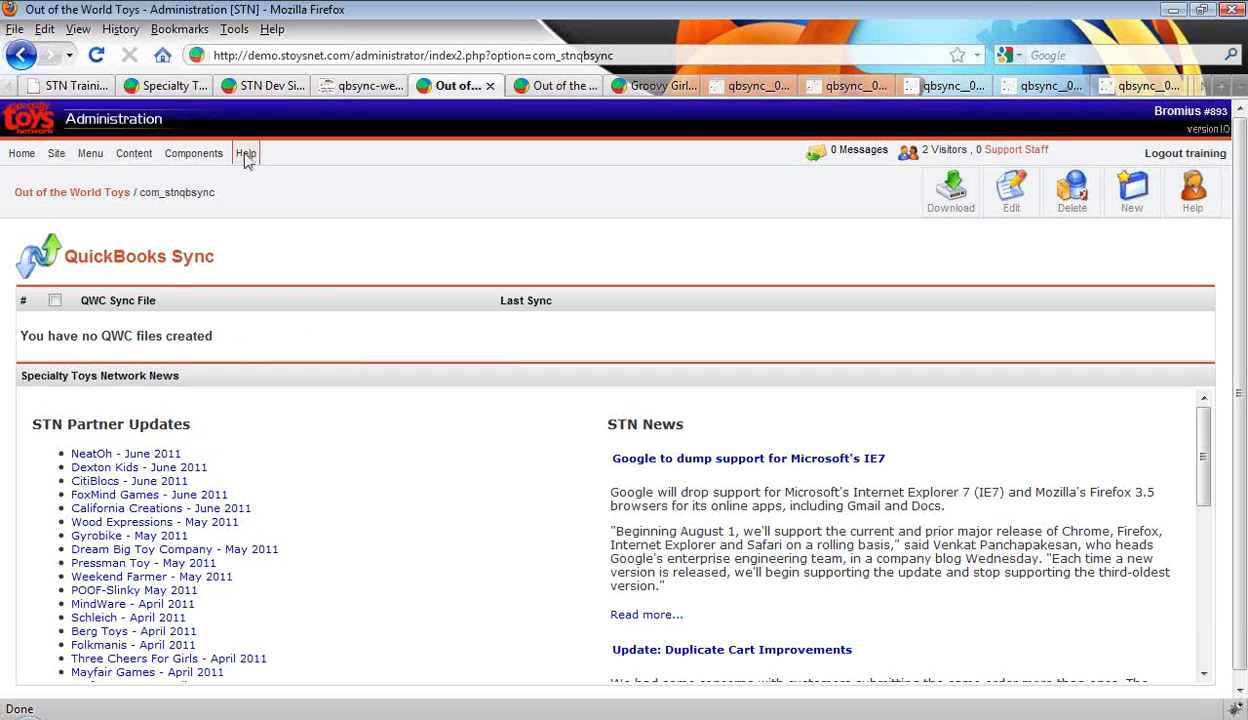
In admin Help, bring up the QuickBooks Web Sync topic and its Install QuickBooks Web Connector article.
click(244, 152)
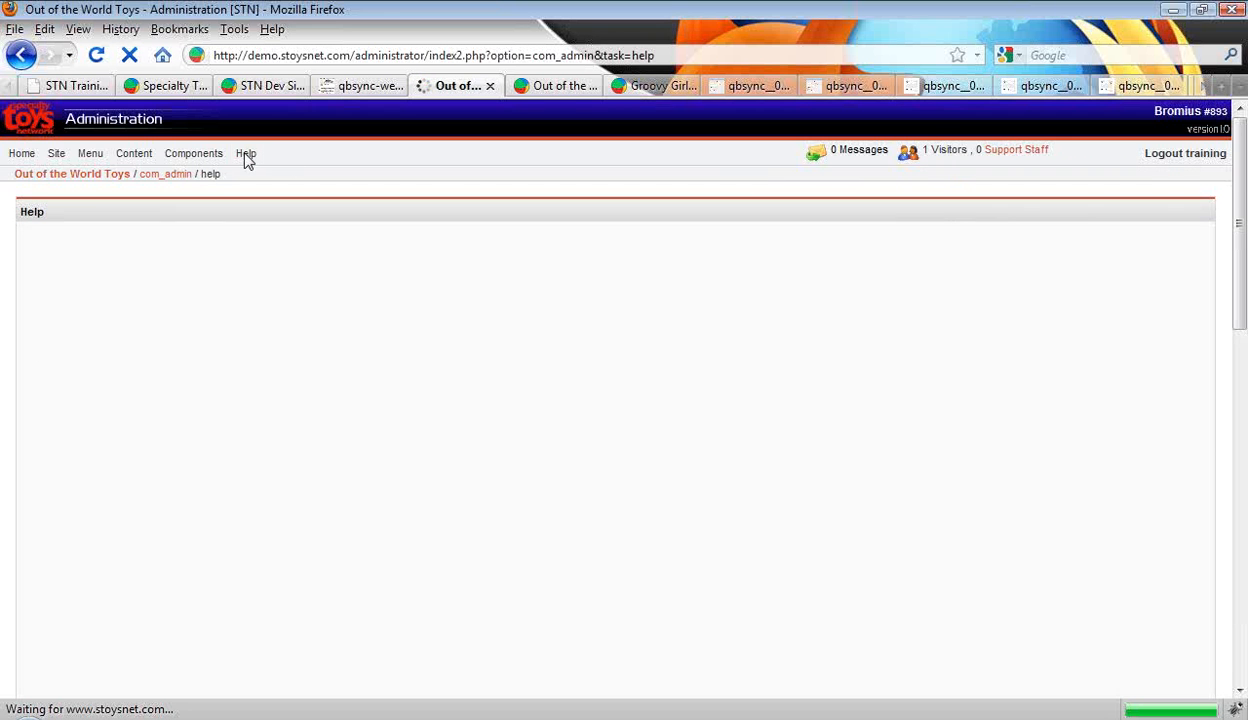
click(192, 152)
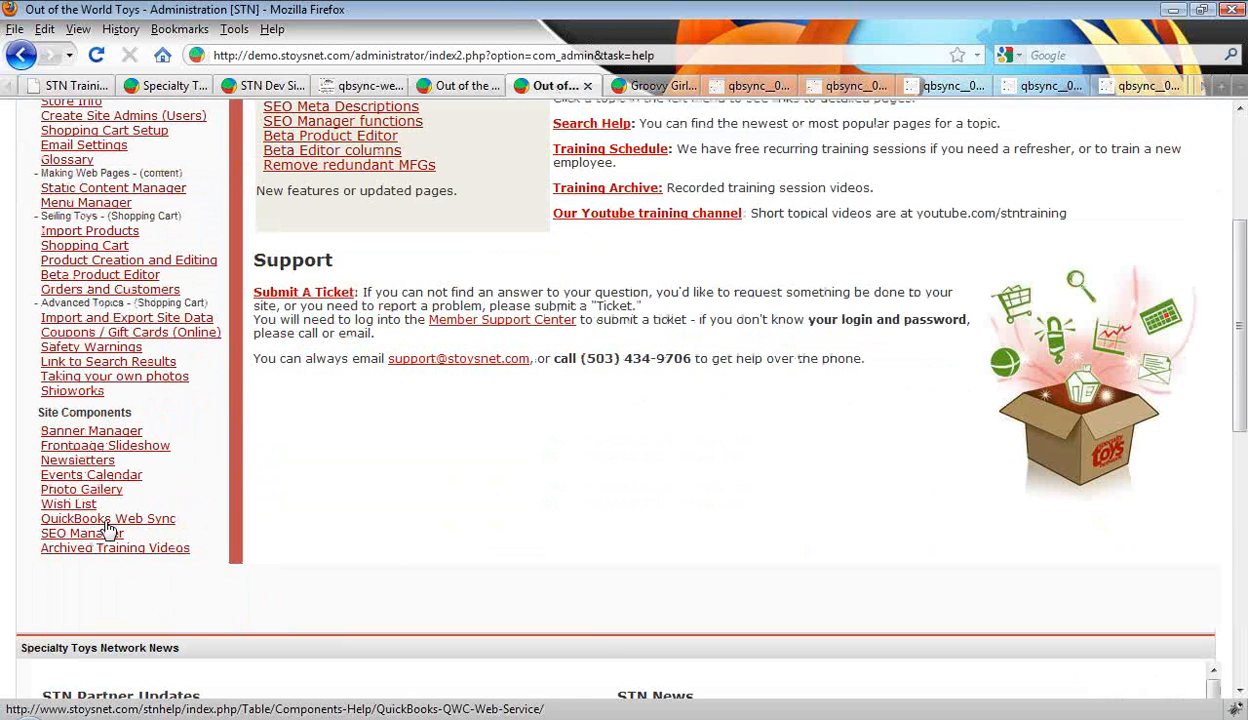
click(108, 518)
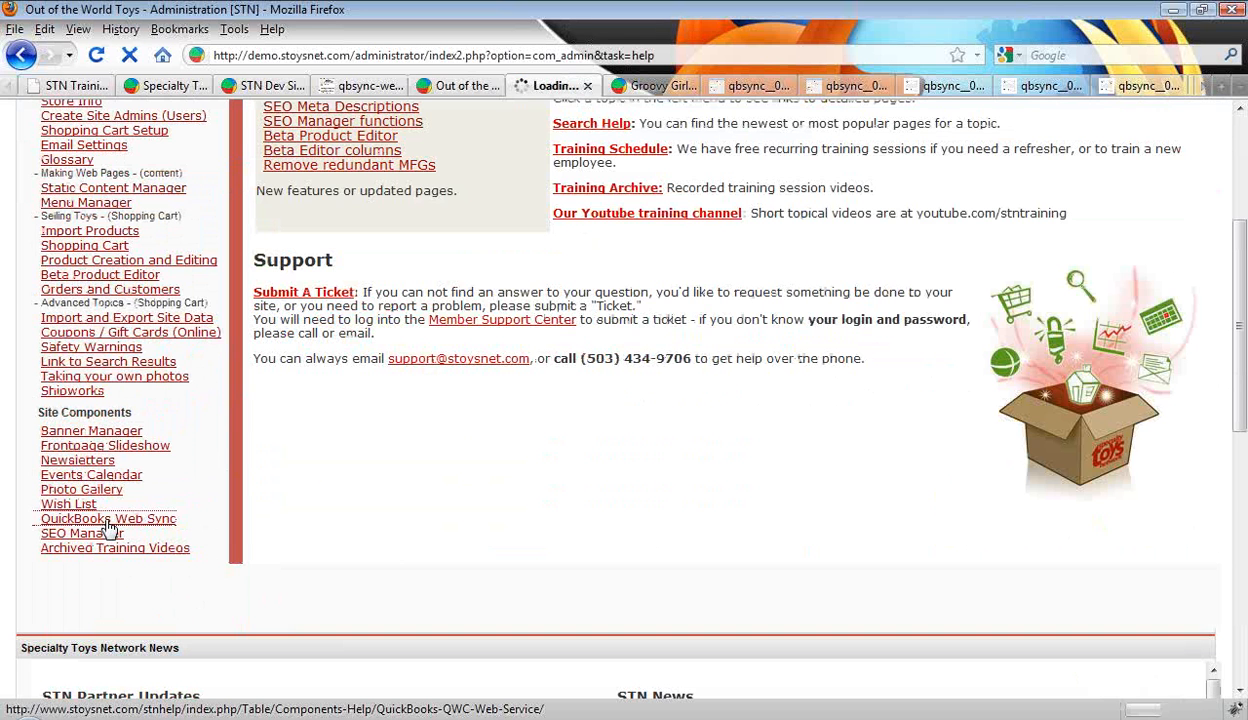
click(108, 518)
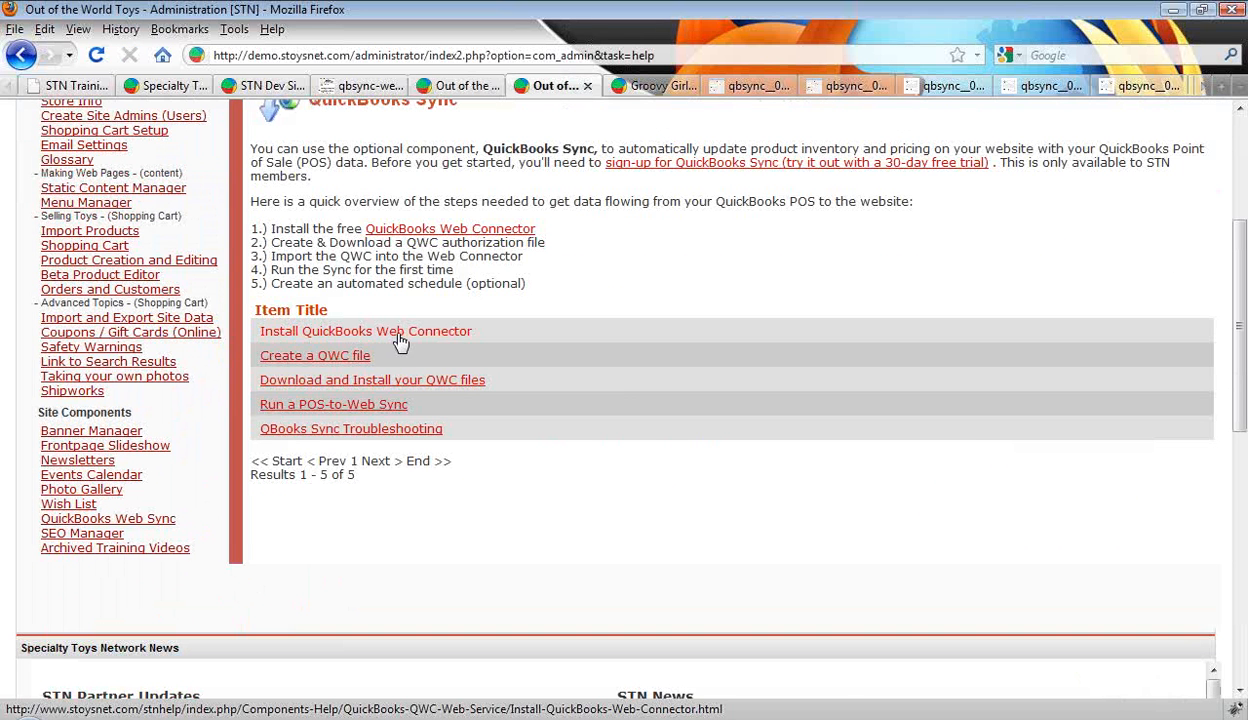
click(364, 332)
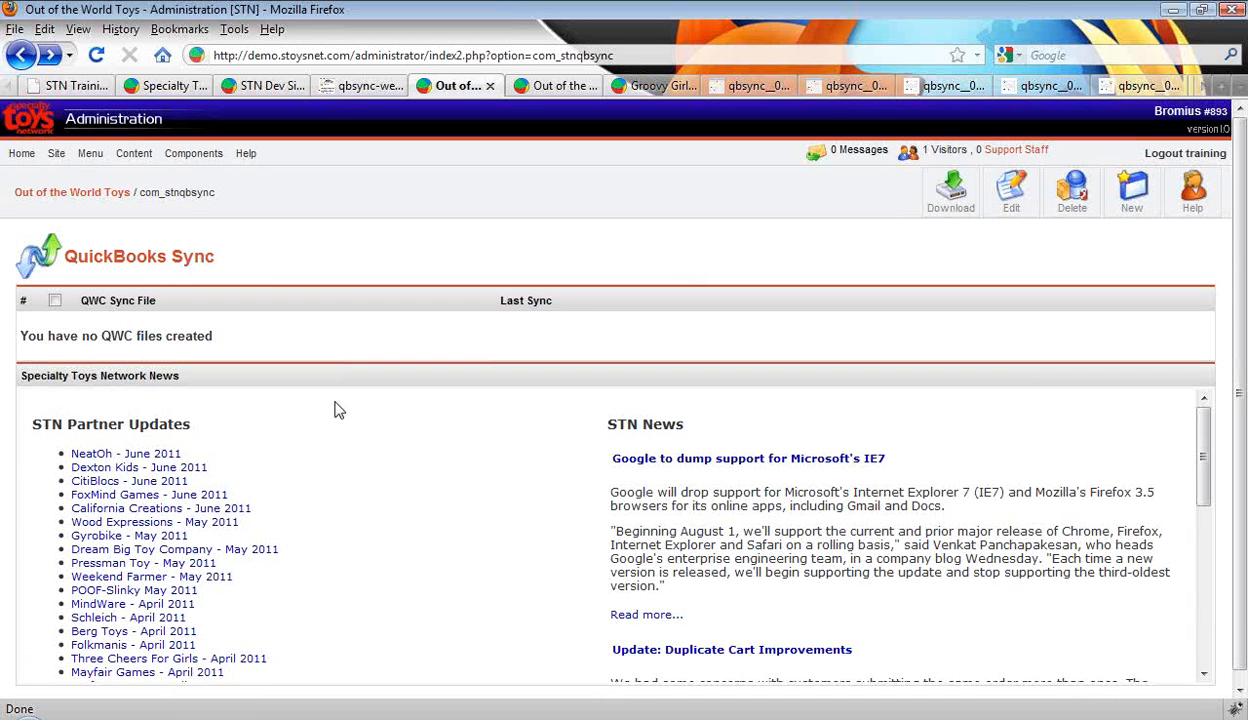
mouse_move(472, 452)
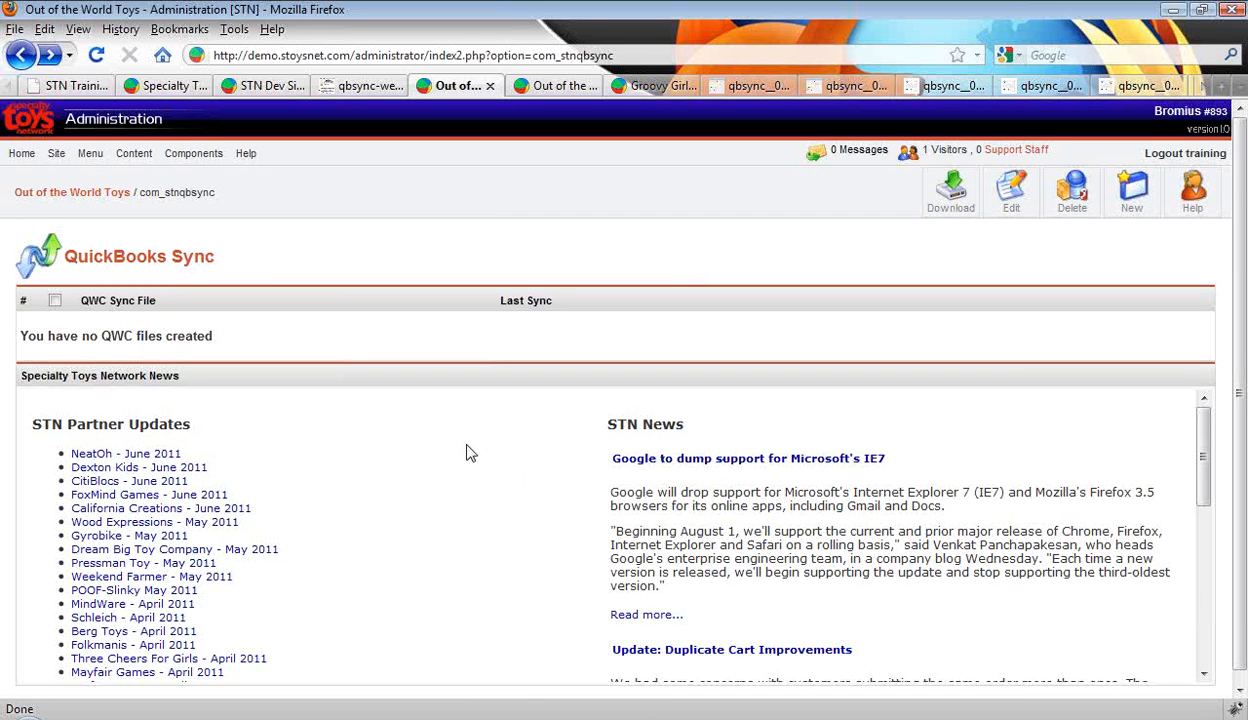
mouse_move(1040, 458)
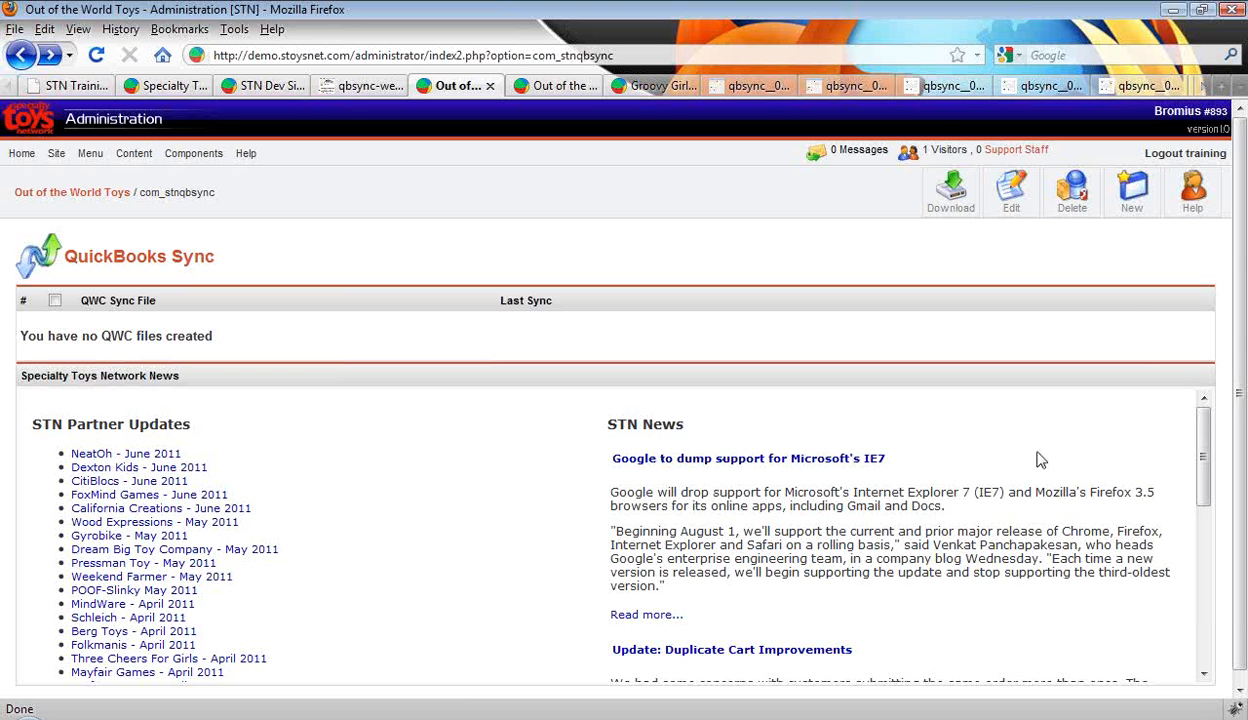
mouse_move(1144, 240)
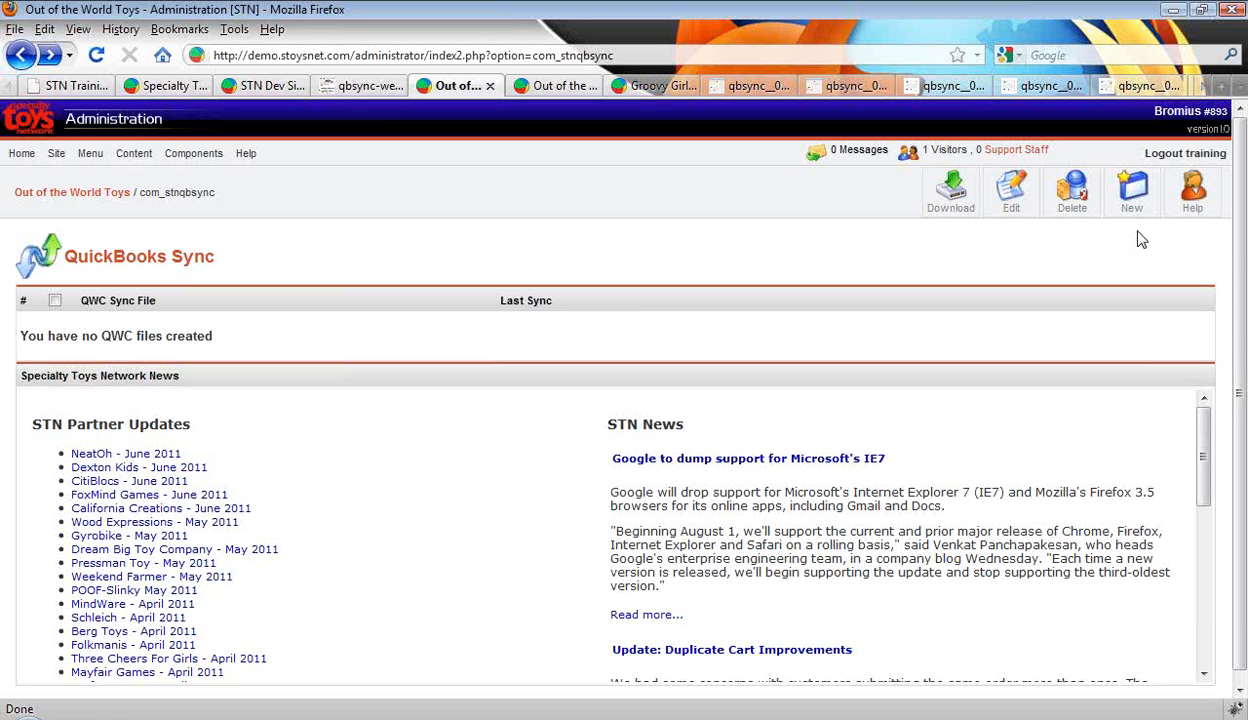
Start creating a new QWC file from the QuickBooks Sync toolbar.
click(1132, 190)
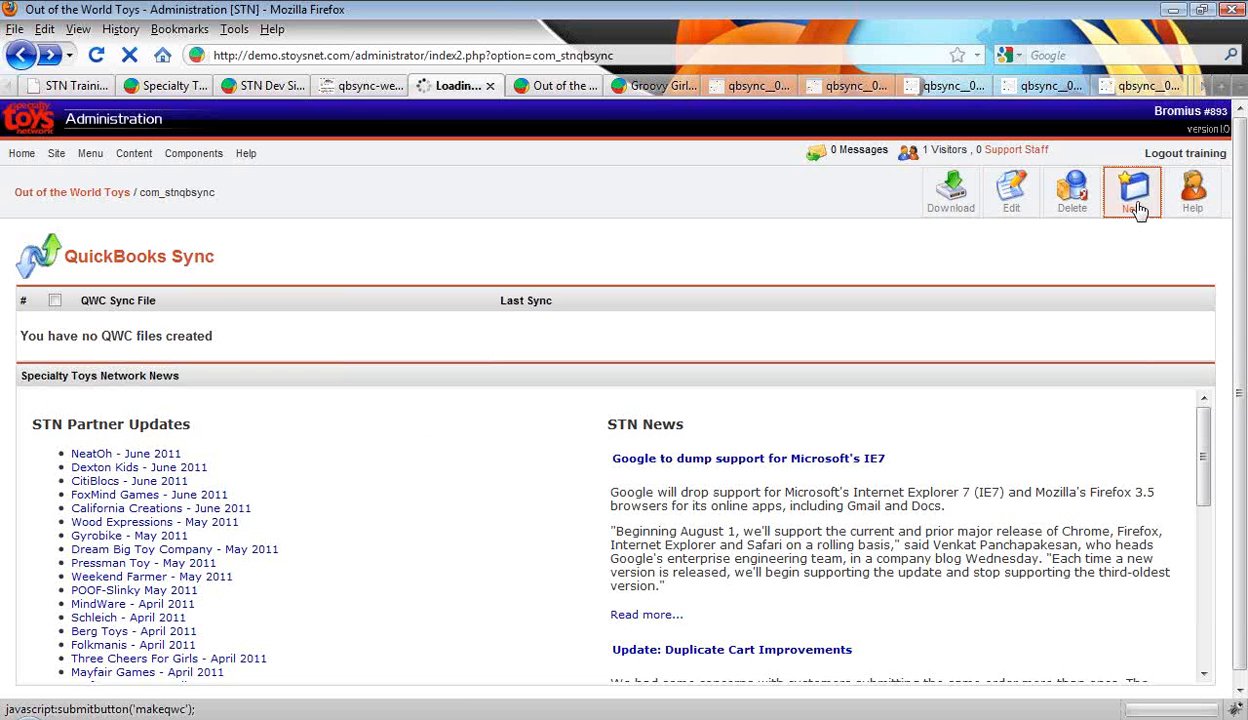
Enter the username testuser and its matching password in the Authorization section.
click(1132, 190)
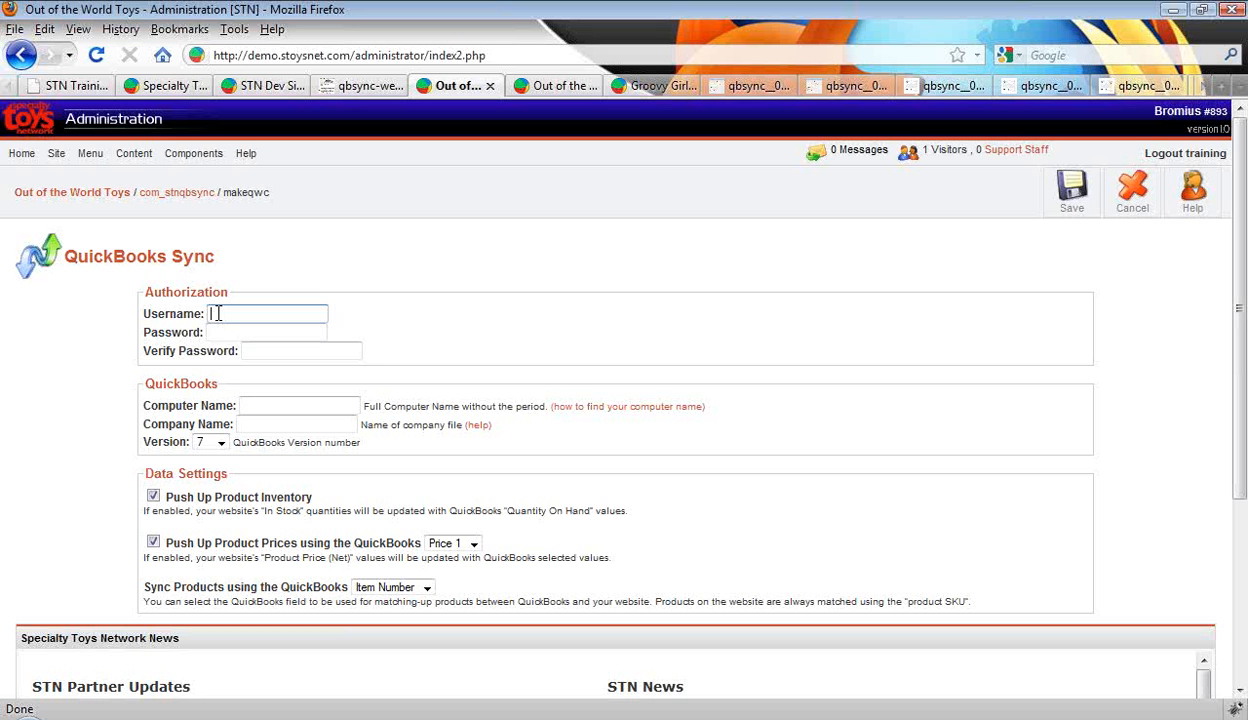
text(testuser)
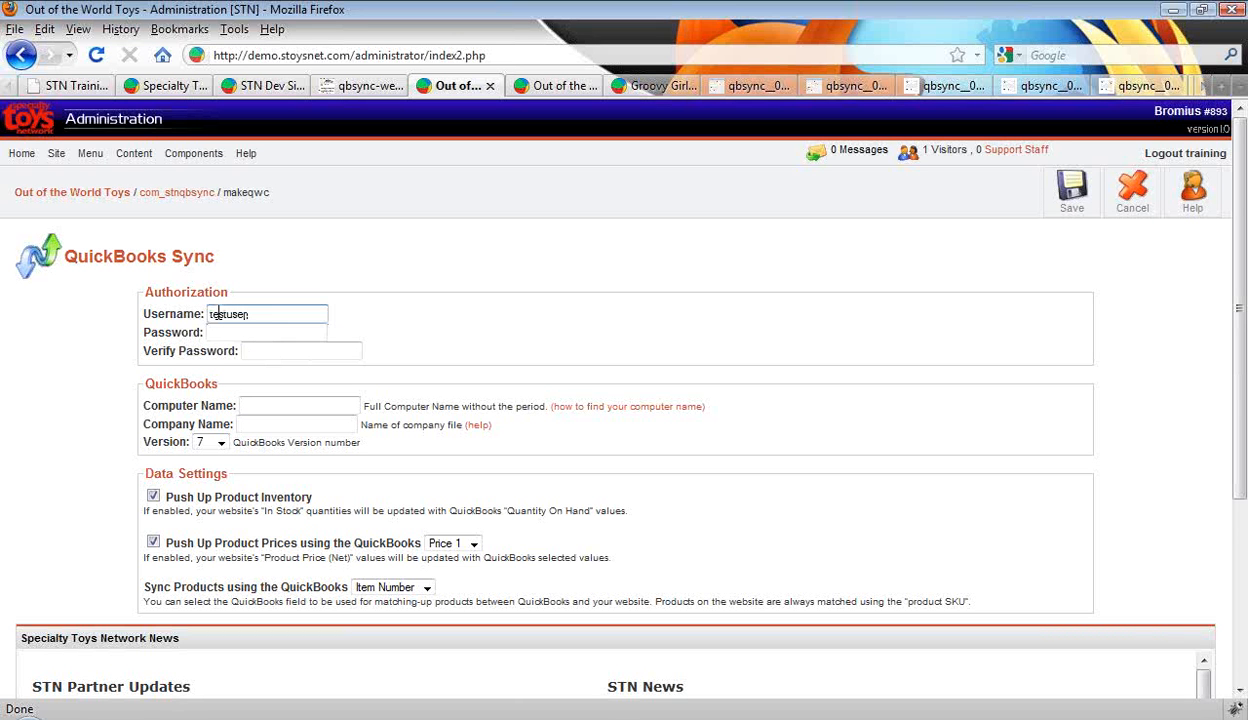
click(264, 332)
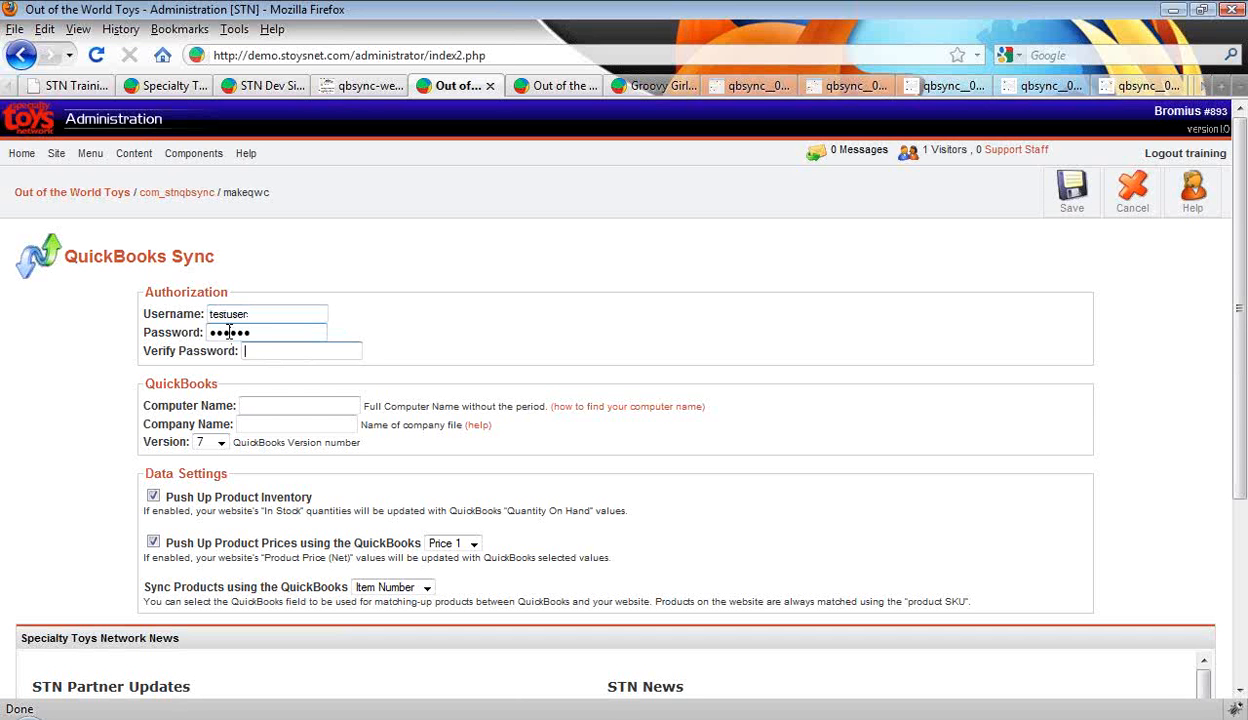
text(••••••)
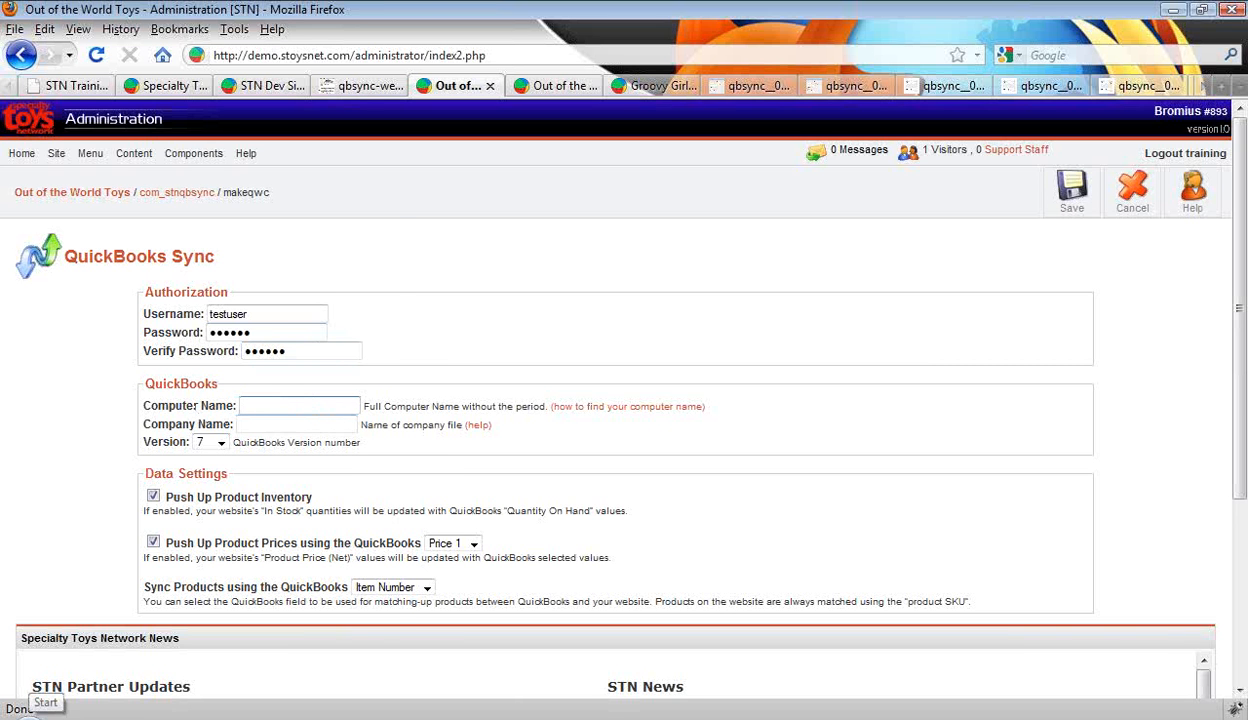
Go through Start and Control Panel to the System basic information page.
click(44, 702)
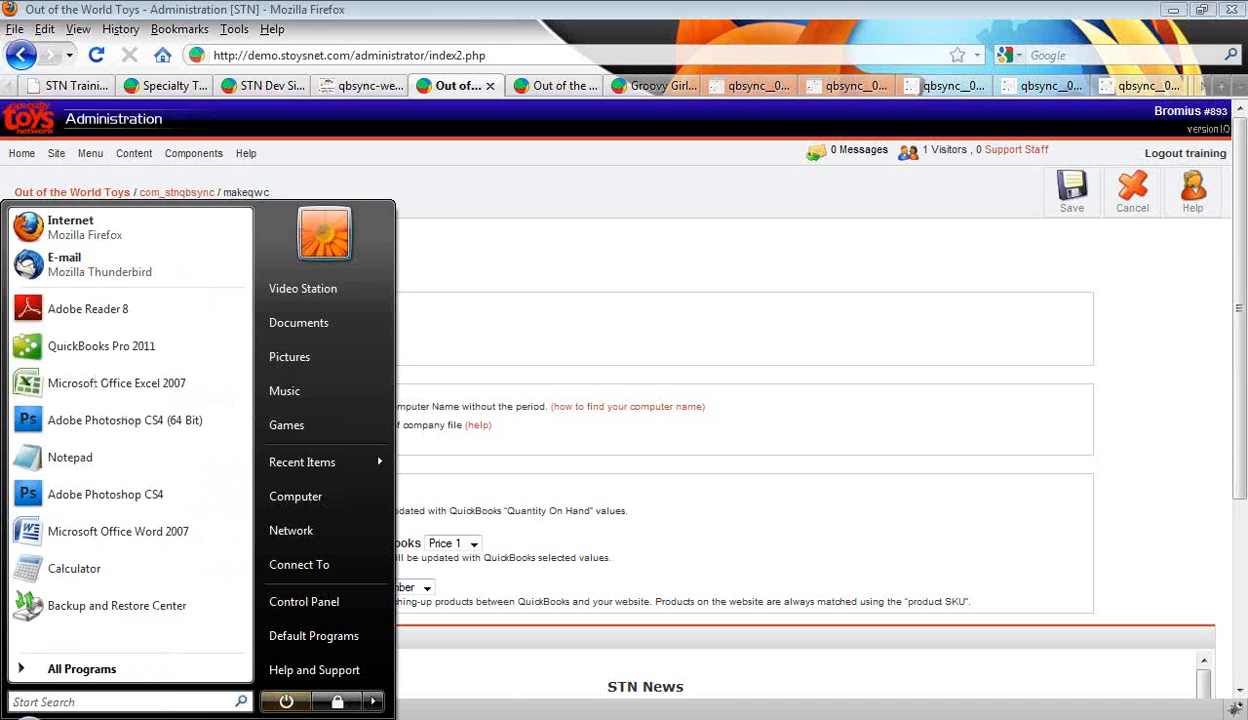
mouse_move(304, 600)
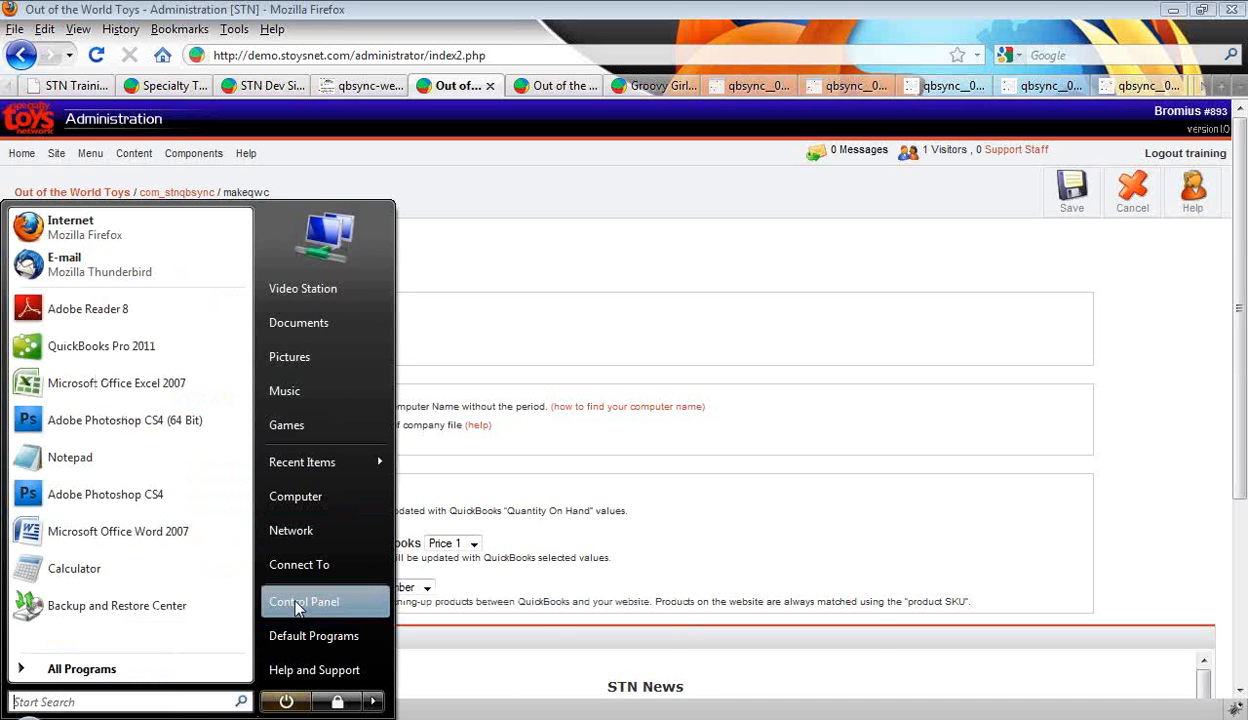
click(304, 600)
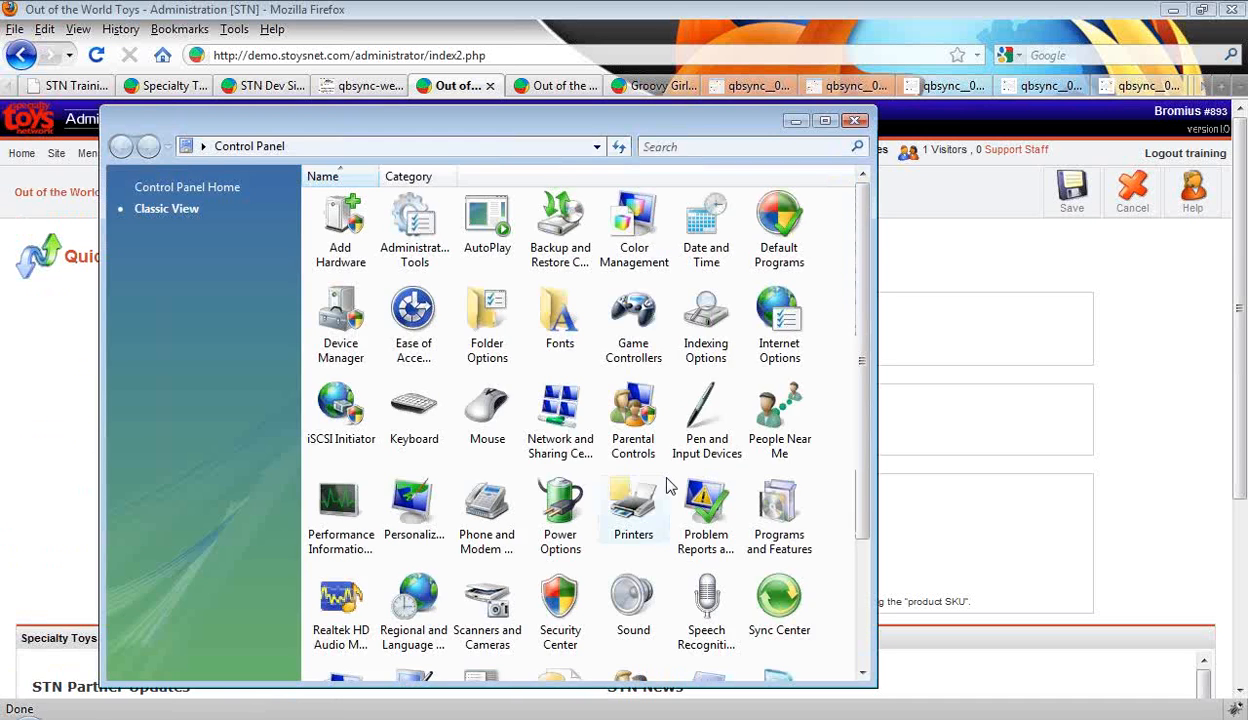
scroll(down, 3)
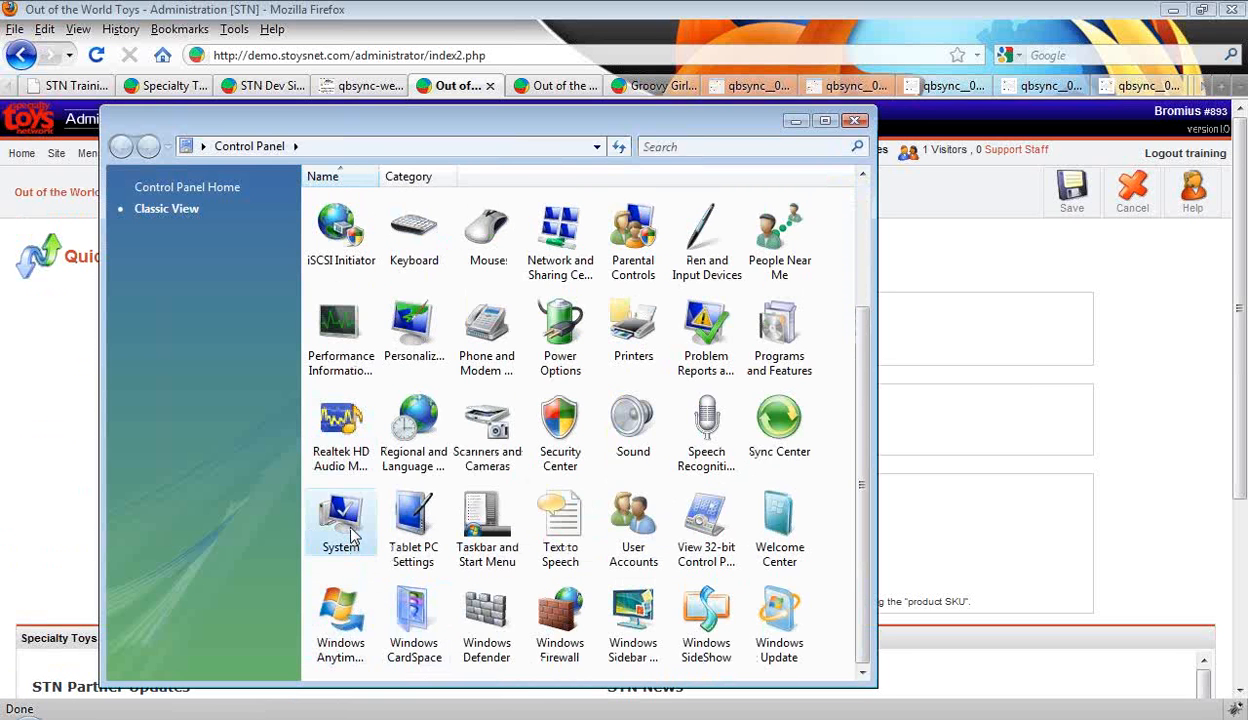
double_click(340, 520)
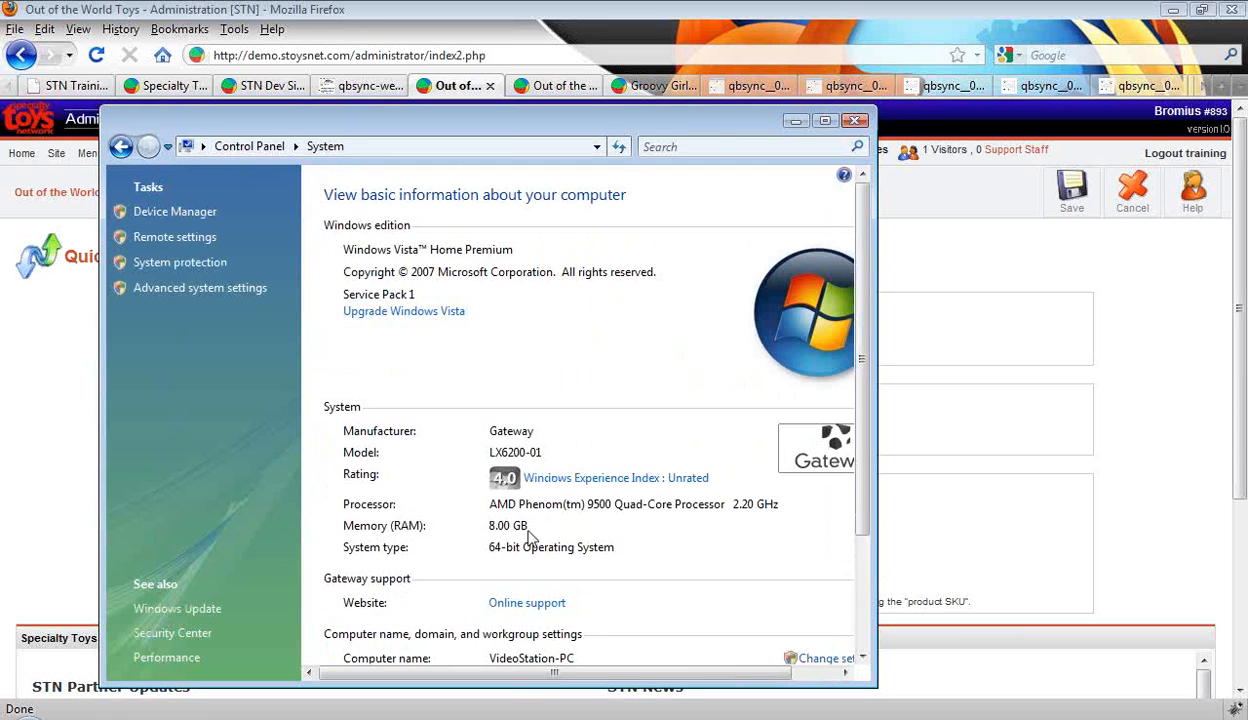
scroll(down, 3)
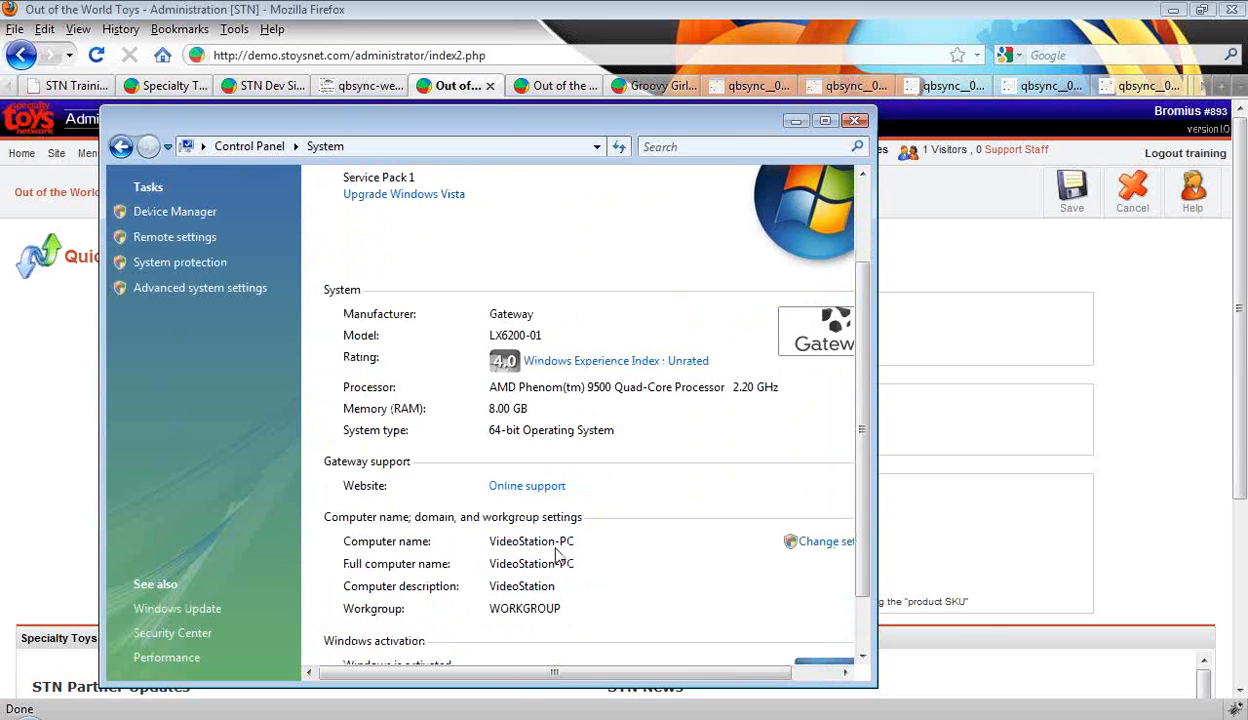
mouse_move(646, 576)
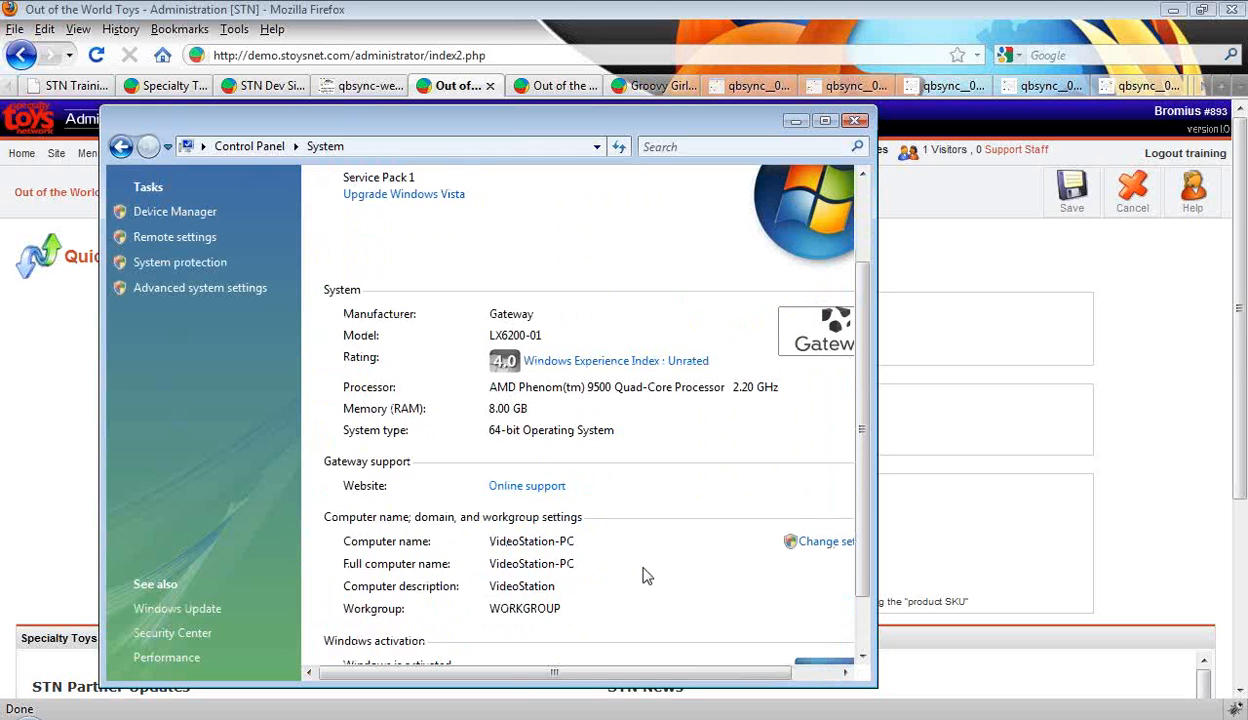
mouse_move(820, 540)
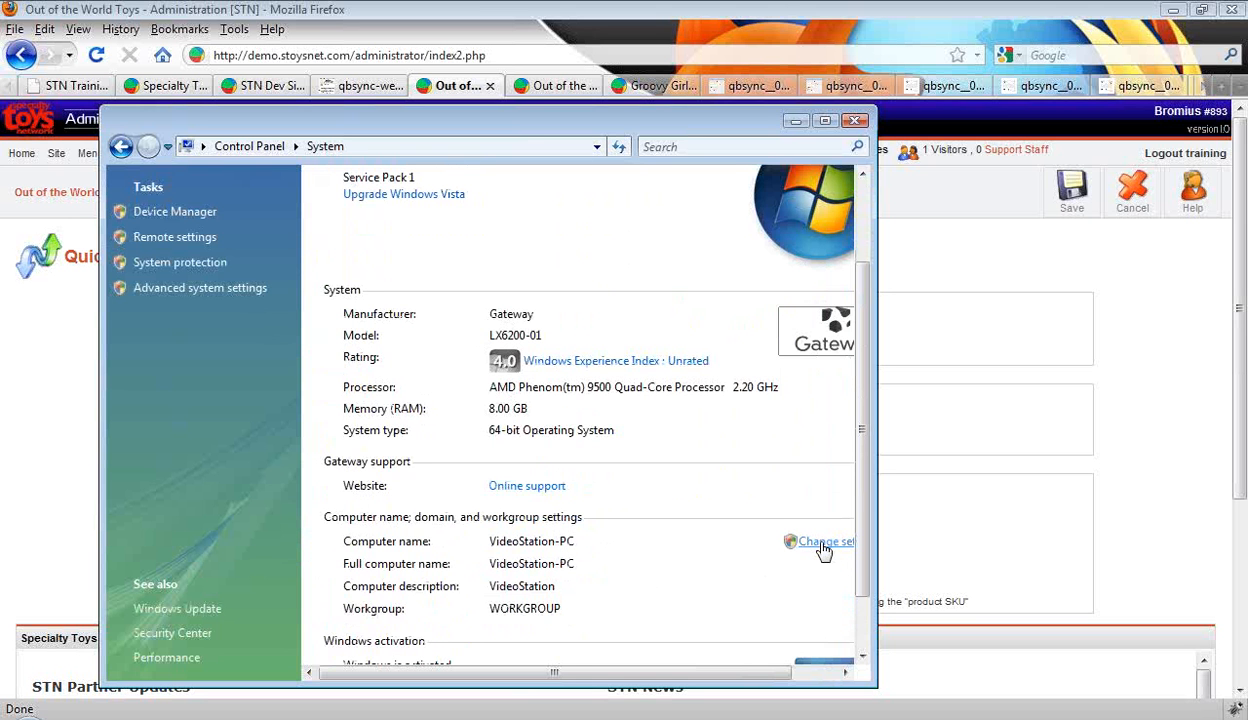
Copy the full computer name VideoStation-PC from System Properties and cancel out without changes.
click(820, 540)
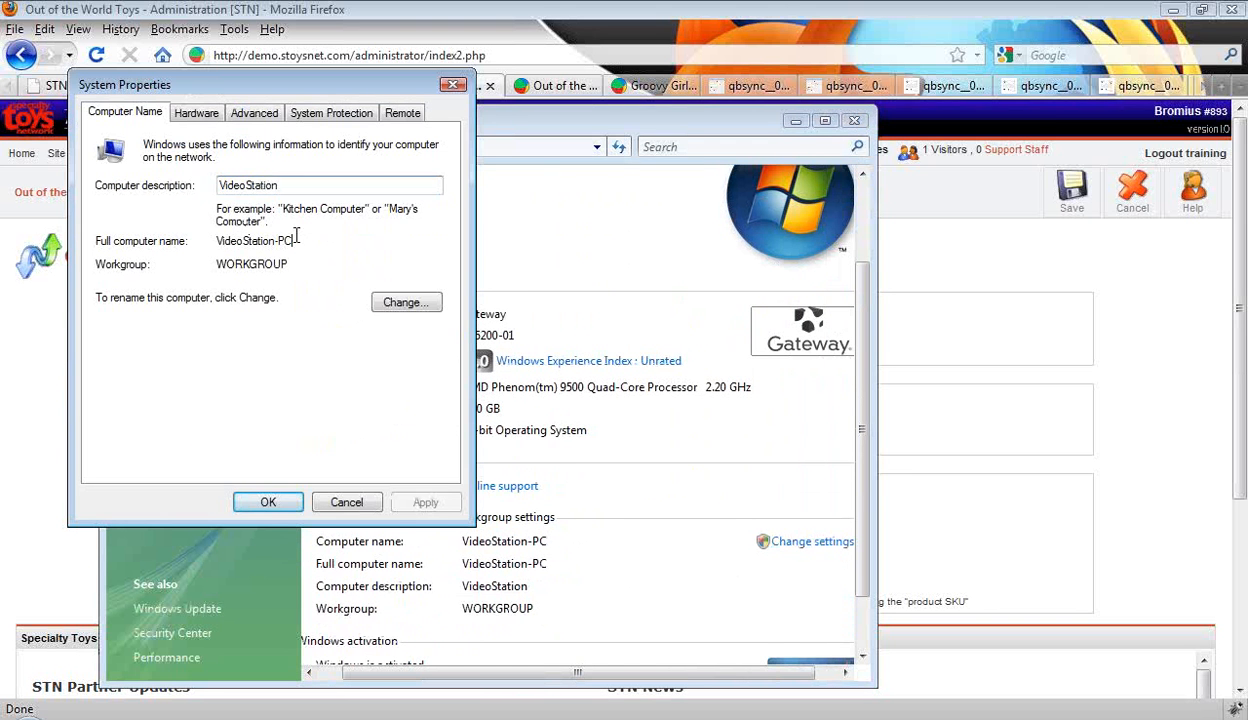
right_click(252, 240)
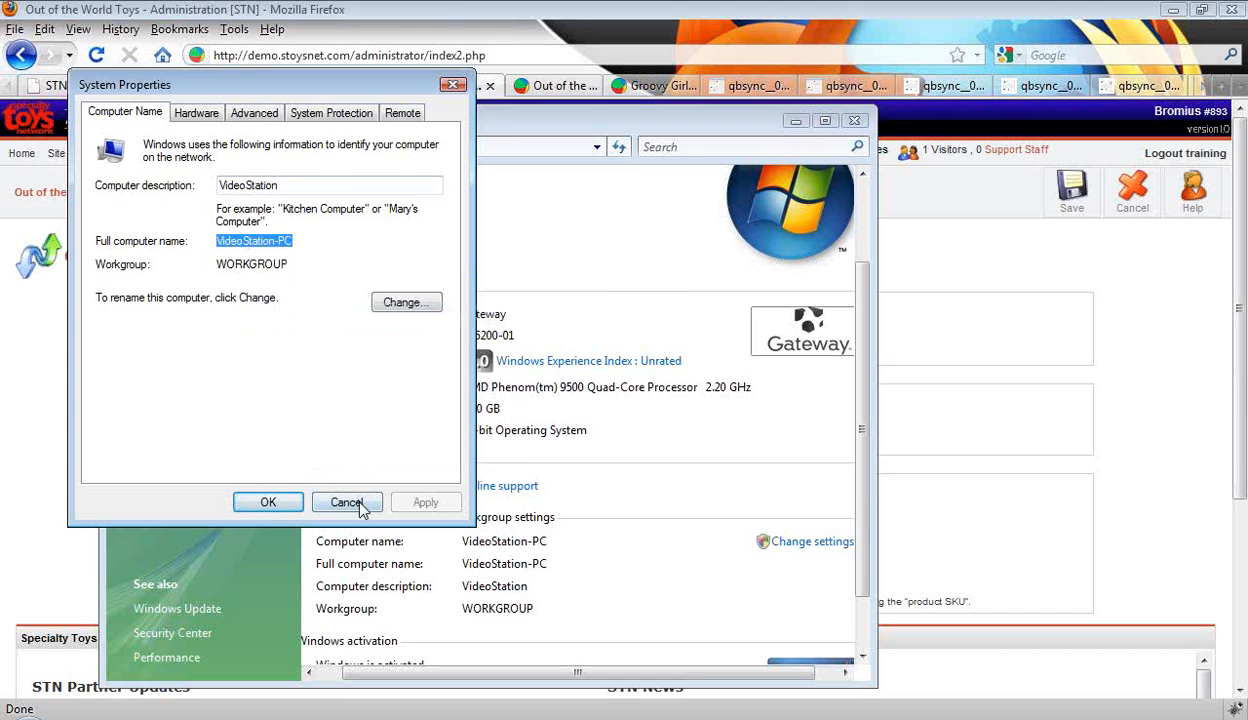
click(346, 502)
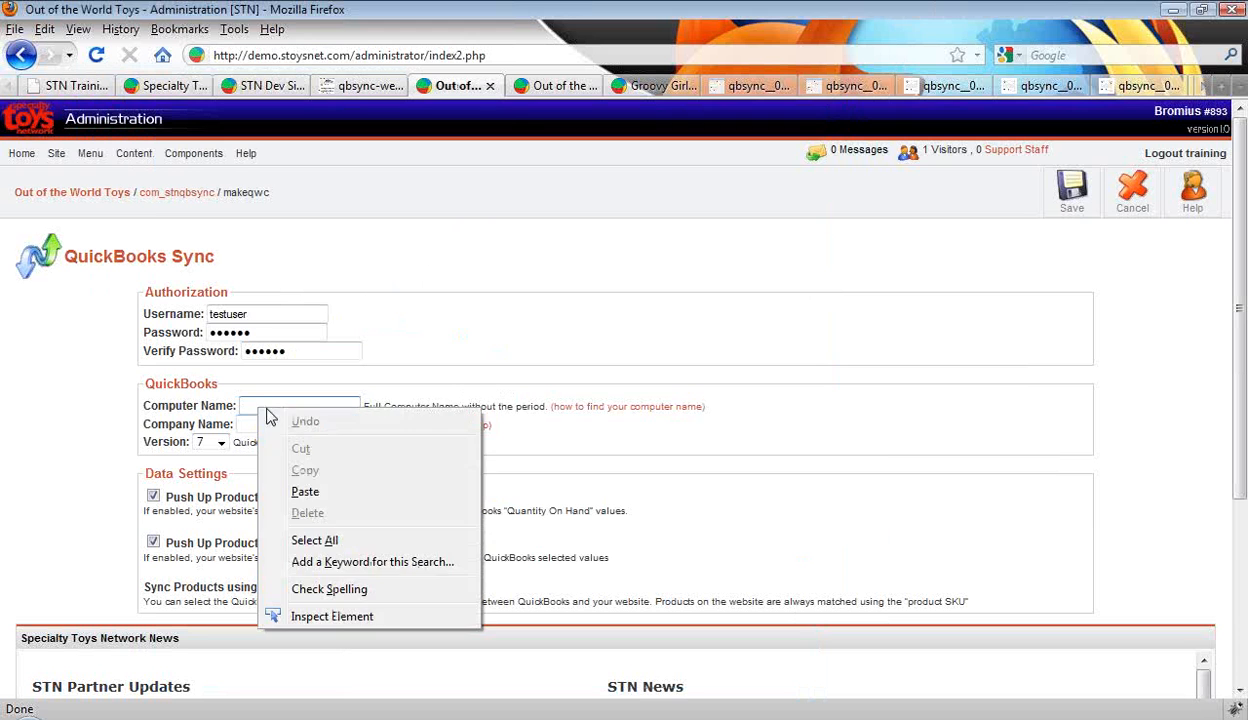
Paste VideoStation-PC into Computer Name and bring up help about the QuickBooks Sync fields.
click(304, 492)
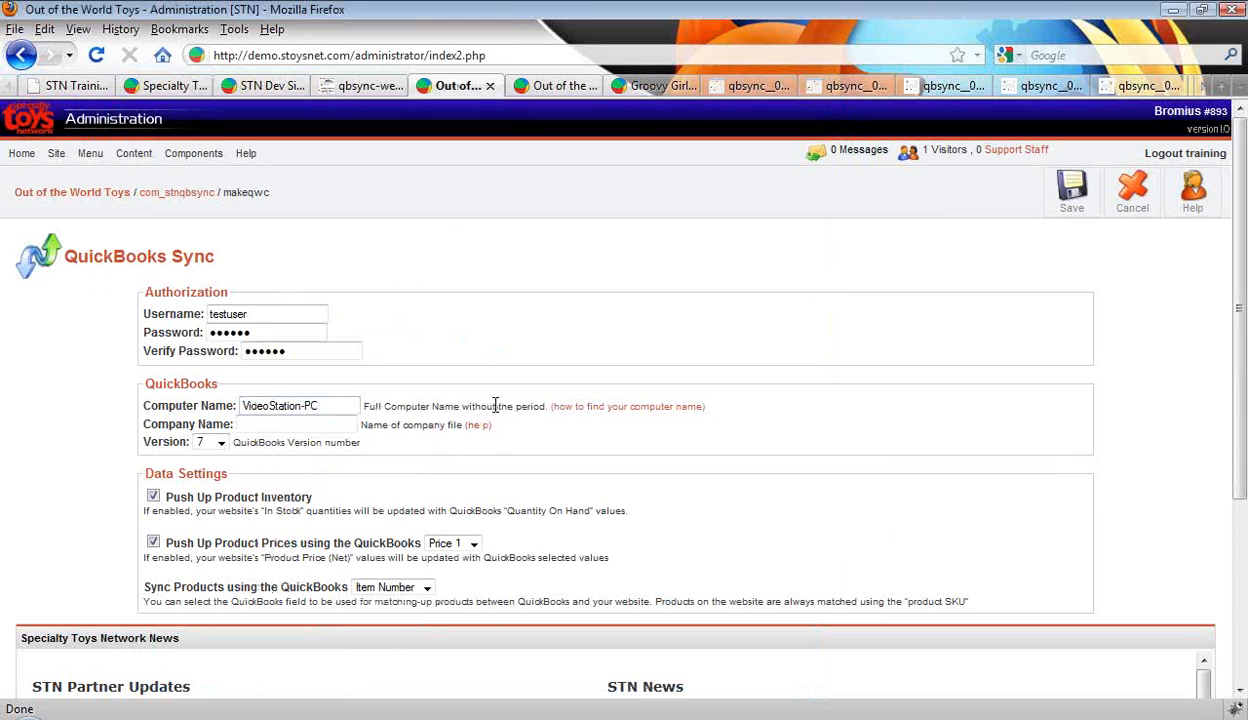
click(296, 424)
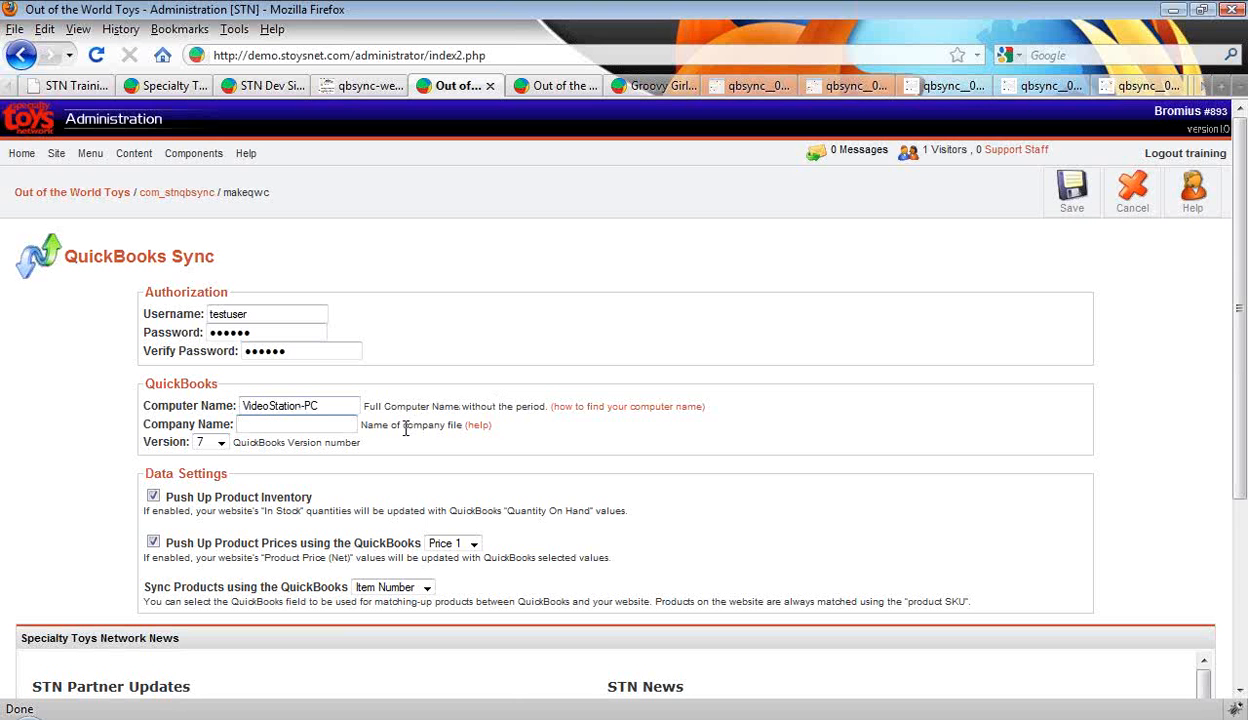
mouse_move(512, 336)
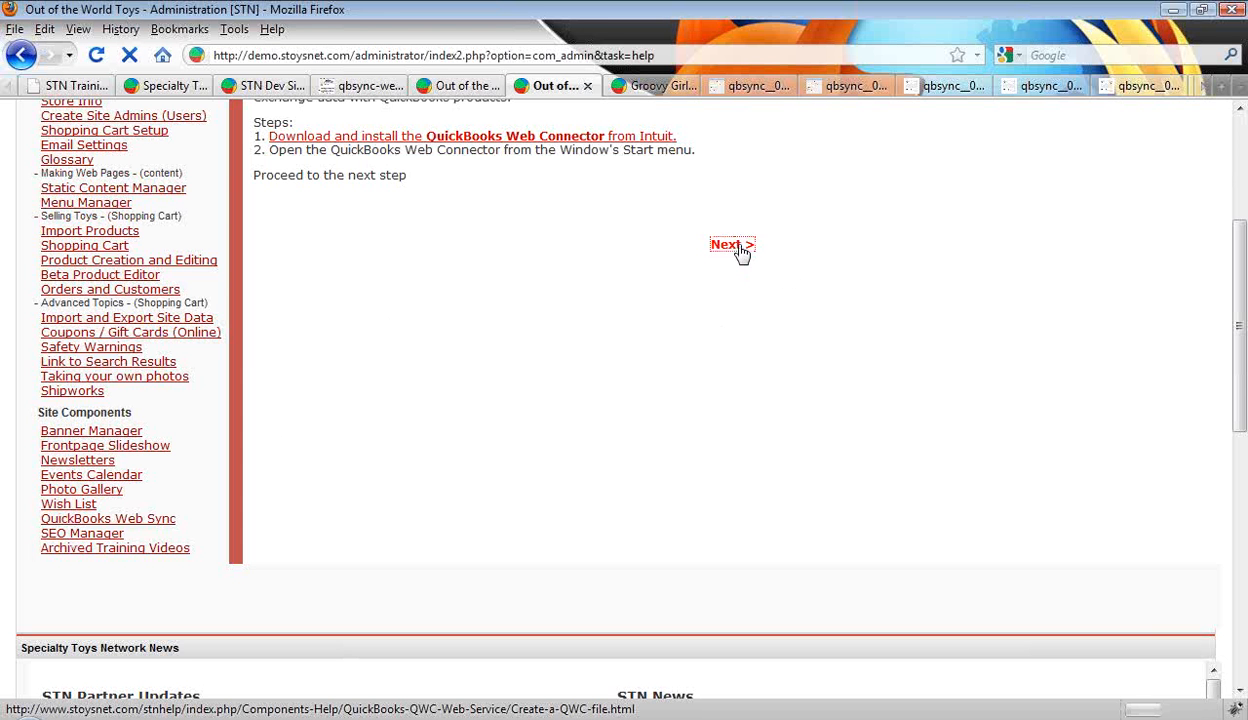
Advance the help article to the Create a QWC file steps and reach step 6, Enter the Company Name.
click(732, 244)
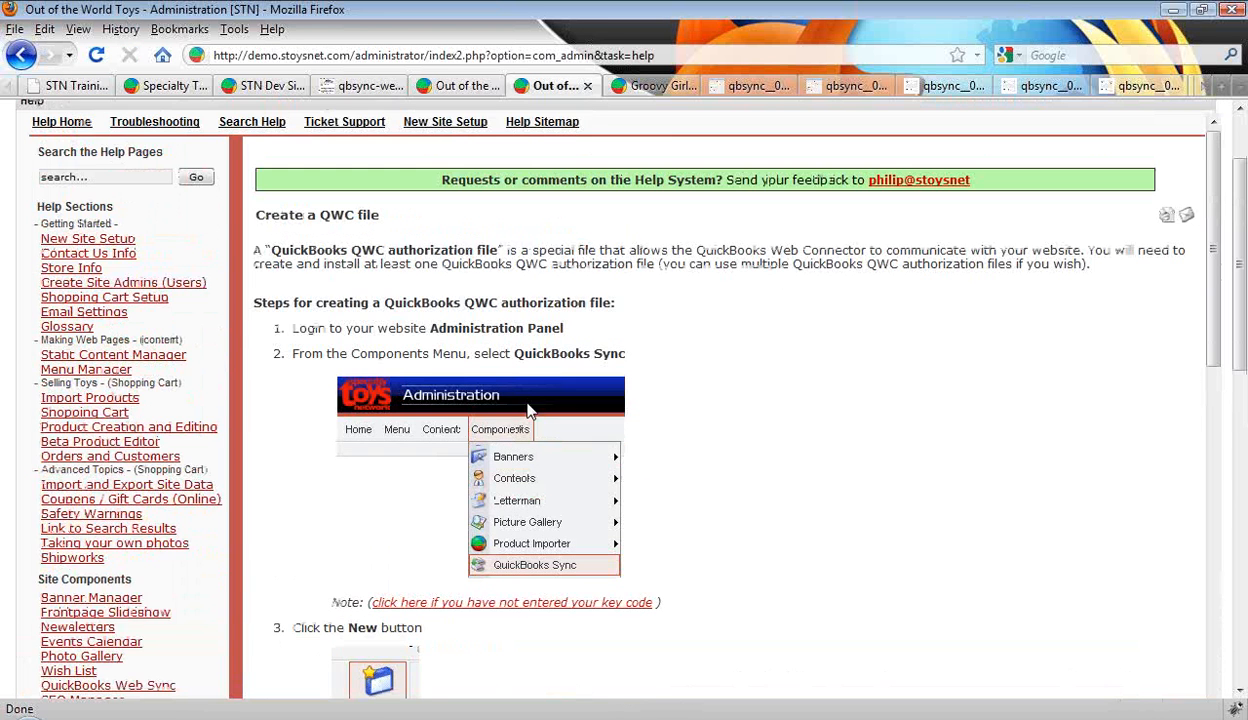
scroll(down, 3)
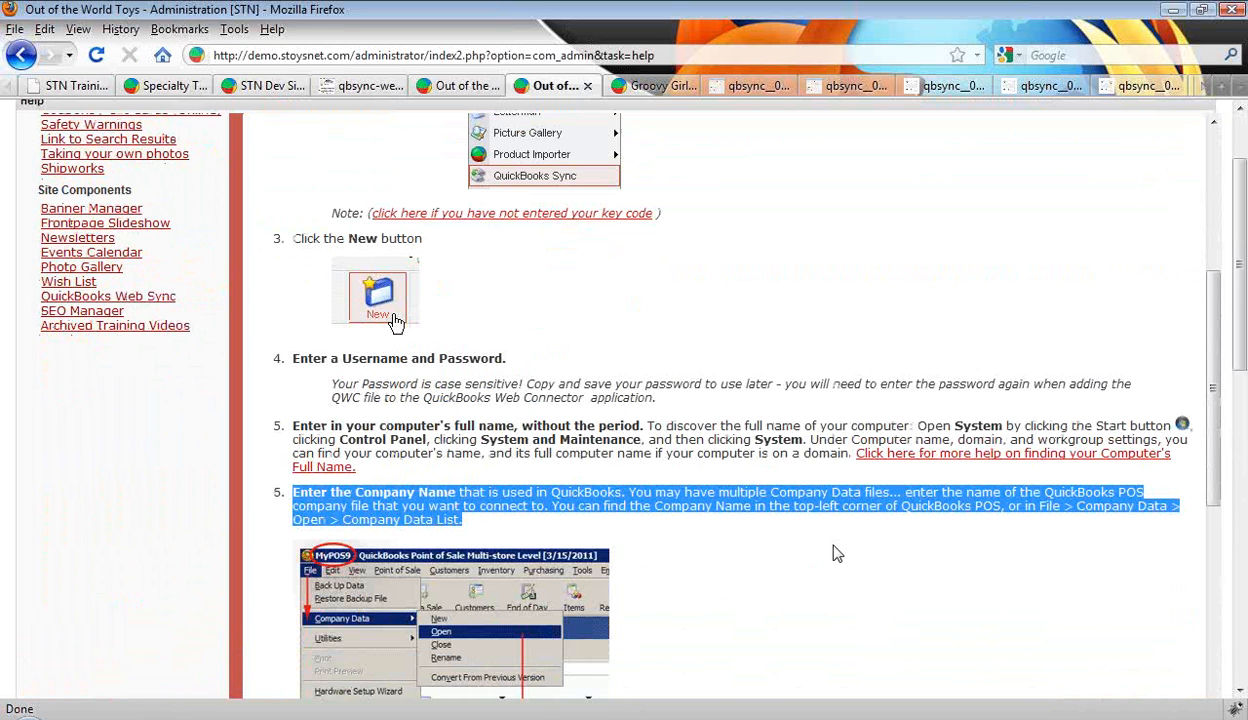
scroll(down, 3)
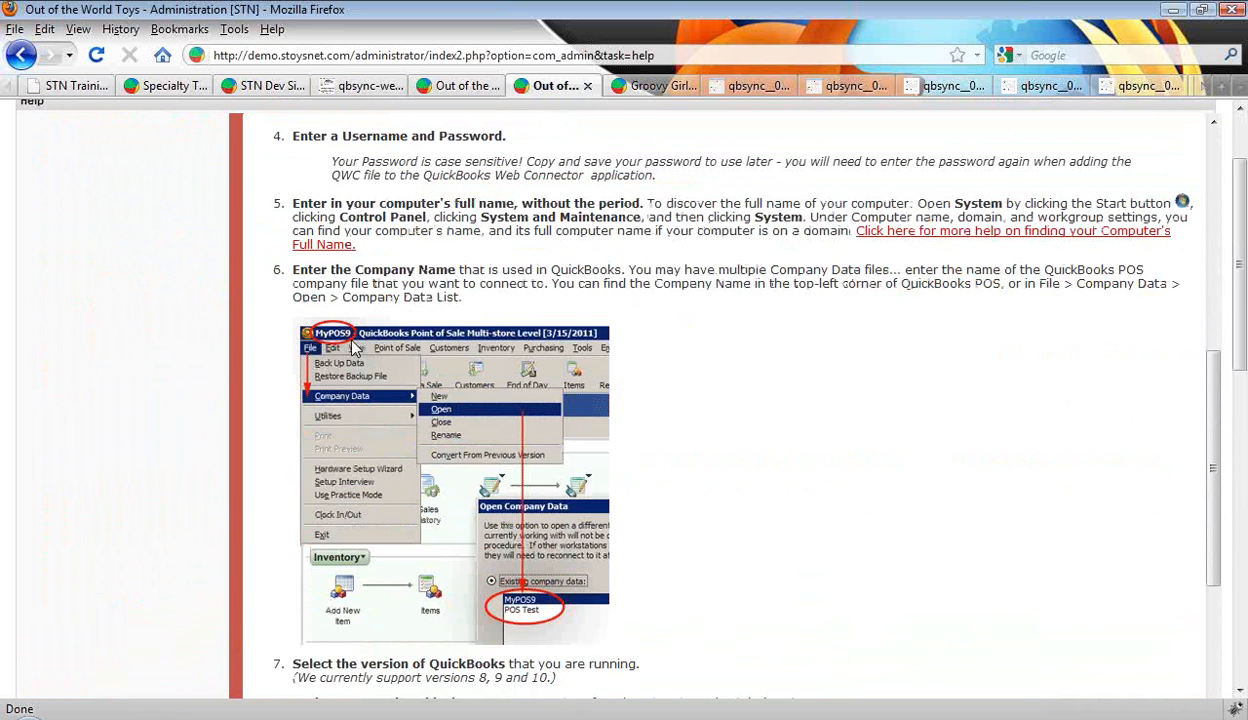
mouse_move(340, 344)
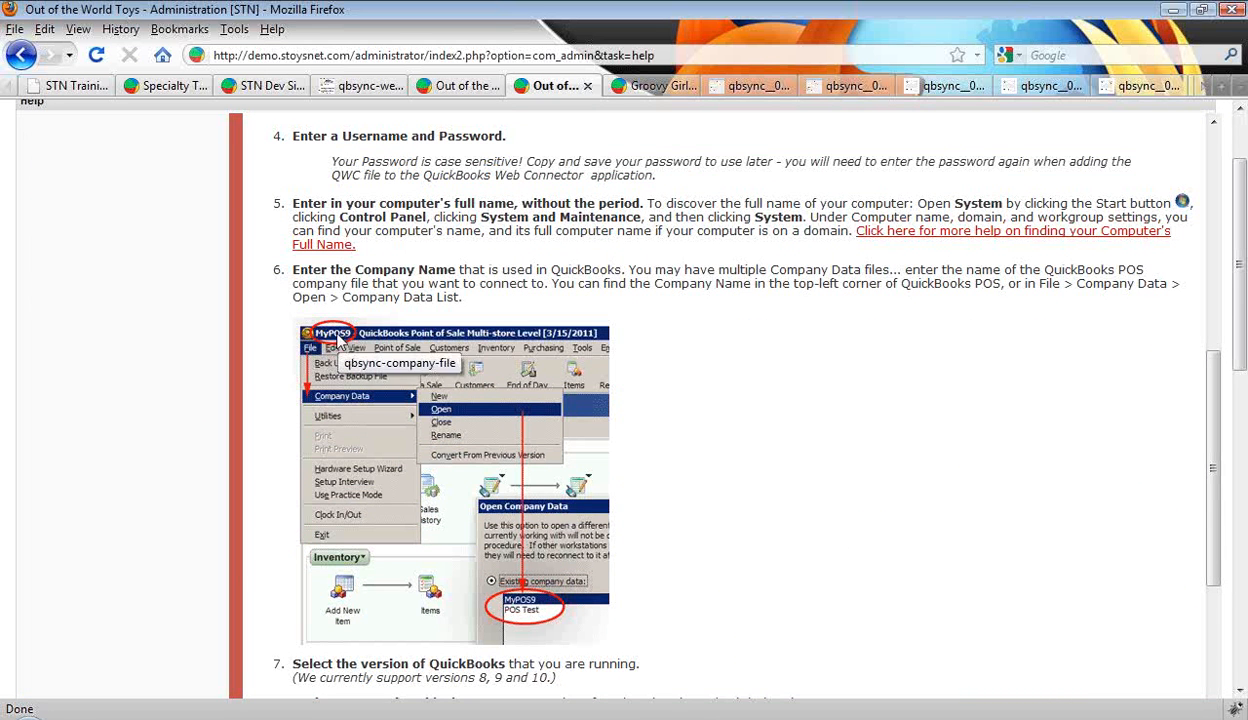
mouse_move(478, 436)
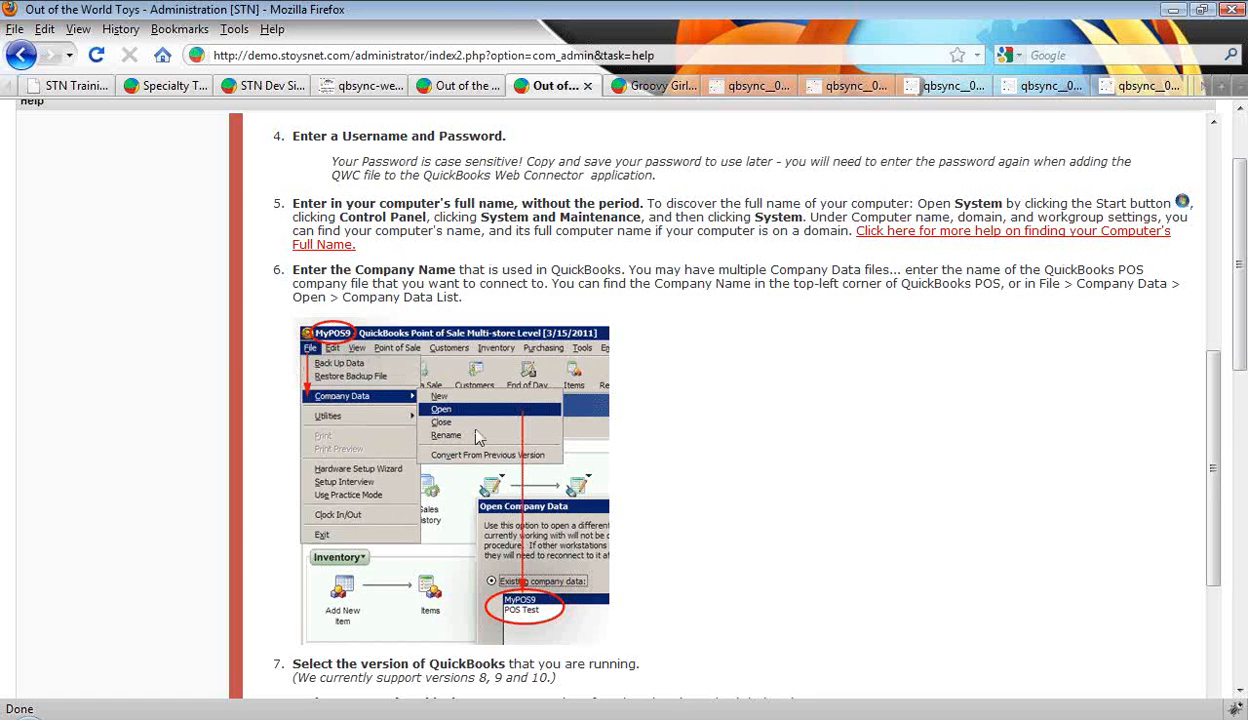
mouse_move(556, 624)
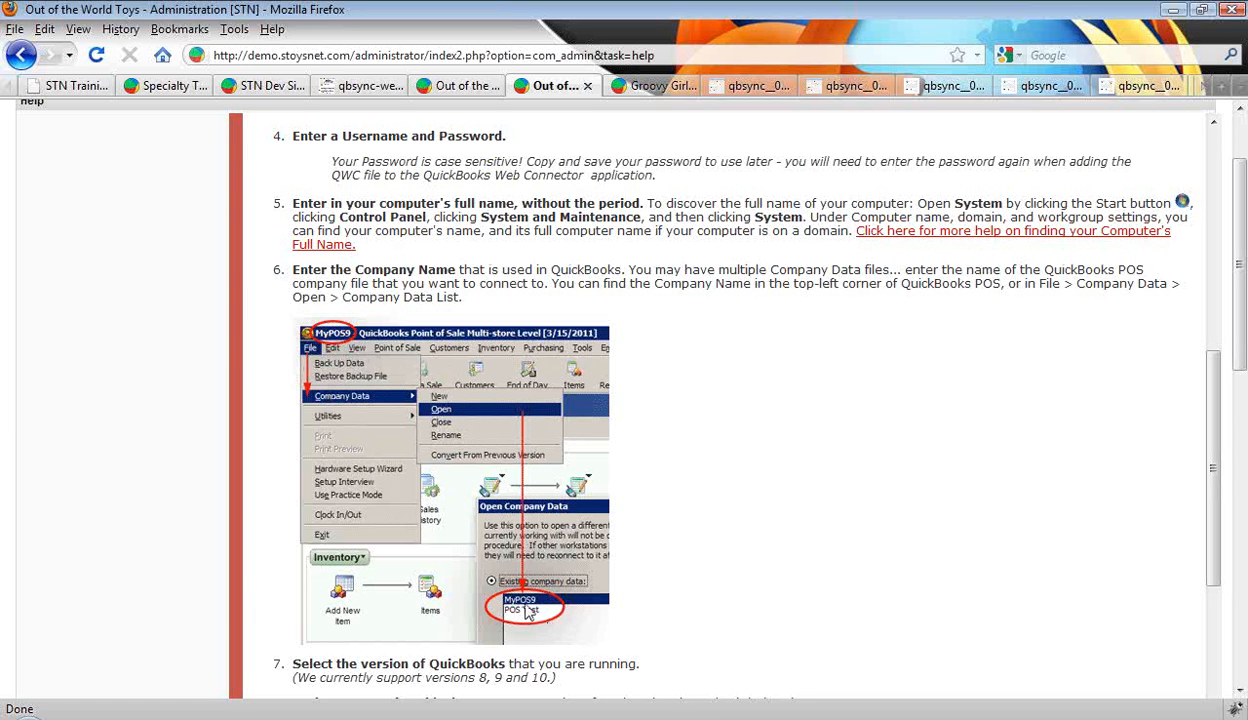
mouse_move(462, 92)
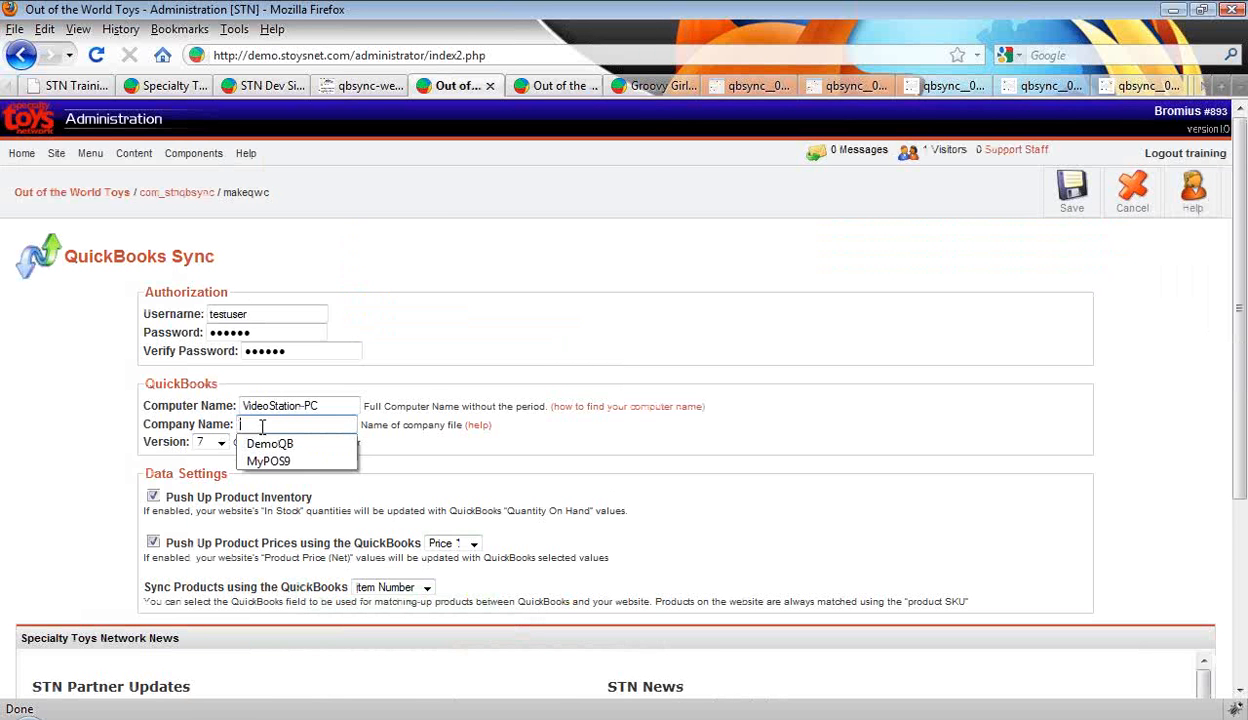
Set the company name to MyPOS9 and the QuickBooks version to 9.
click(268, 460)
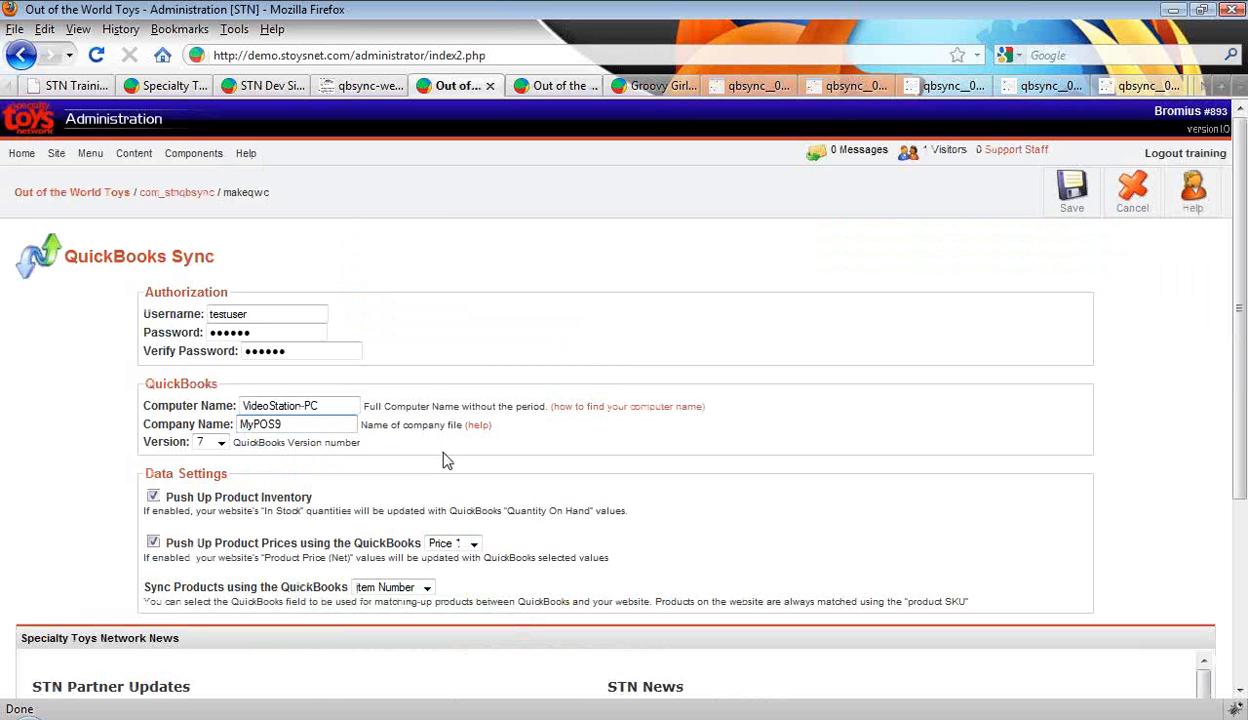
click(220, 442)
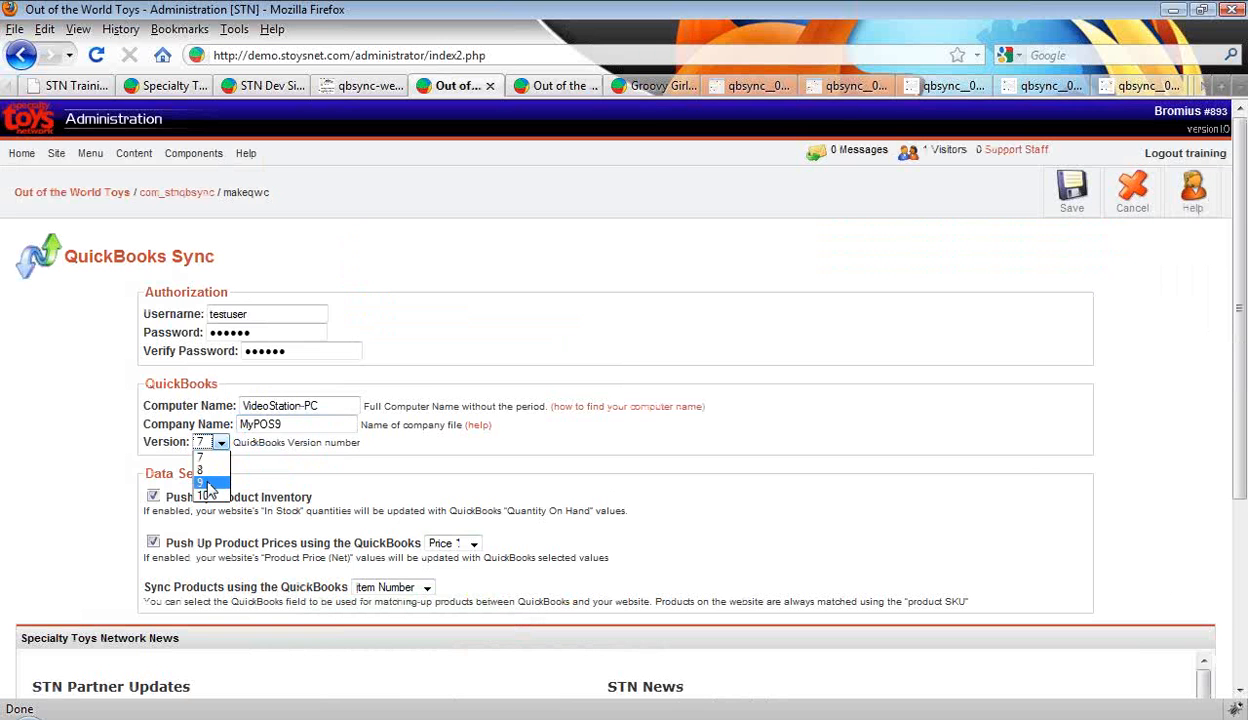
click(208, 482)
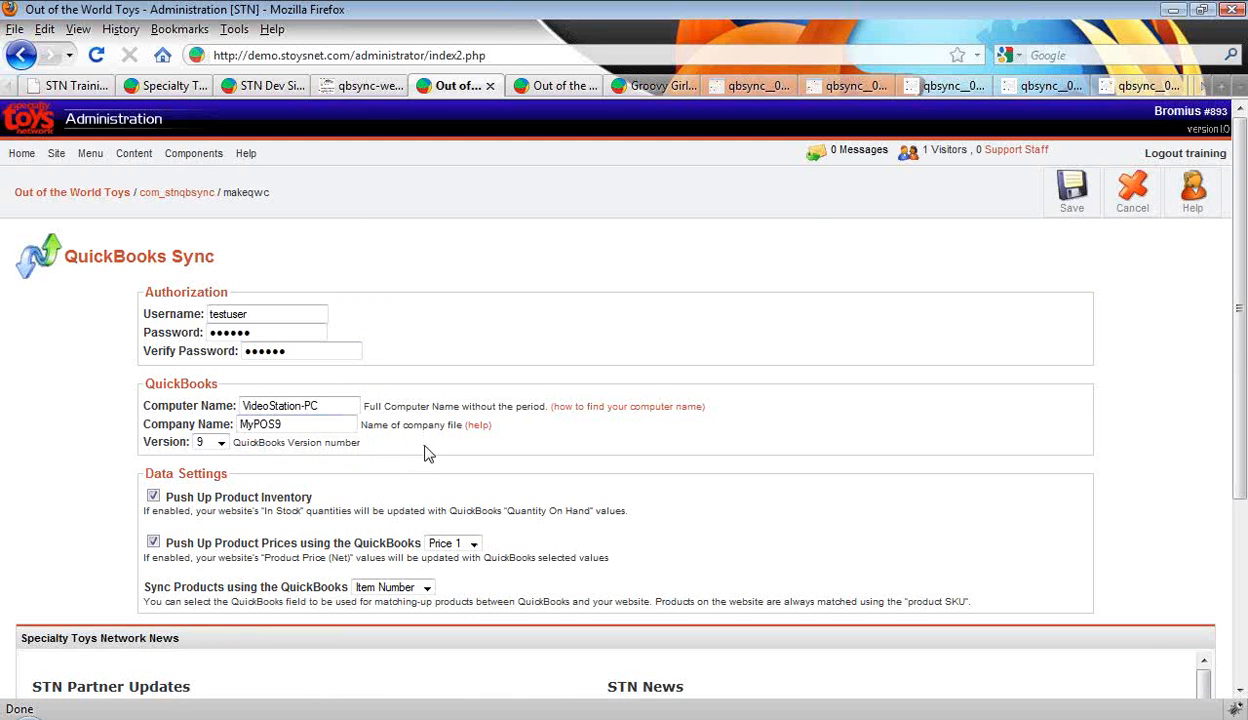
mouse_move(222, 530)
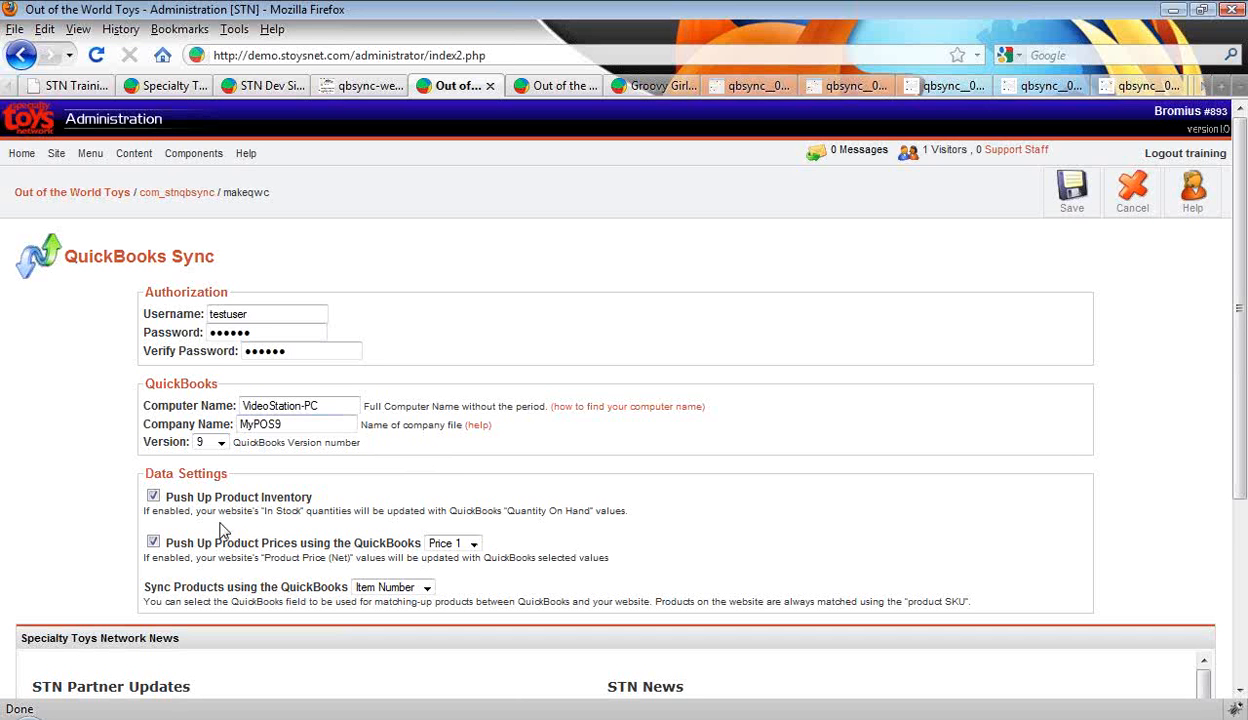
mouse_move(258, 508)
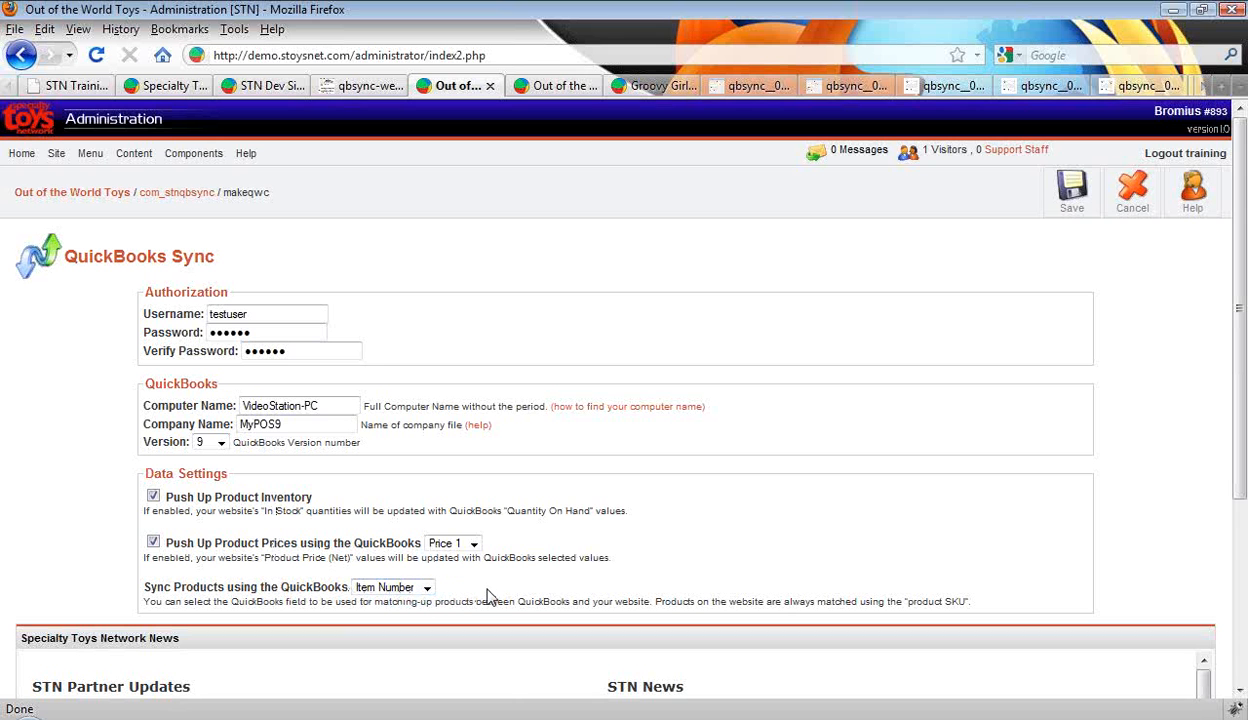
mouse_move(1184, 468)
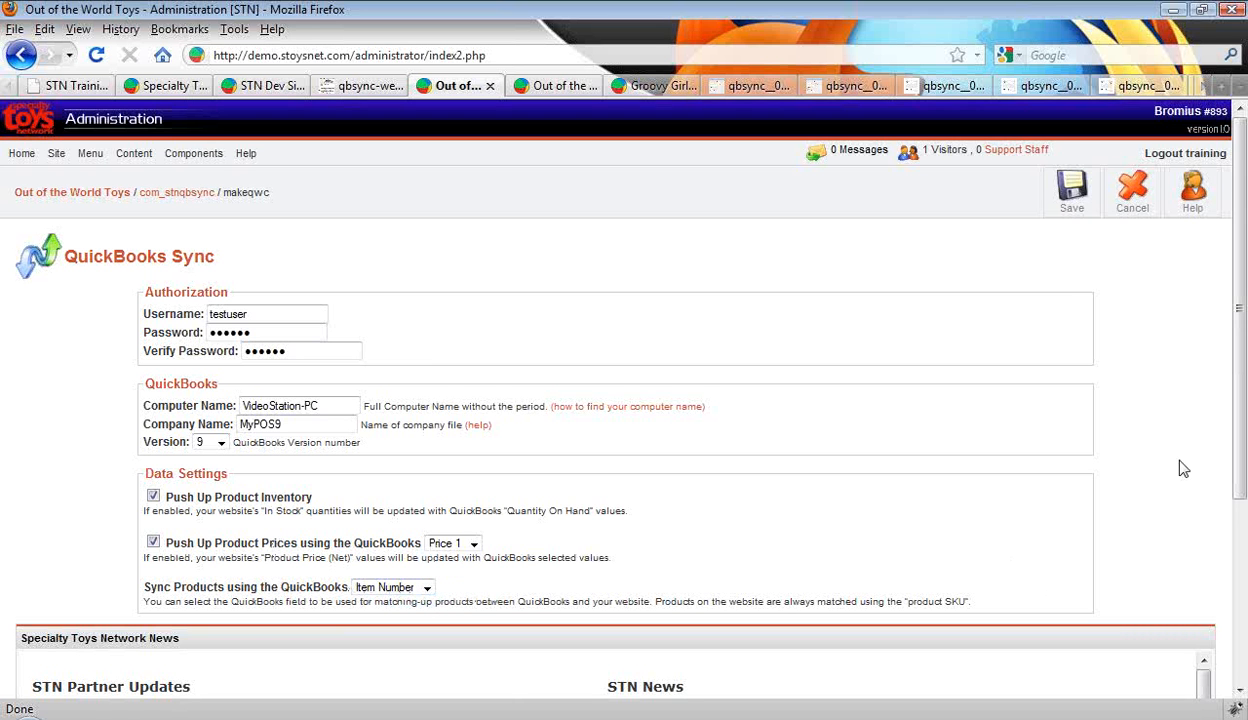
Save the QuickBooks Sync settings and answer the browser's remember-password prompt.
click(1072, 190)
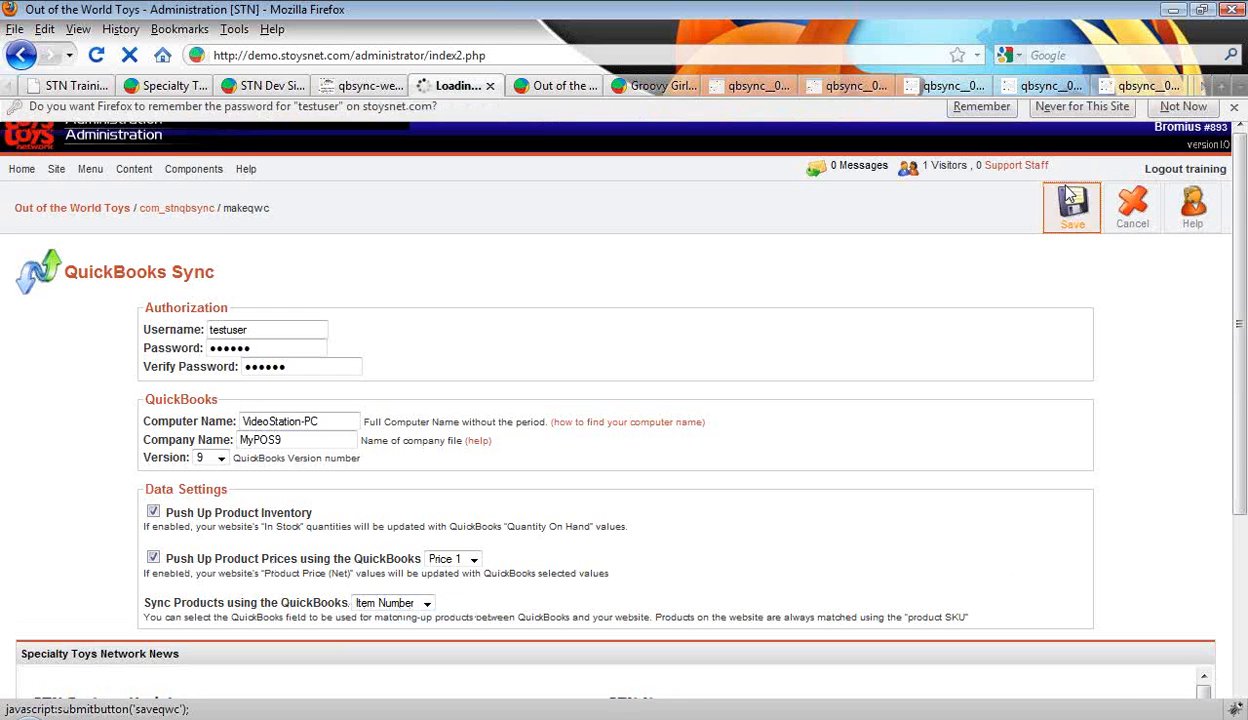
click(1072, 200)
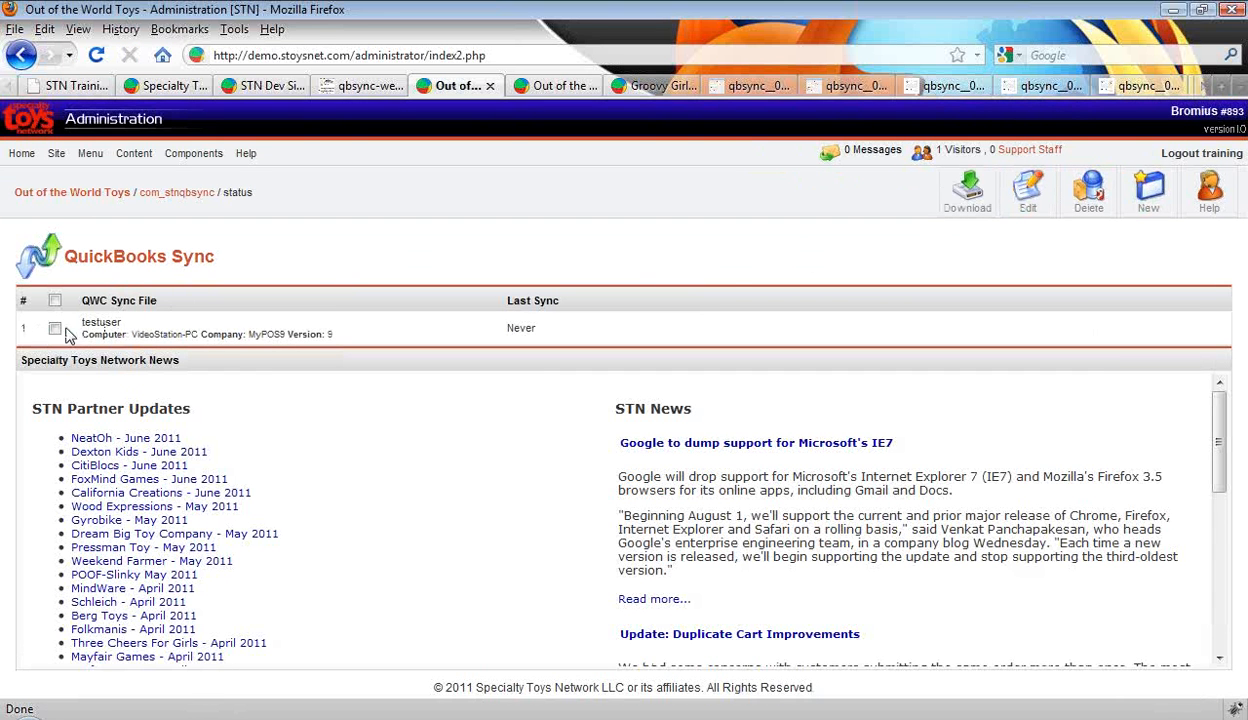
mouse_move(444, 384)
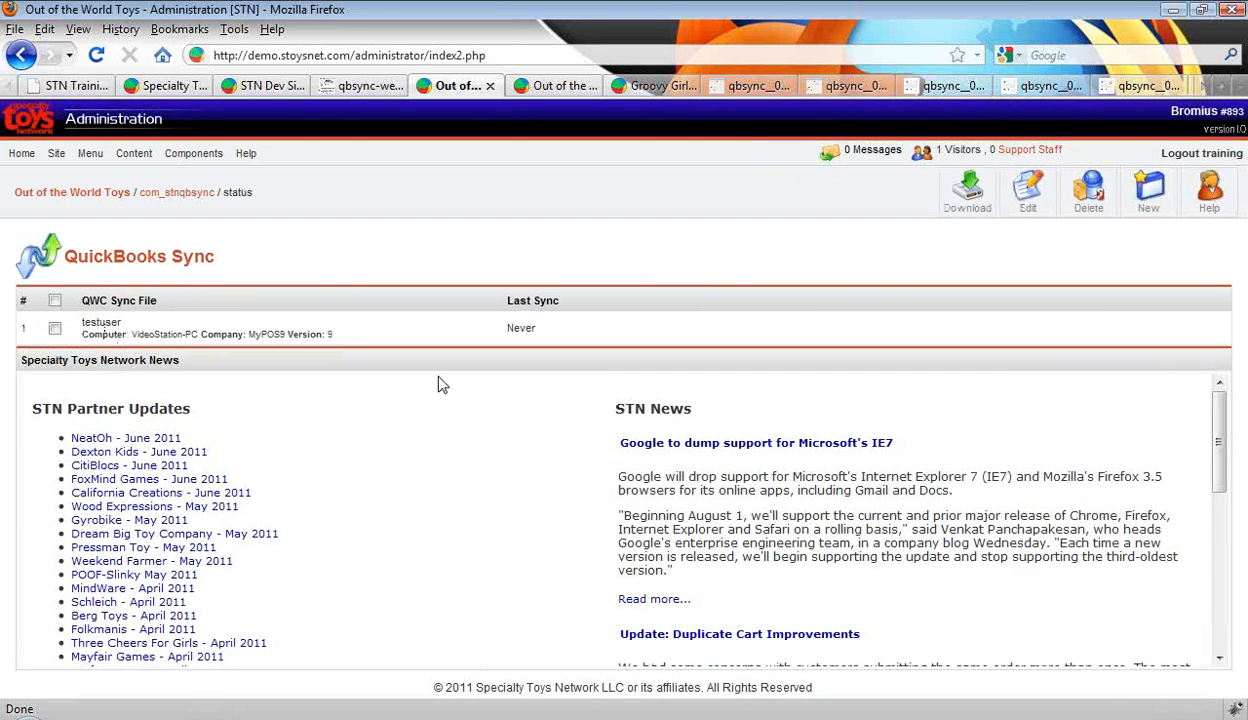
Download the marked testuser QWC sync file to the computer and bring up its file options.
click(56, 328)
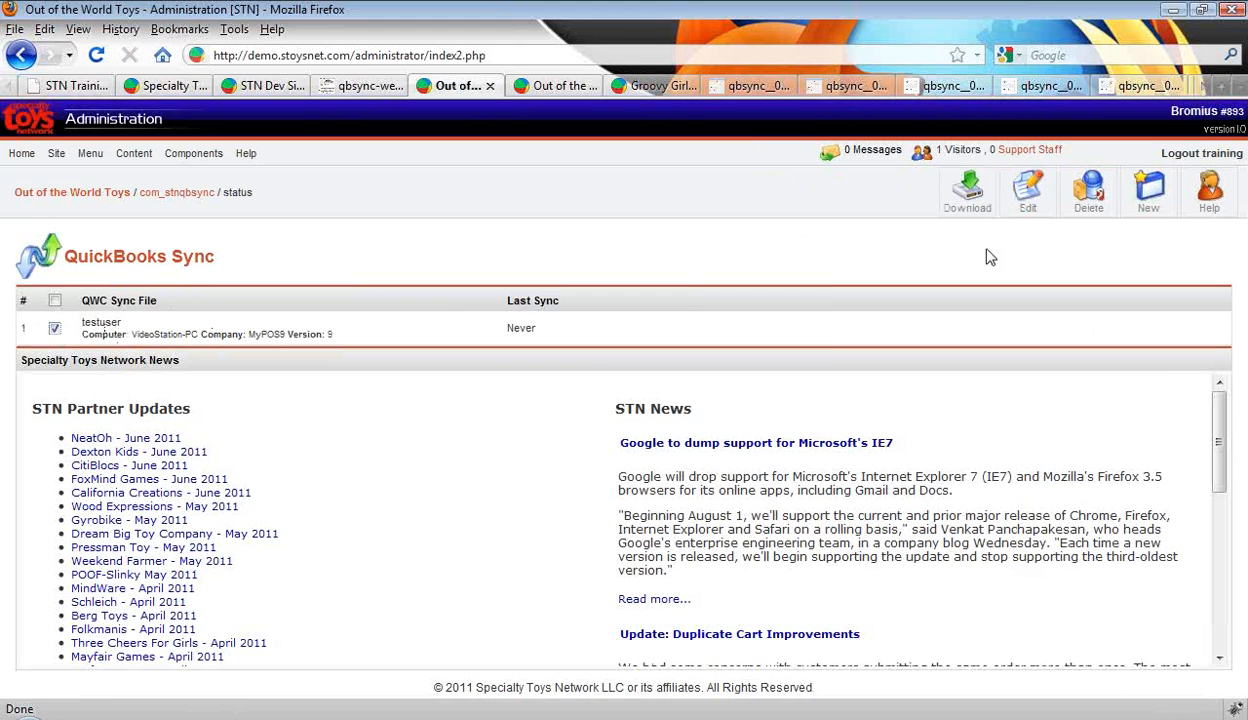
click(966, 190)
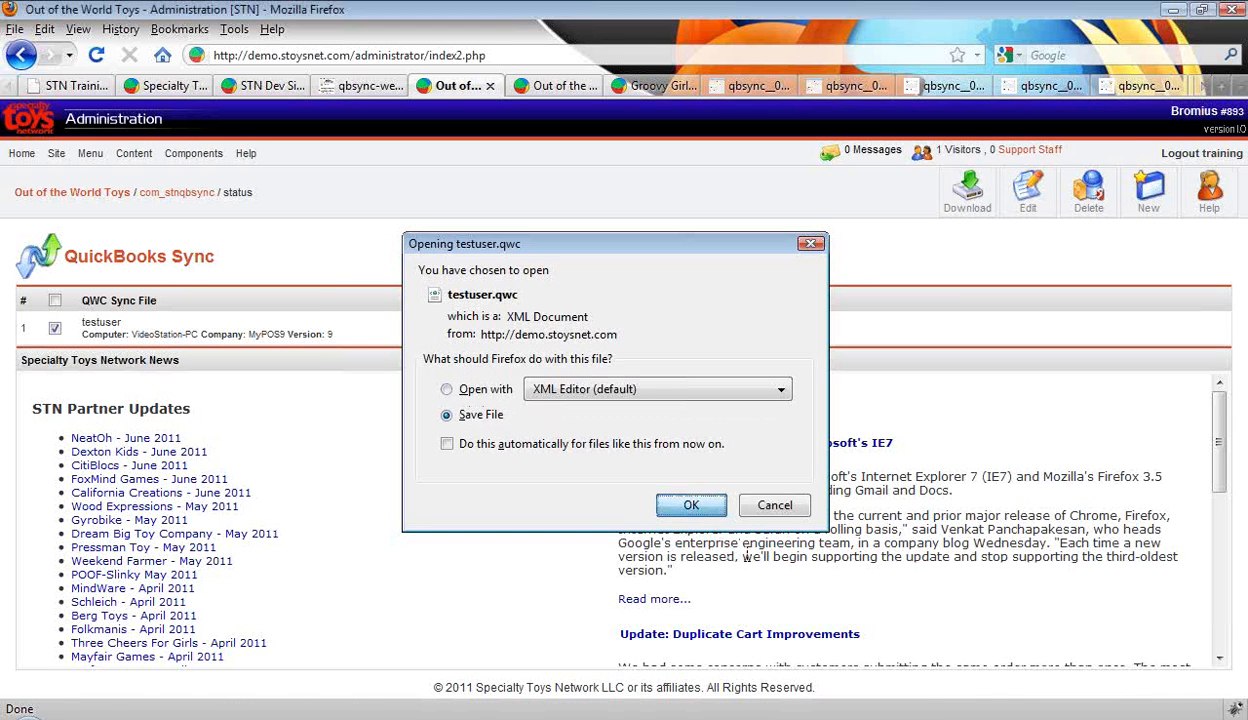
click(692, 504)
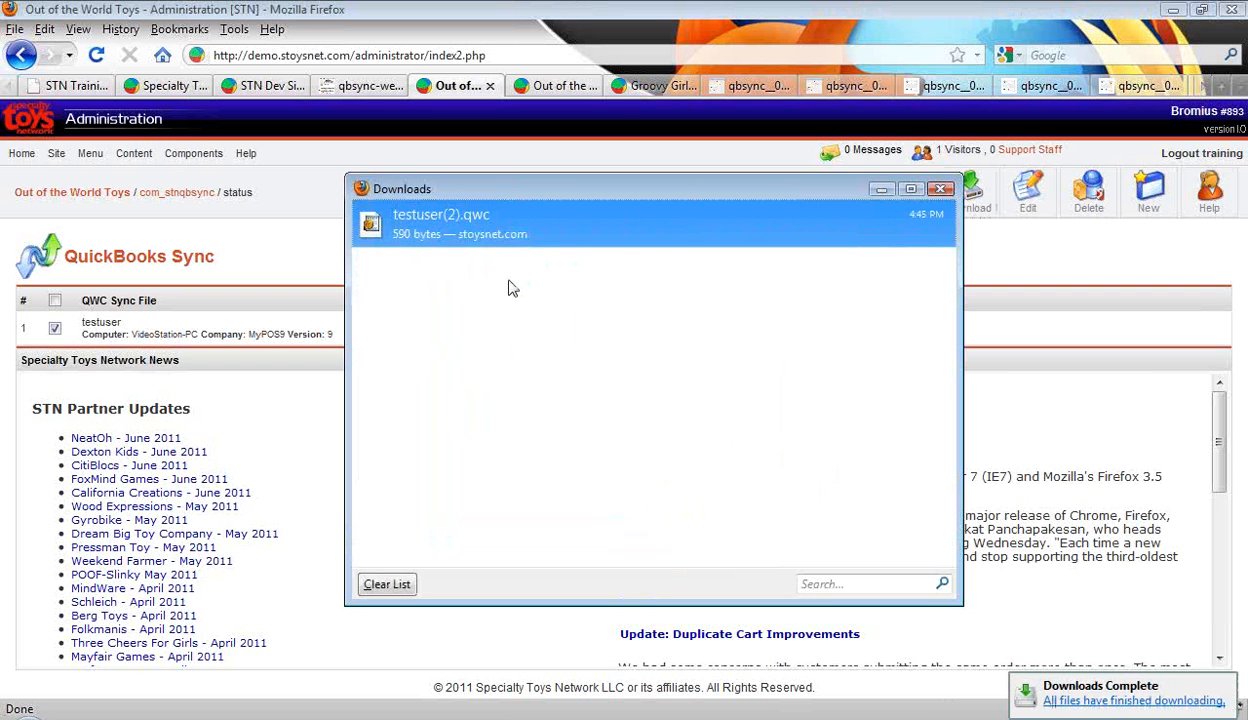
mouse_move(436, 218)
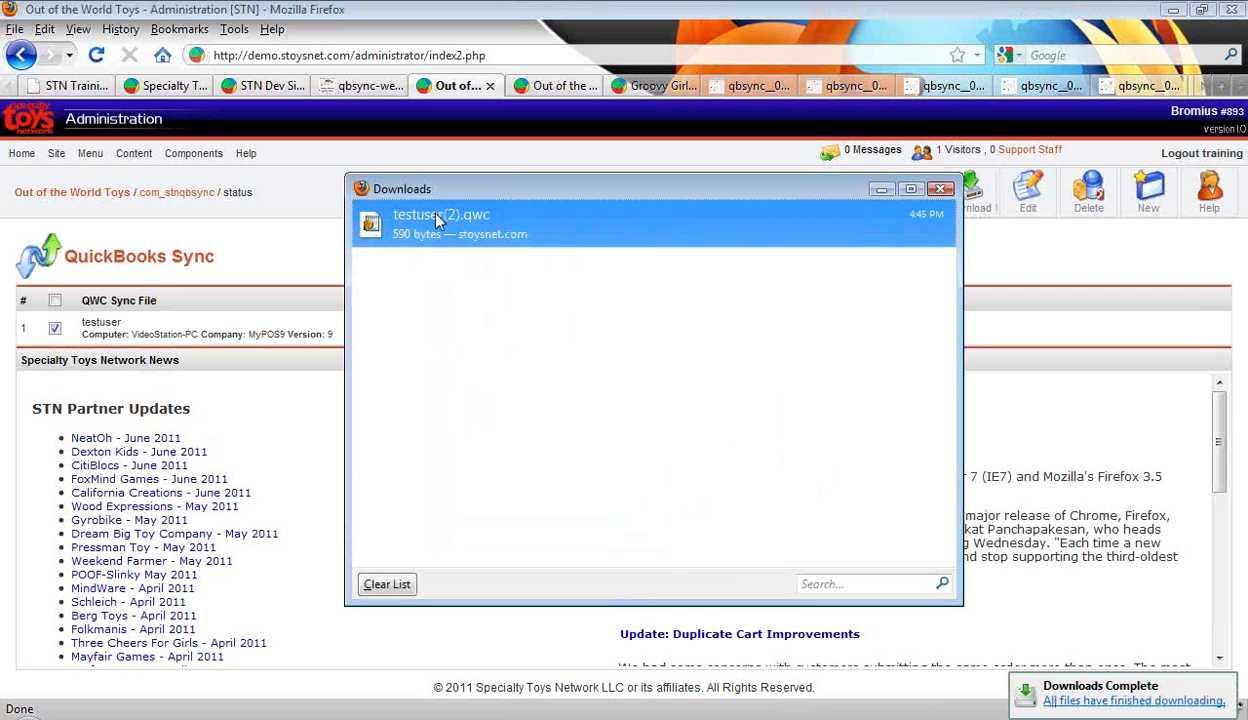
right_click(440, 220)
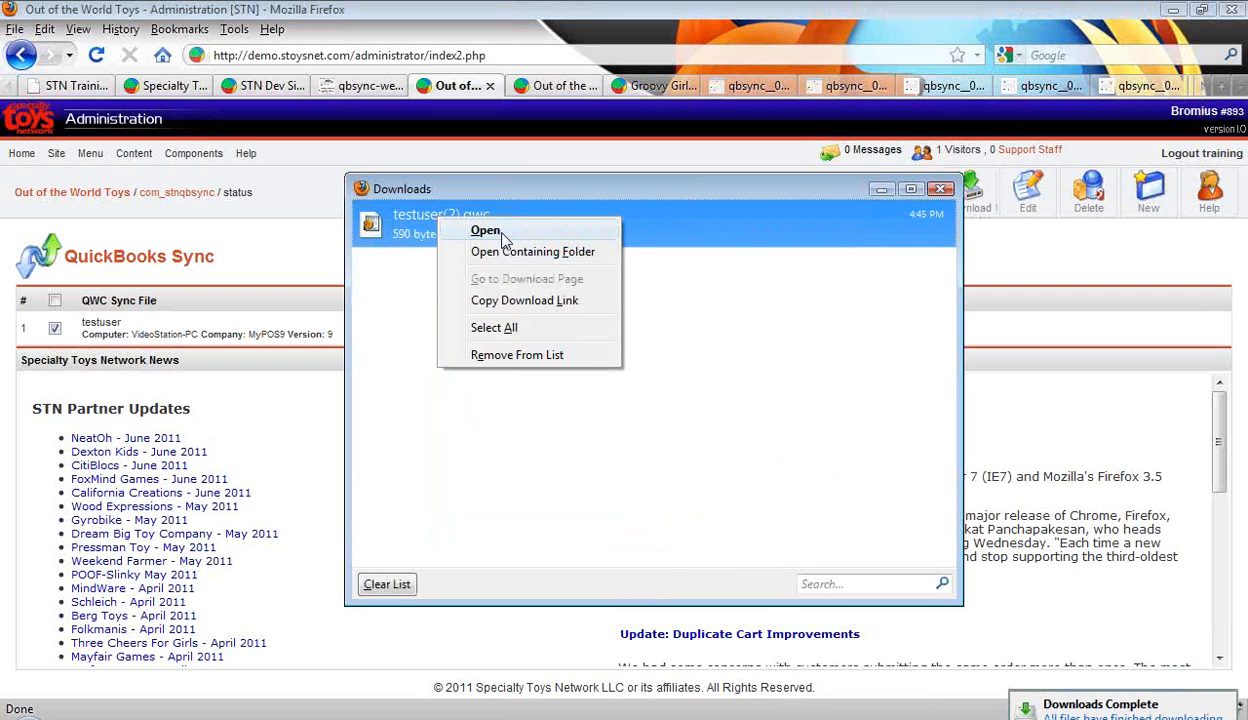
mouse_move(408, 288)
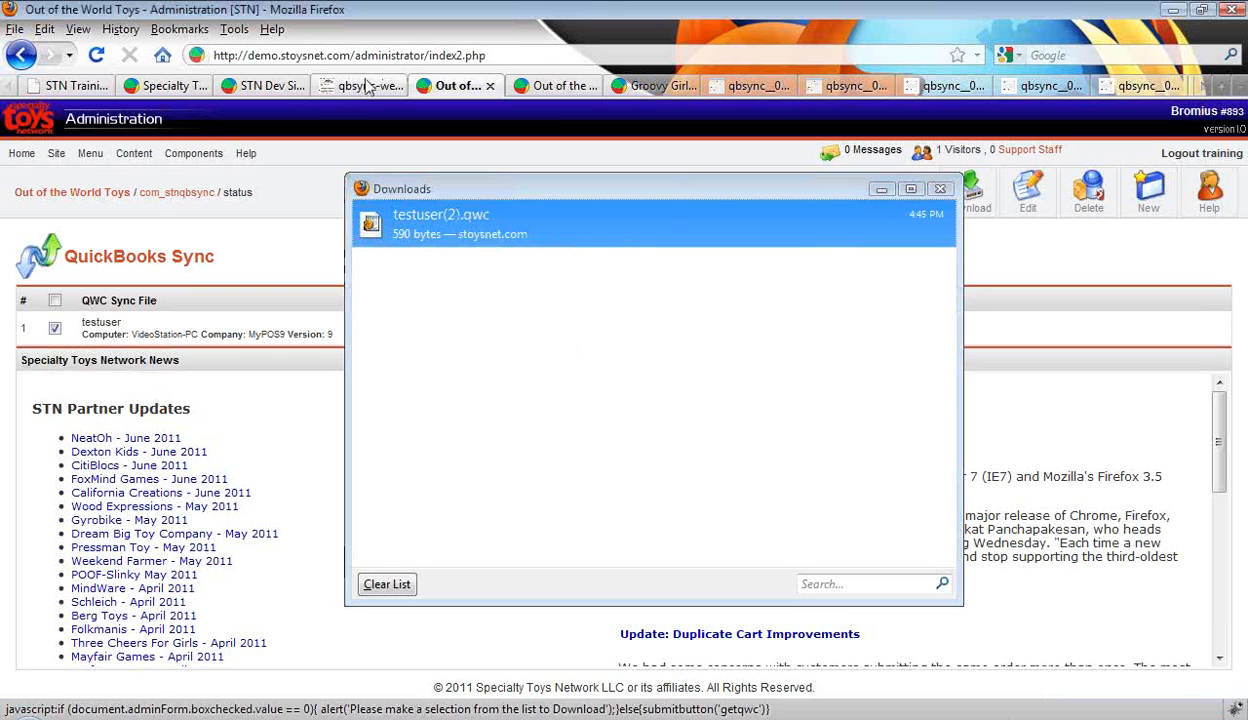
Review the web service authorization screenshot, then return to the QuickBooks Sync admin page.
click(356, 84)
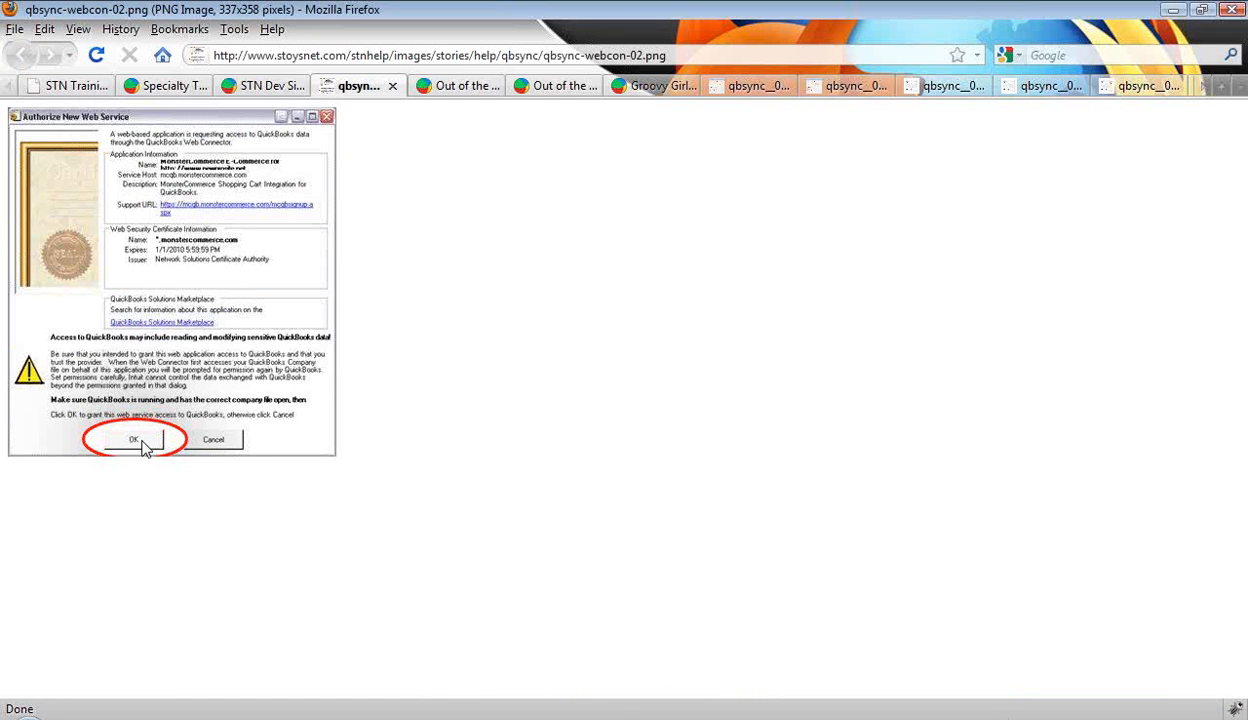
mouse_move(112, 548)
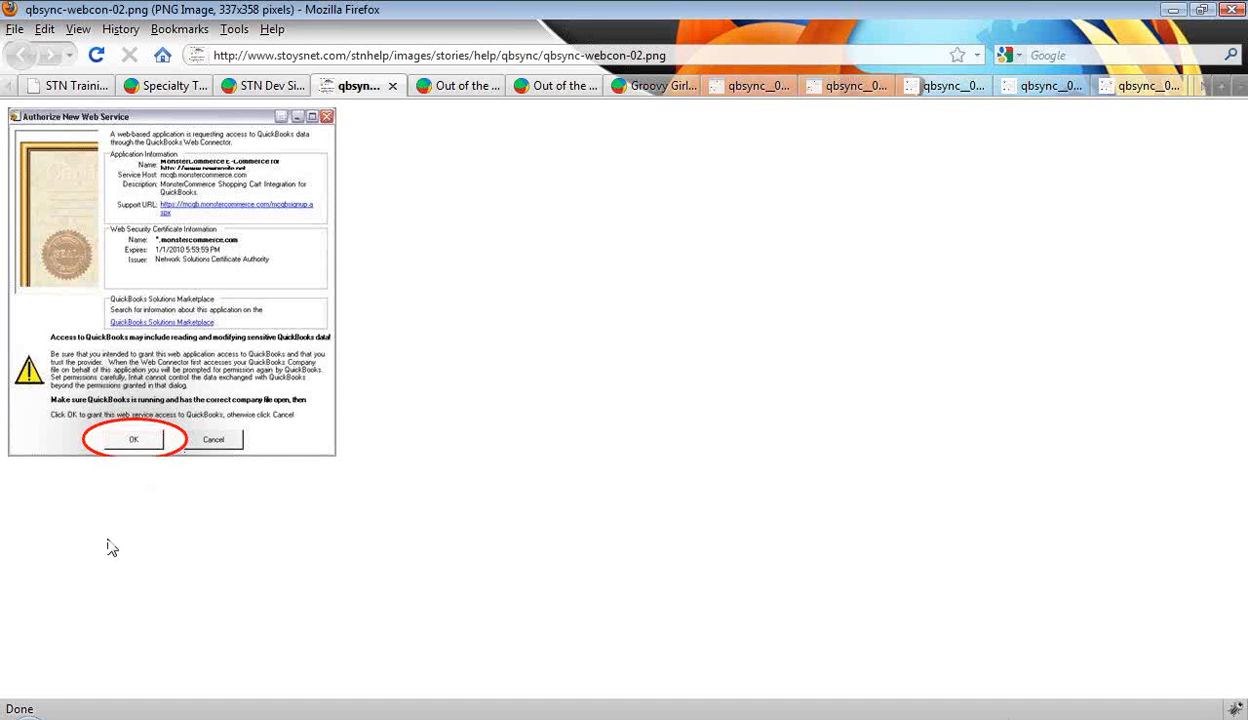
mouse_move(208, 544)
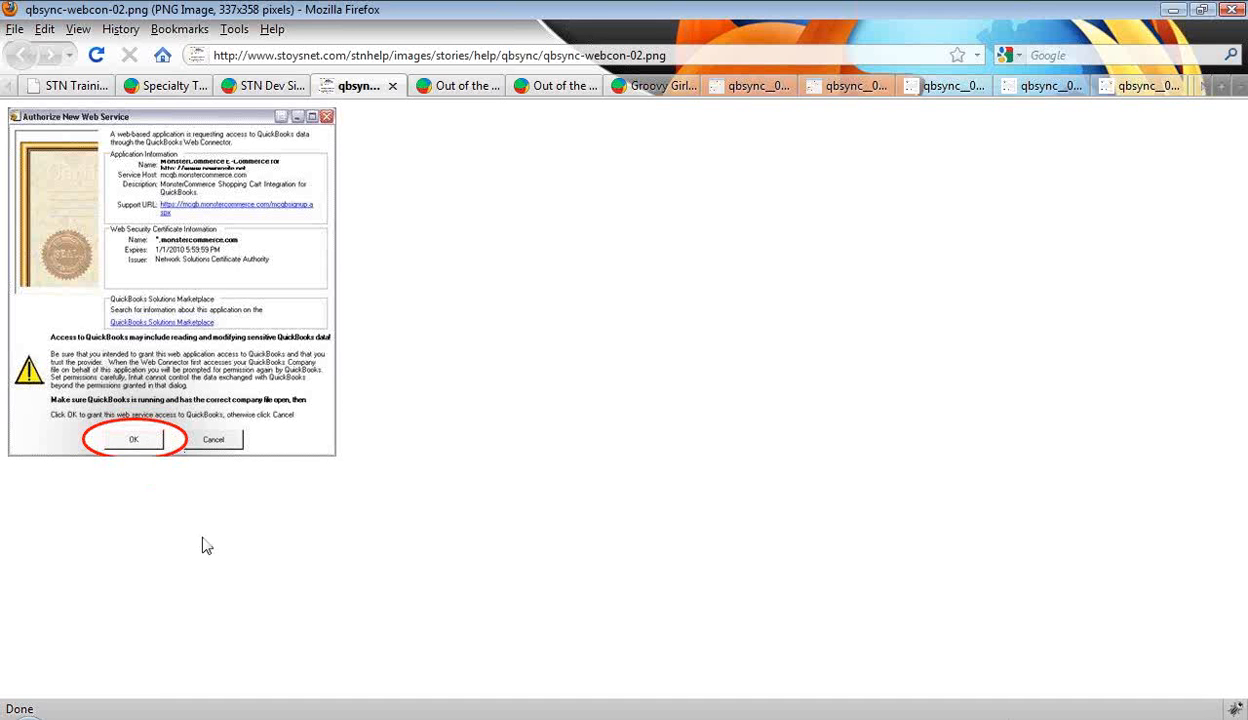
mouse_move(250, 540)
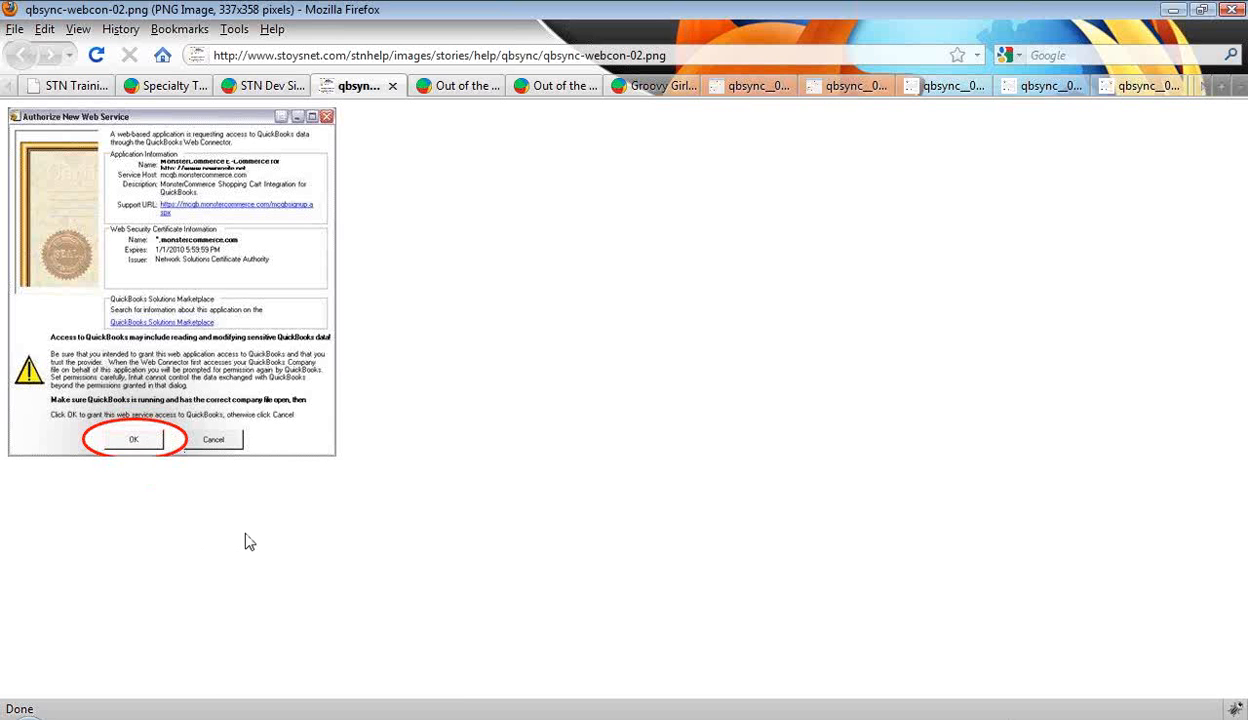
click(456, 84)
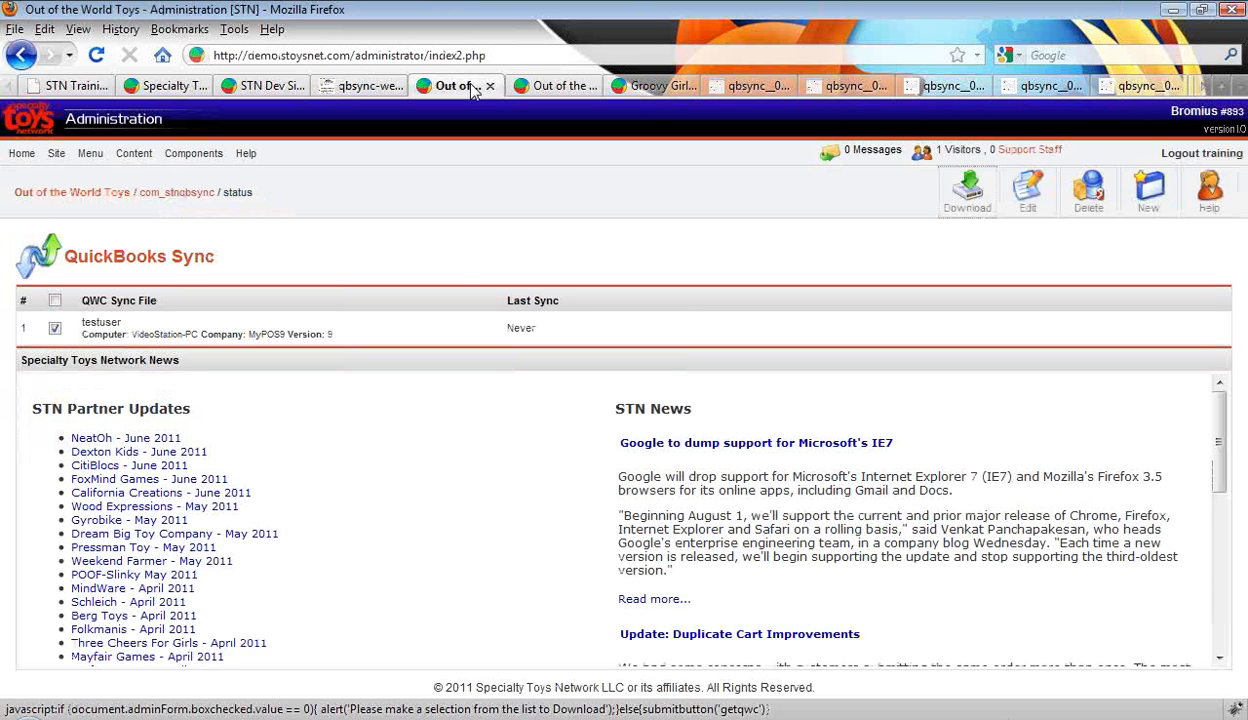
mouse_move(484, 92)
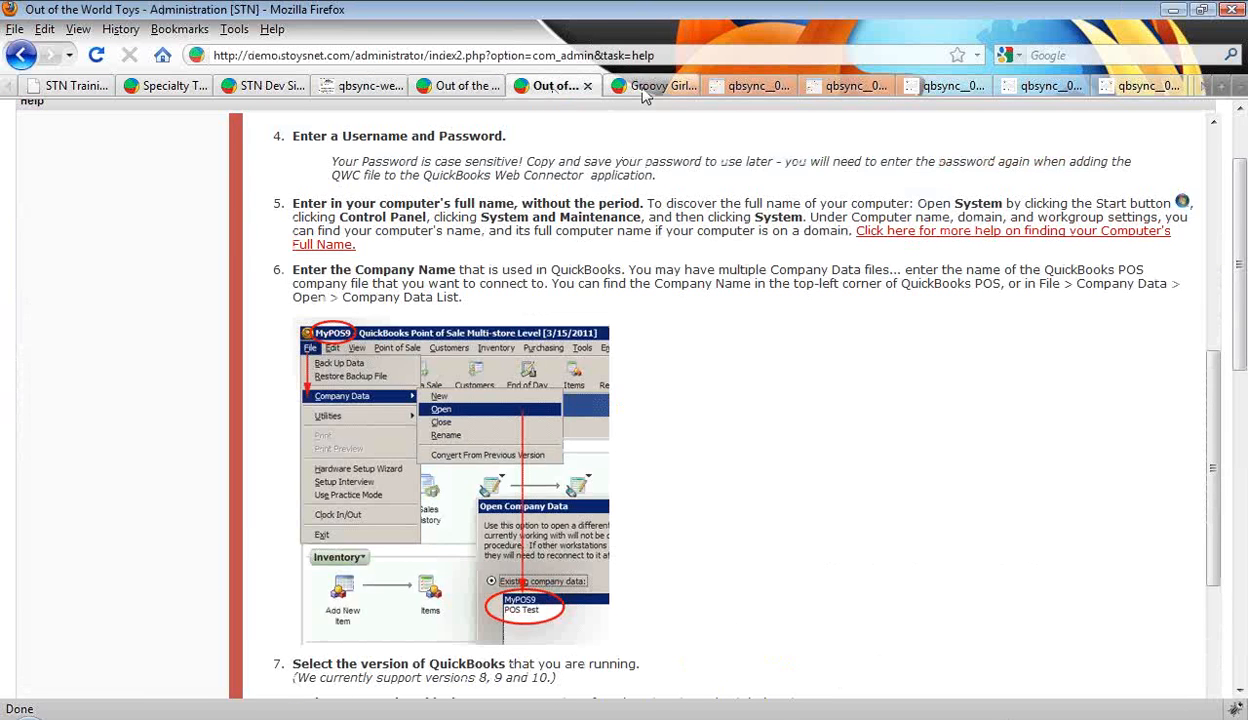
View the Groovy Girls Isadora storefront page at $12.49 out of stock, then the QuickBooks POS item screenshot.
click(652, 84)
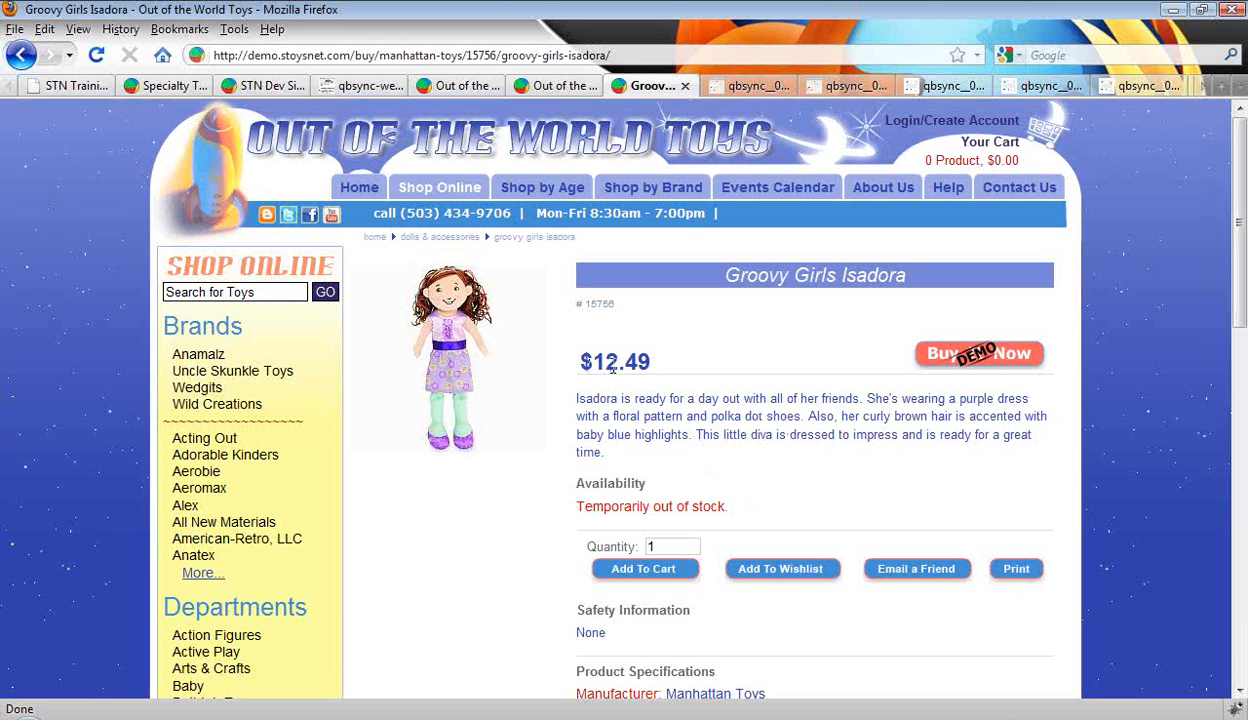
mouse_move(756, 522)
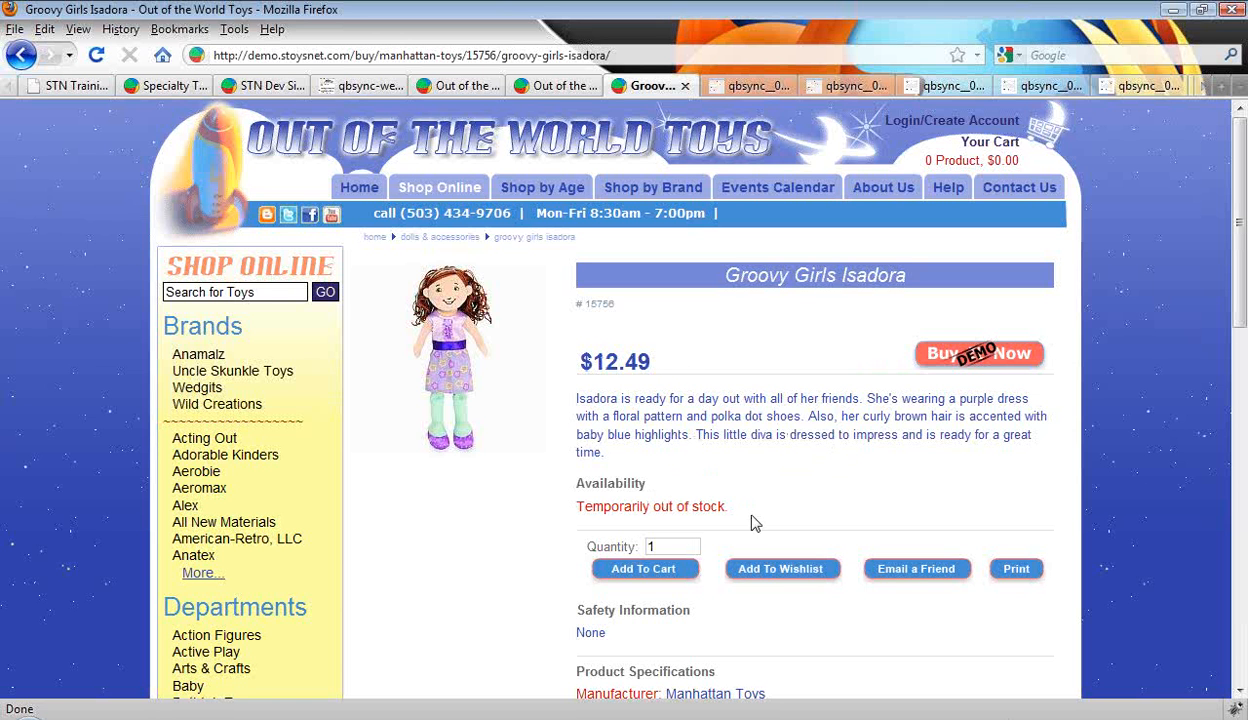
mouse_move(730, 398)
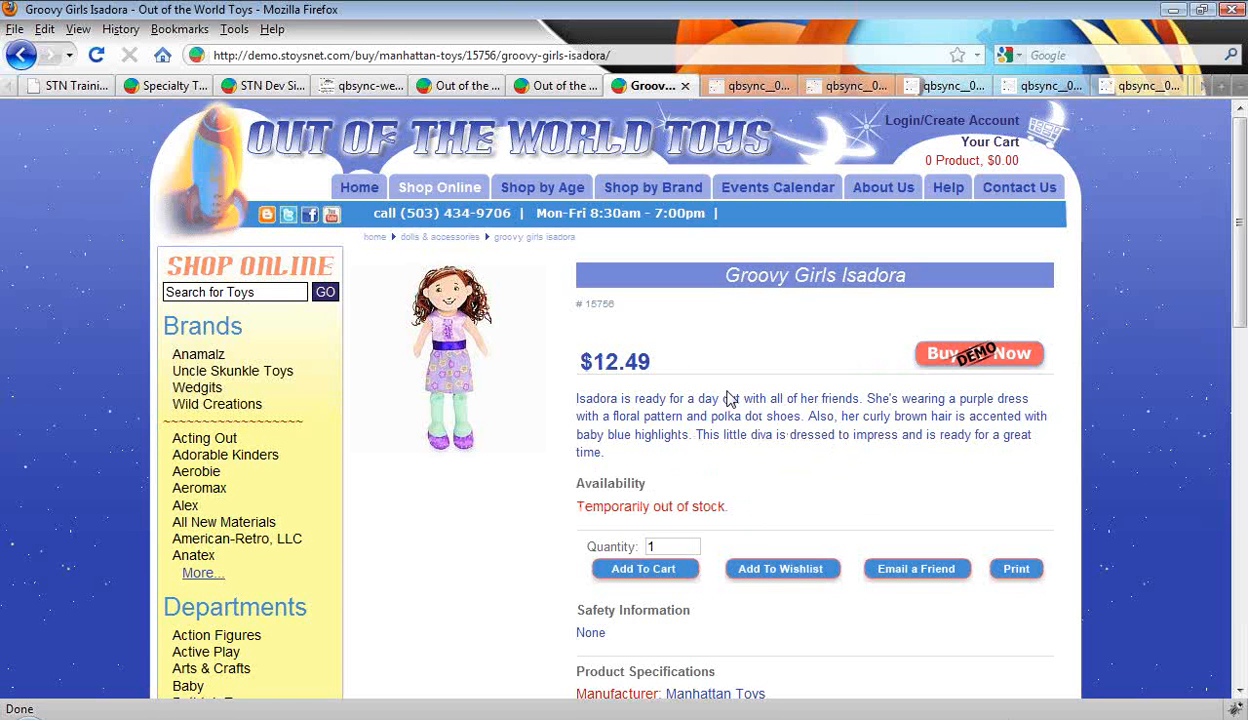
mouse_move(750, 90)
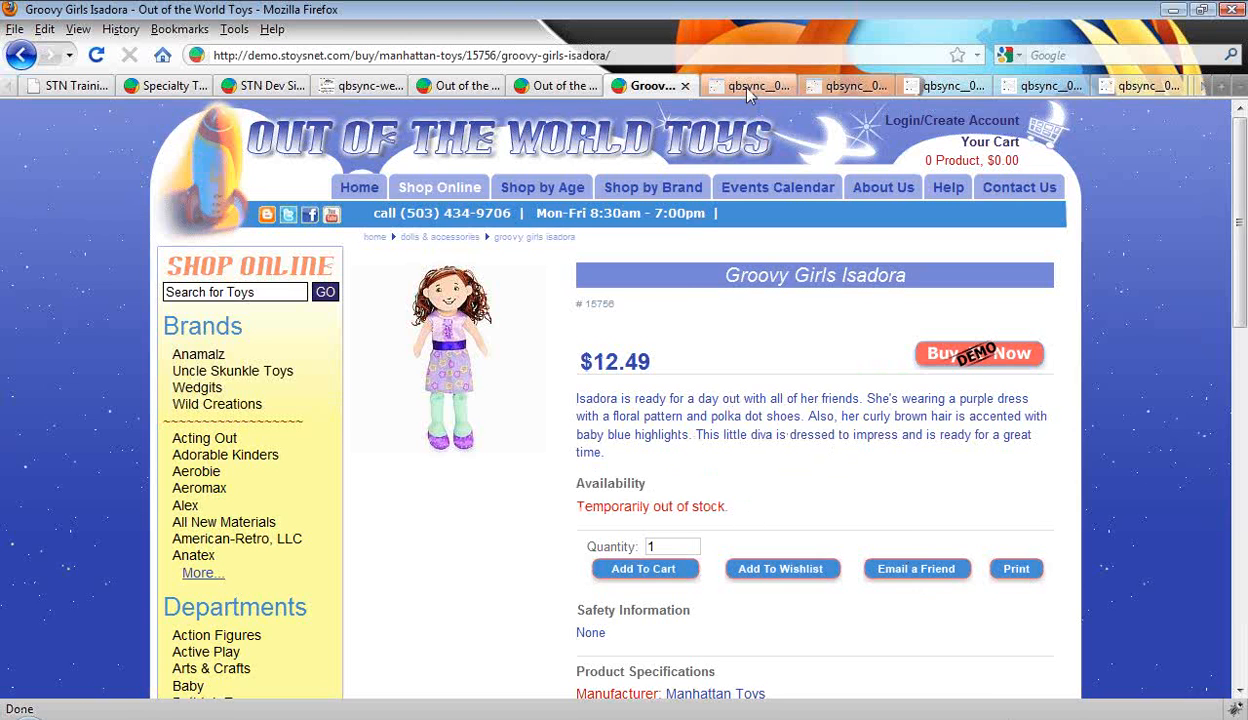
click(748, 84)
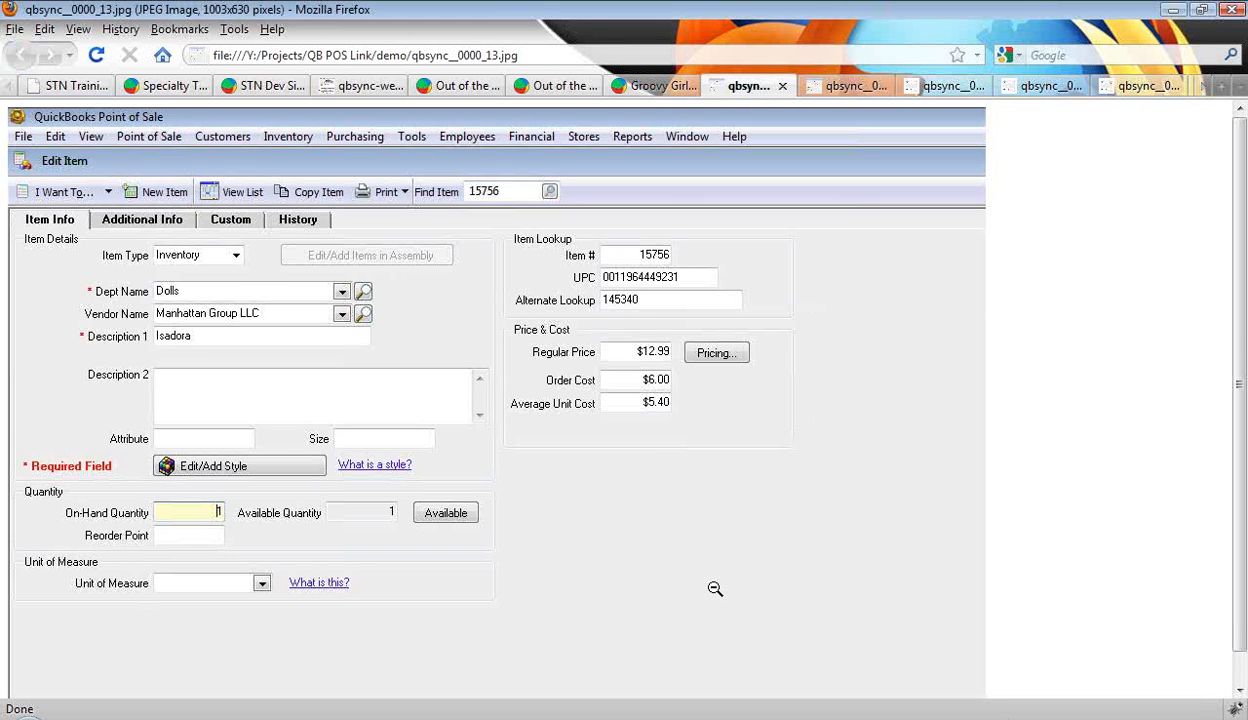
View the annotated Edit Item screenshot with $12.99 regular price, then the Web Connector screenshot.
click(844, 84)
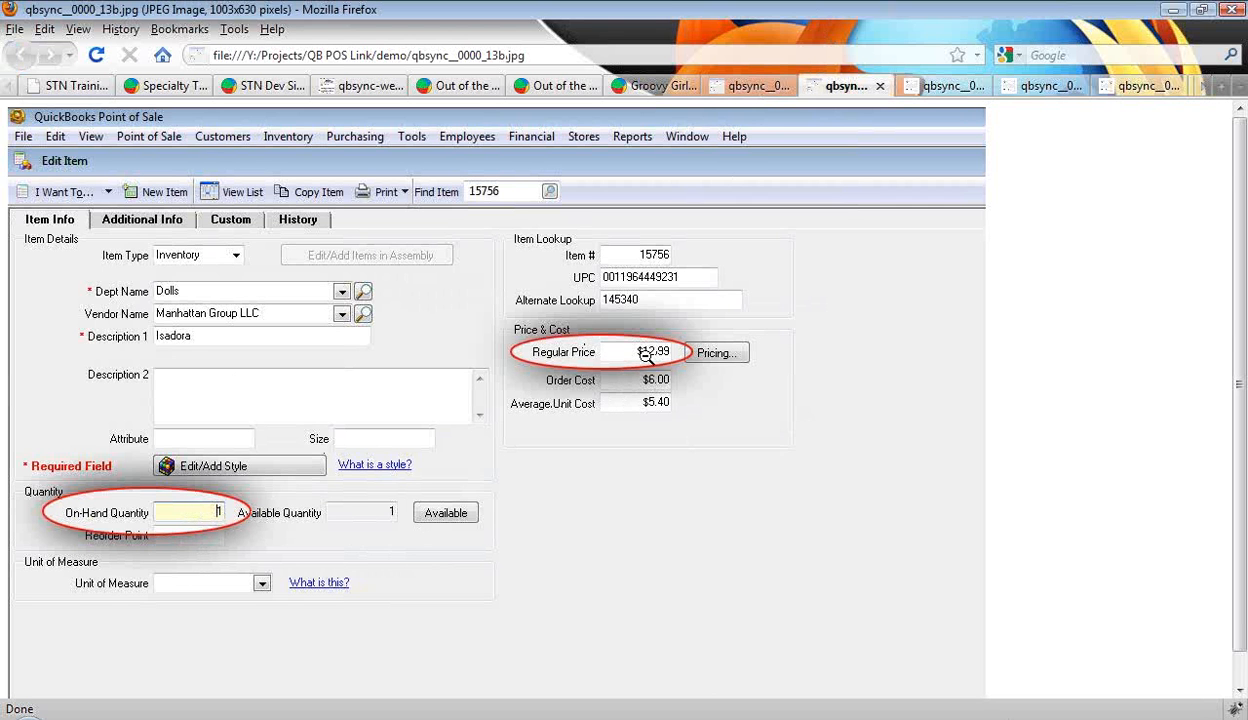
click(940, 84)
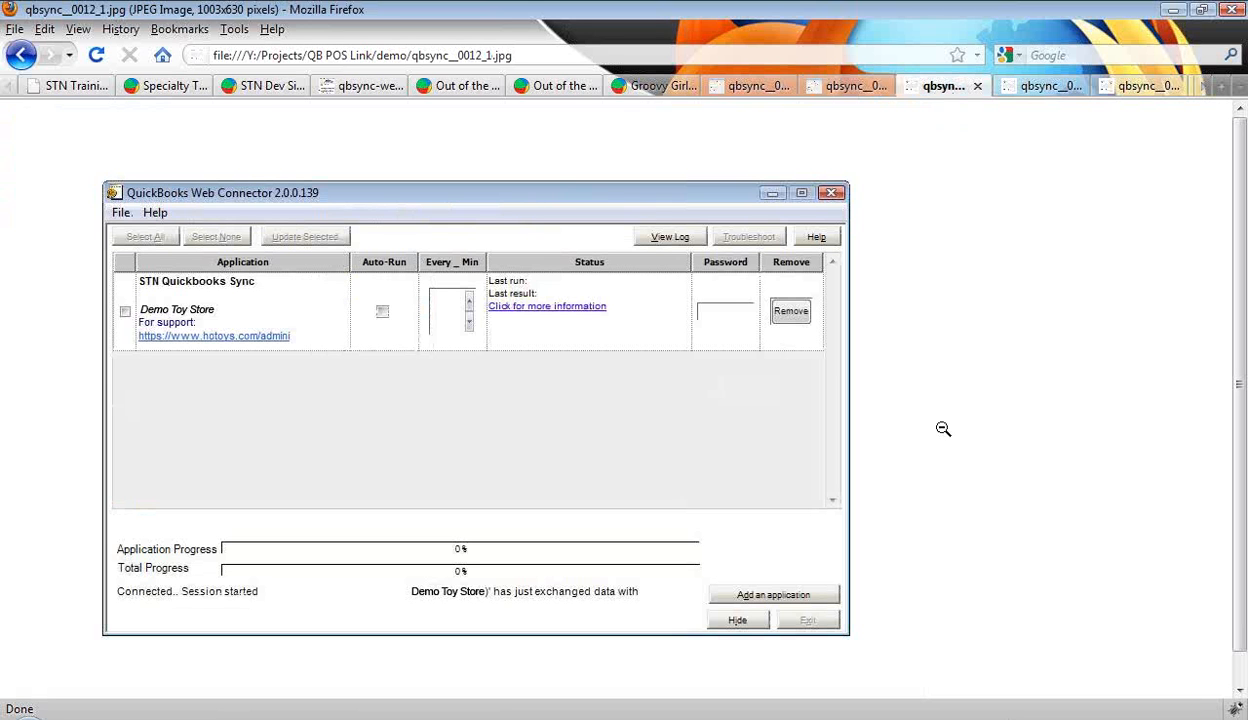
mouse_move(980, 414)
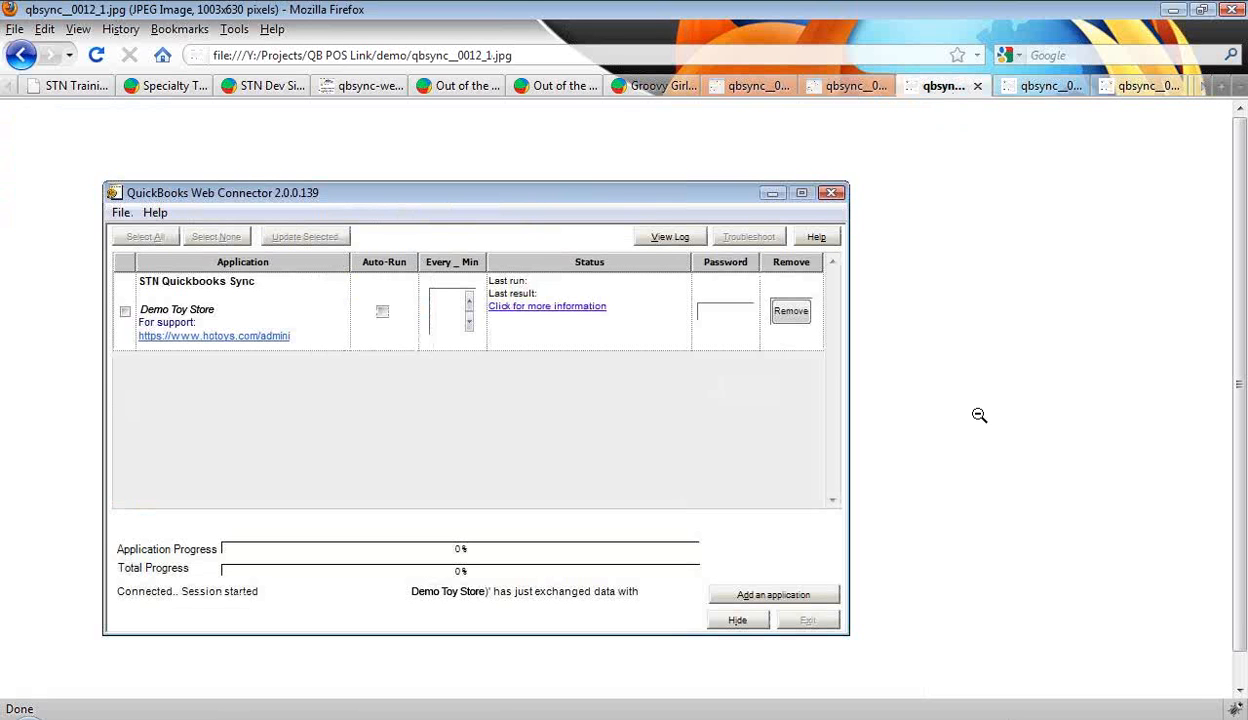
mouse_move(326, 476)
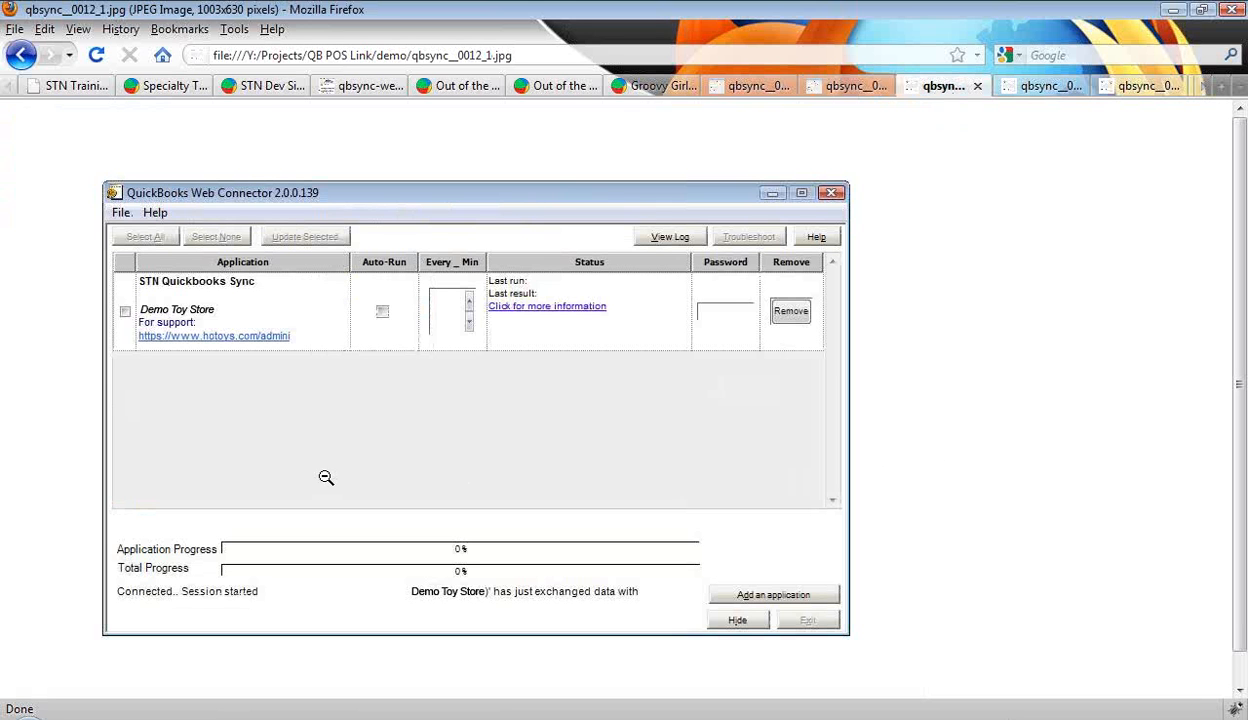
mouse_move(132, 408)
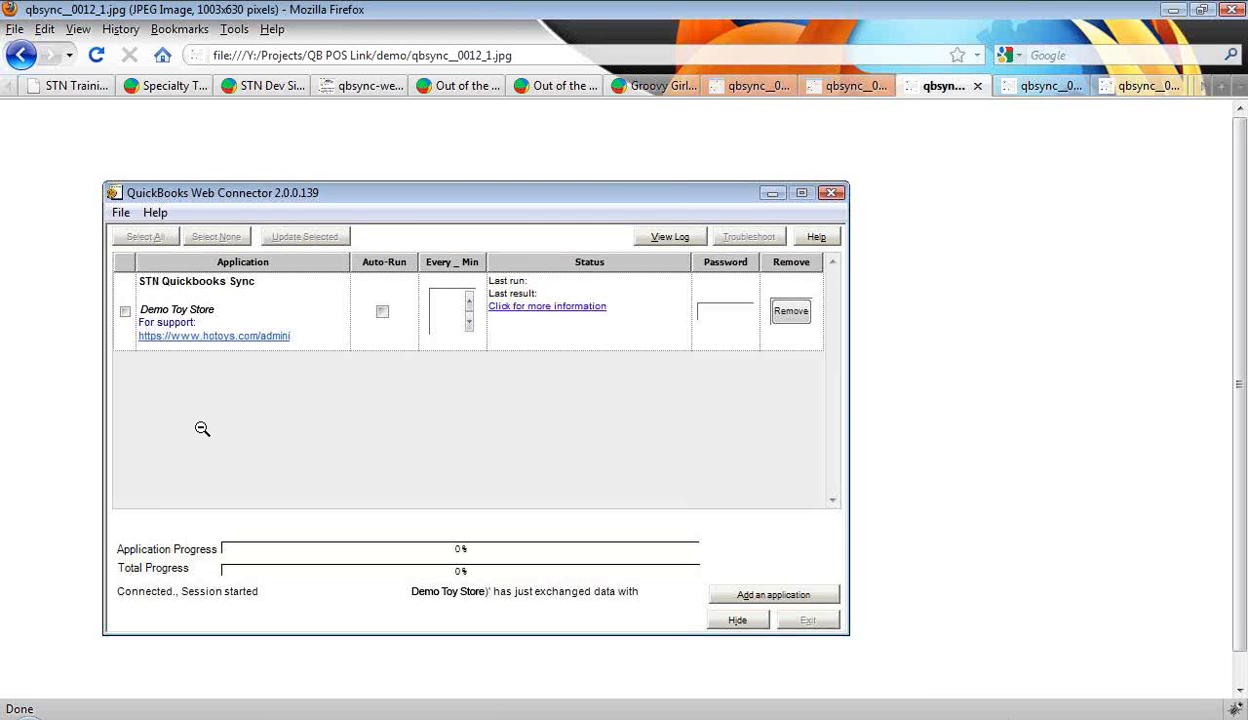
mouse_move(312, 458)
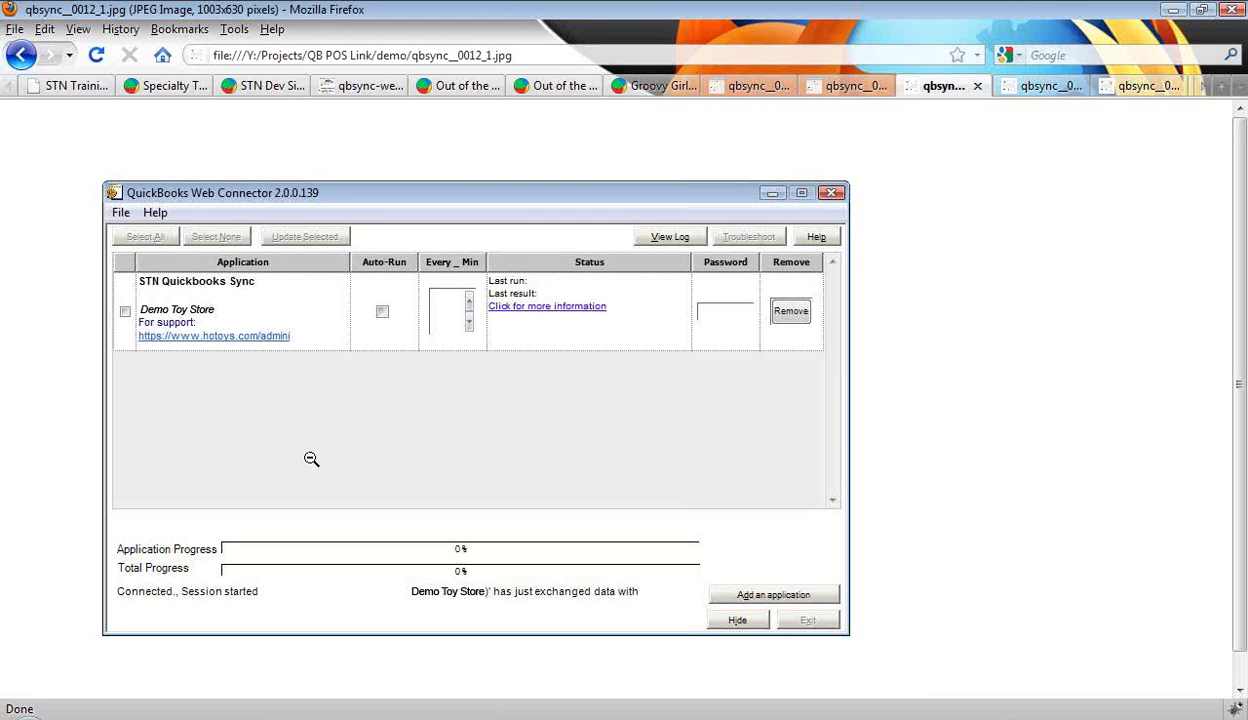
mouse_move(694, 354)
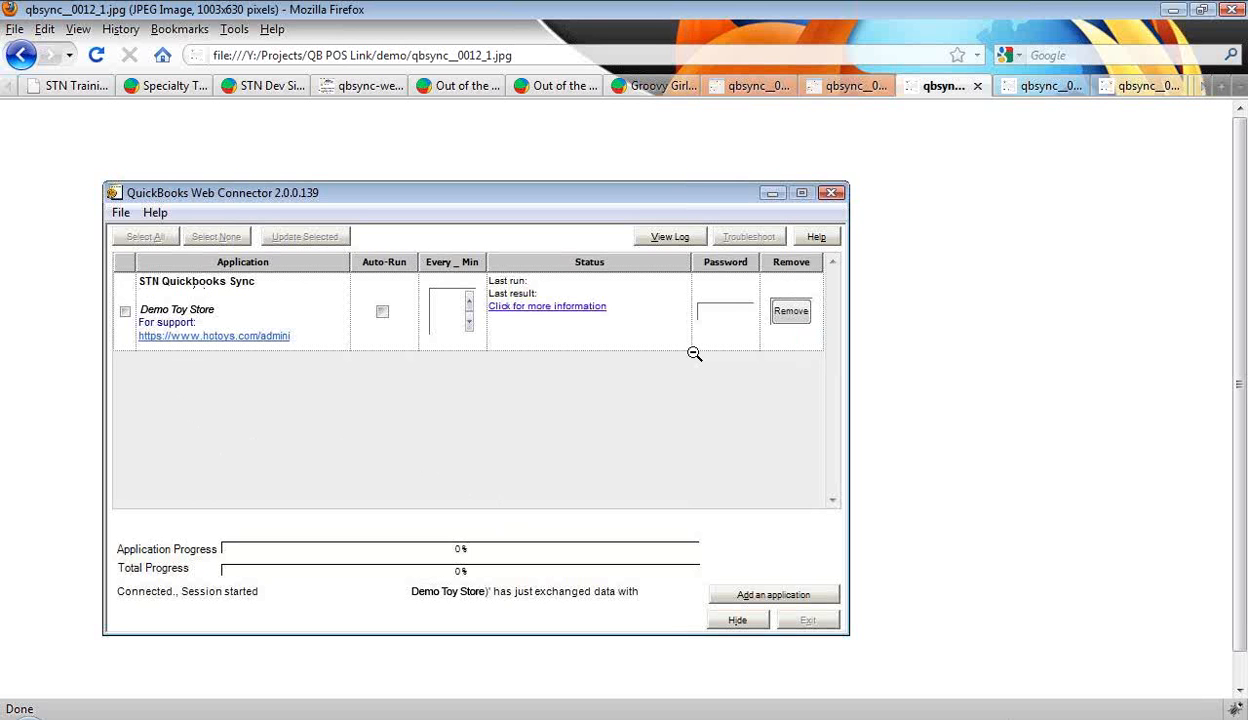
mouse_move(1050, 90)
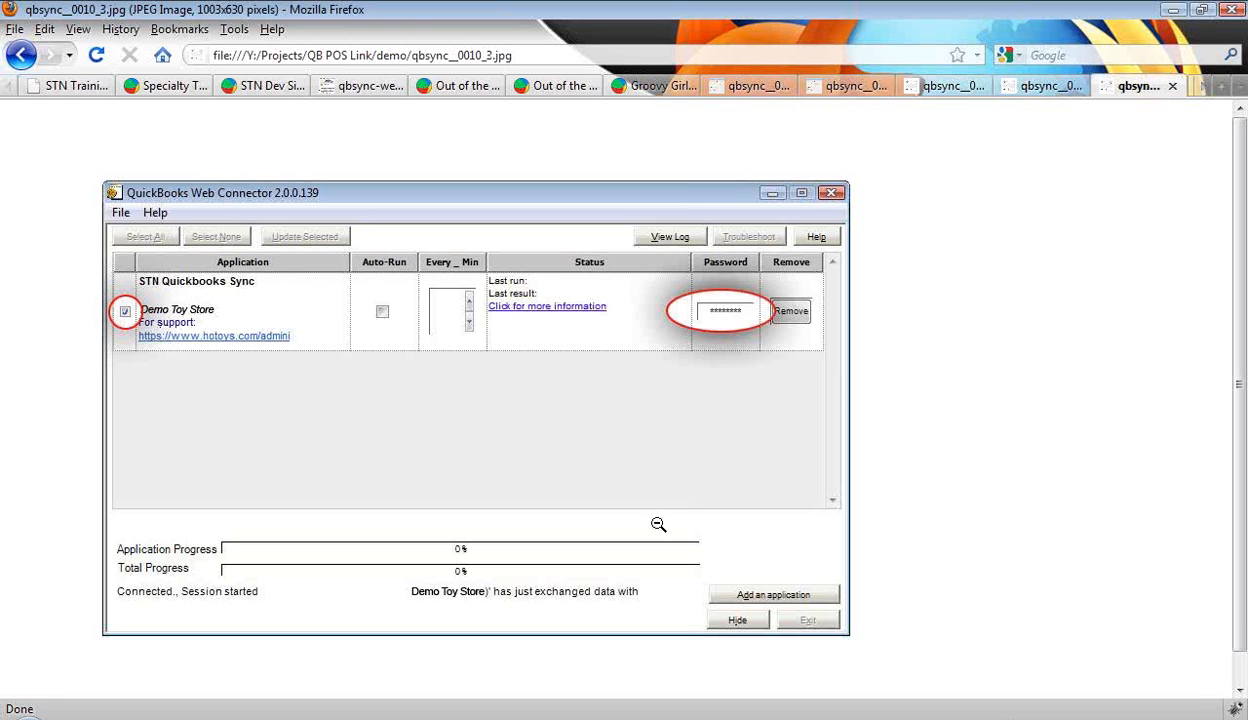
mouse_move(948, 280)
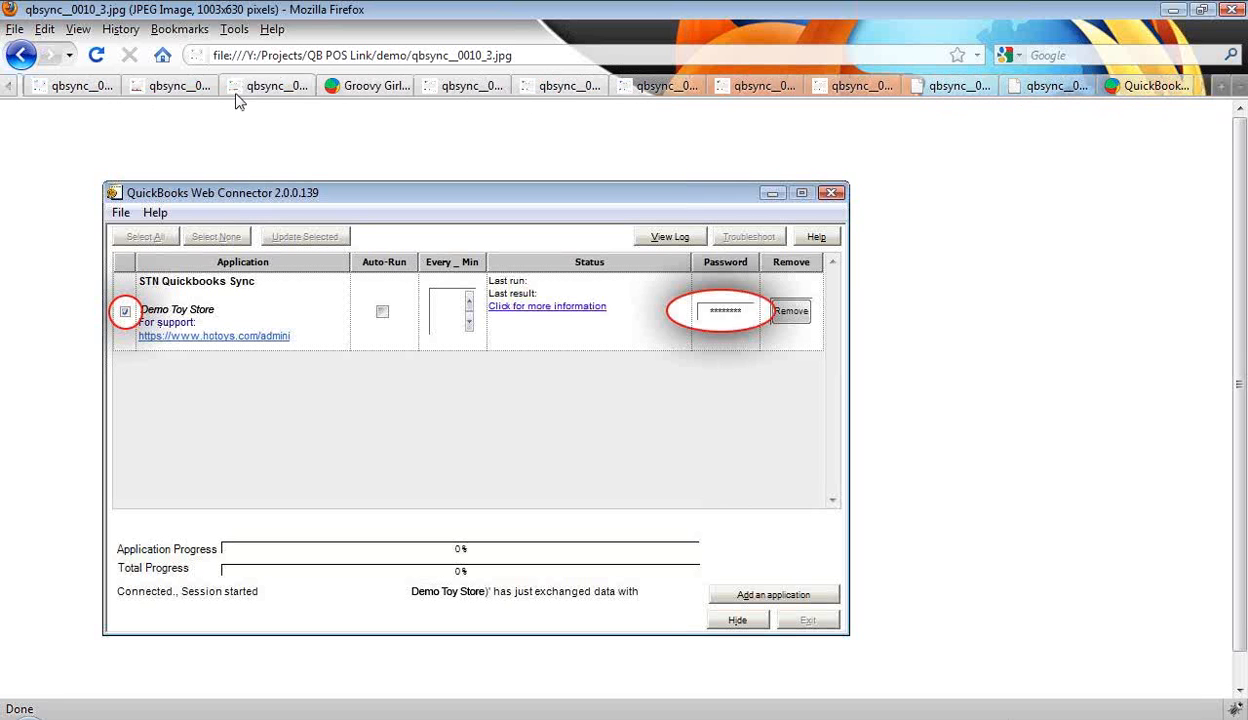
mouse_move(876, 112)
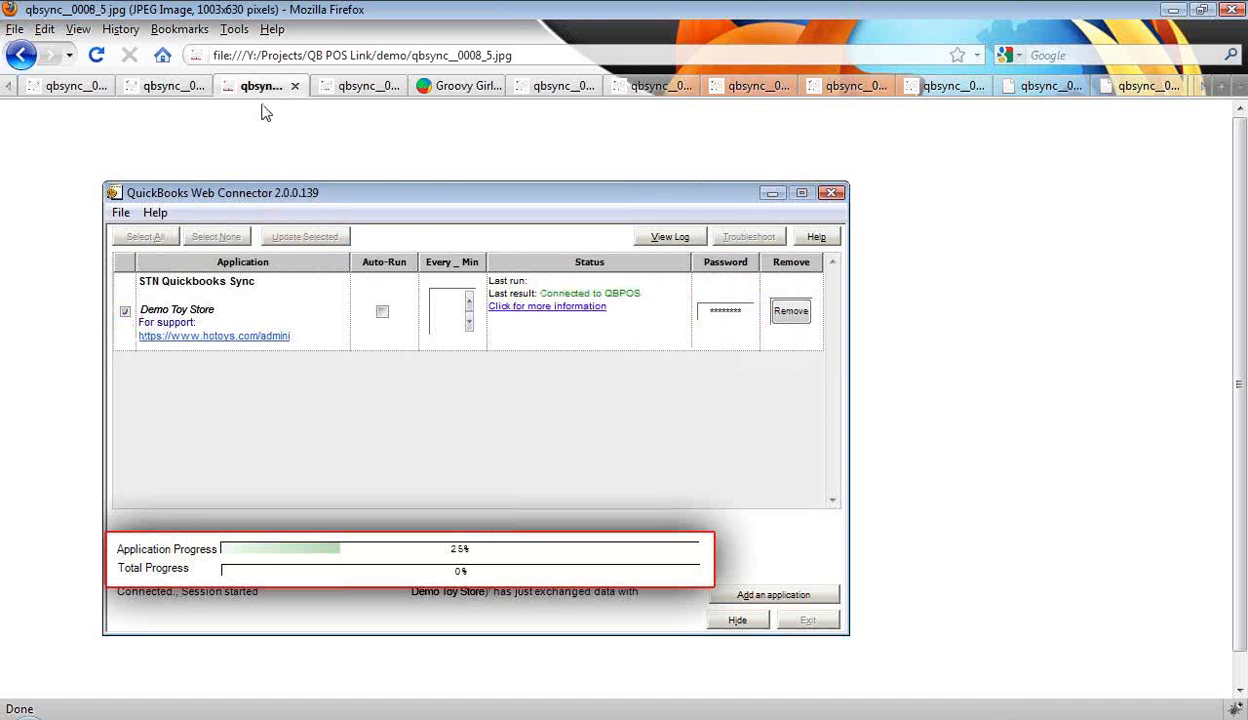
mouse_move(146, 560)
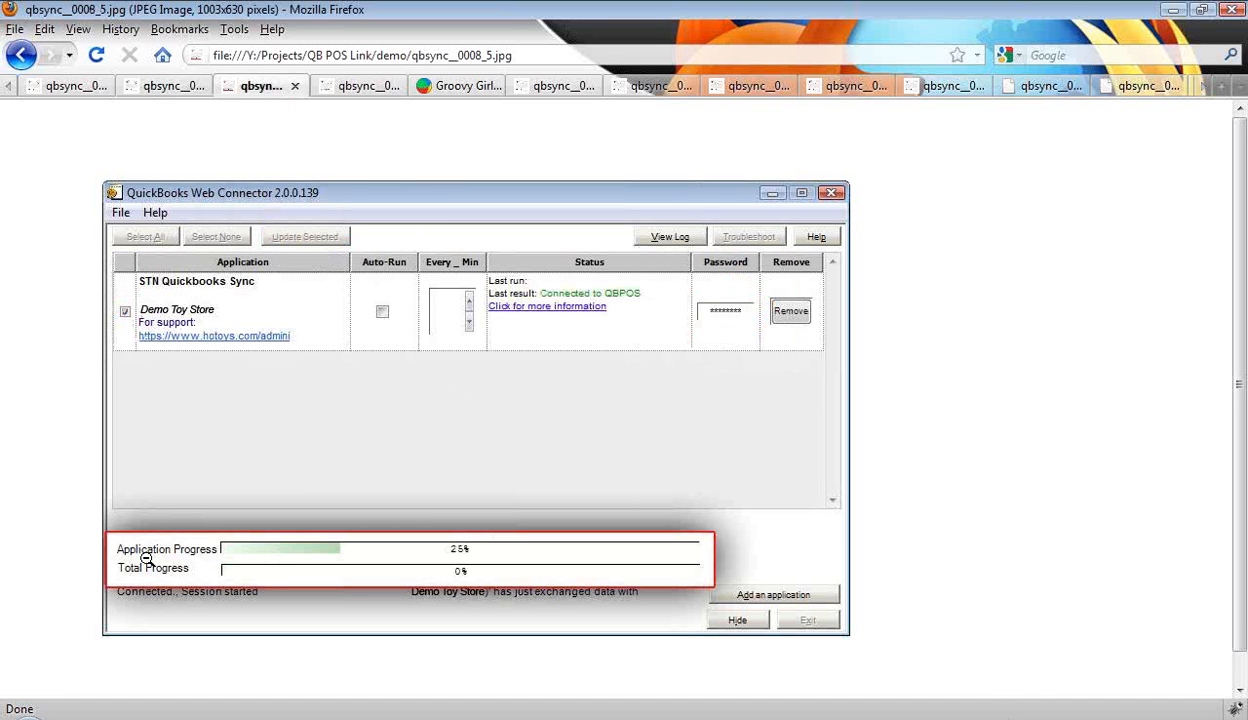
mouse_move(312, 552)
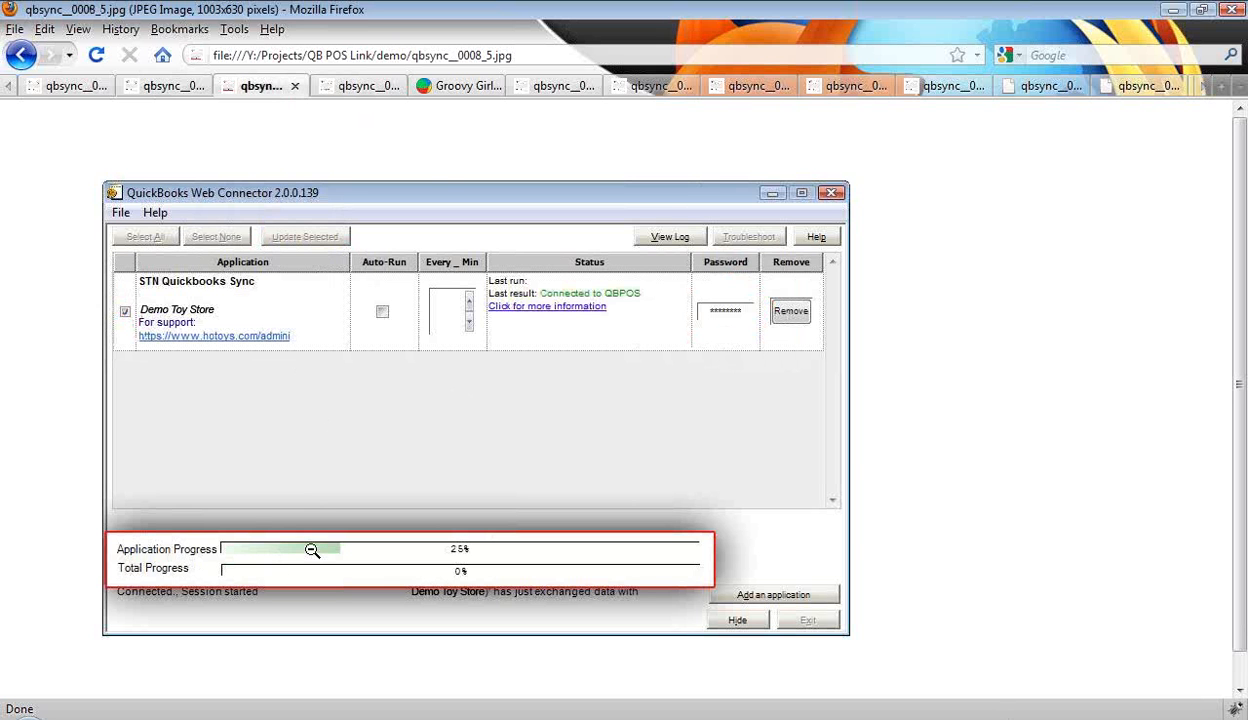
mouse_move(532, 560)
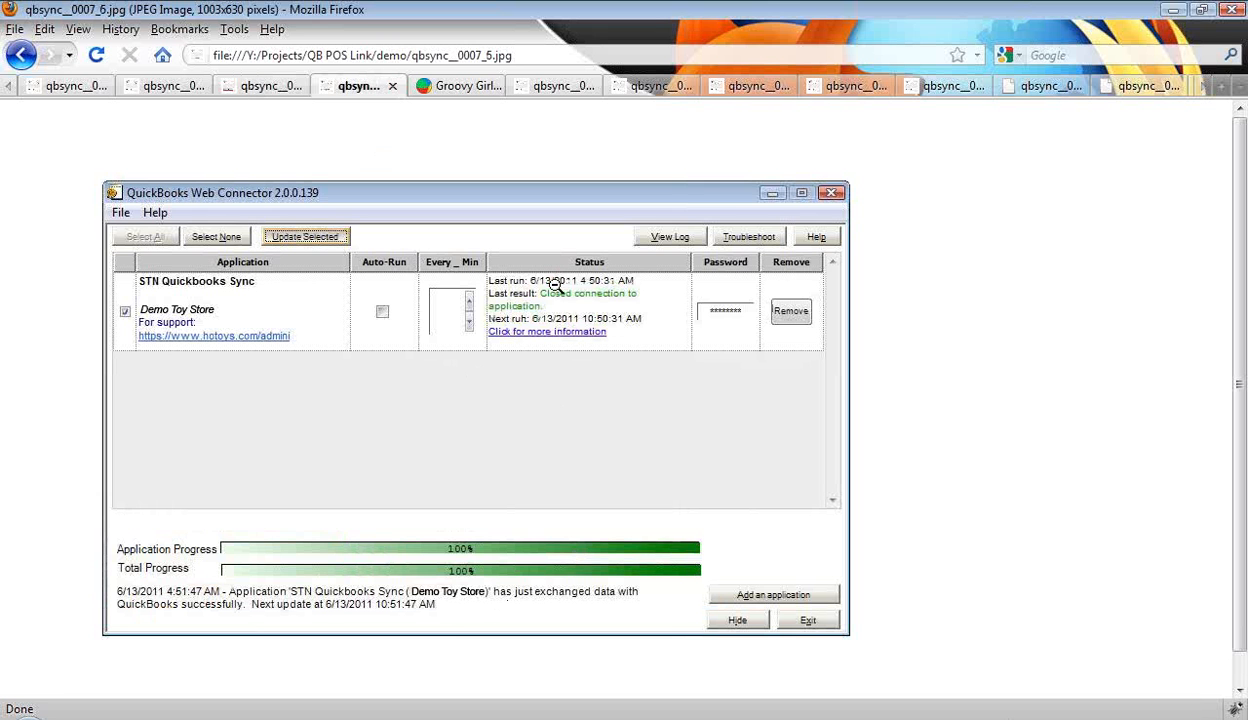
mouse_move(452, 110)
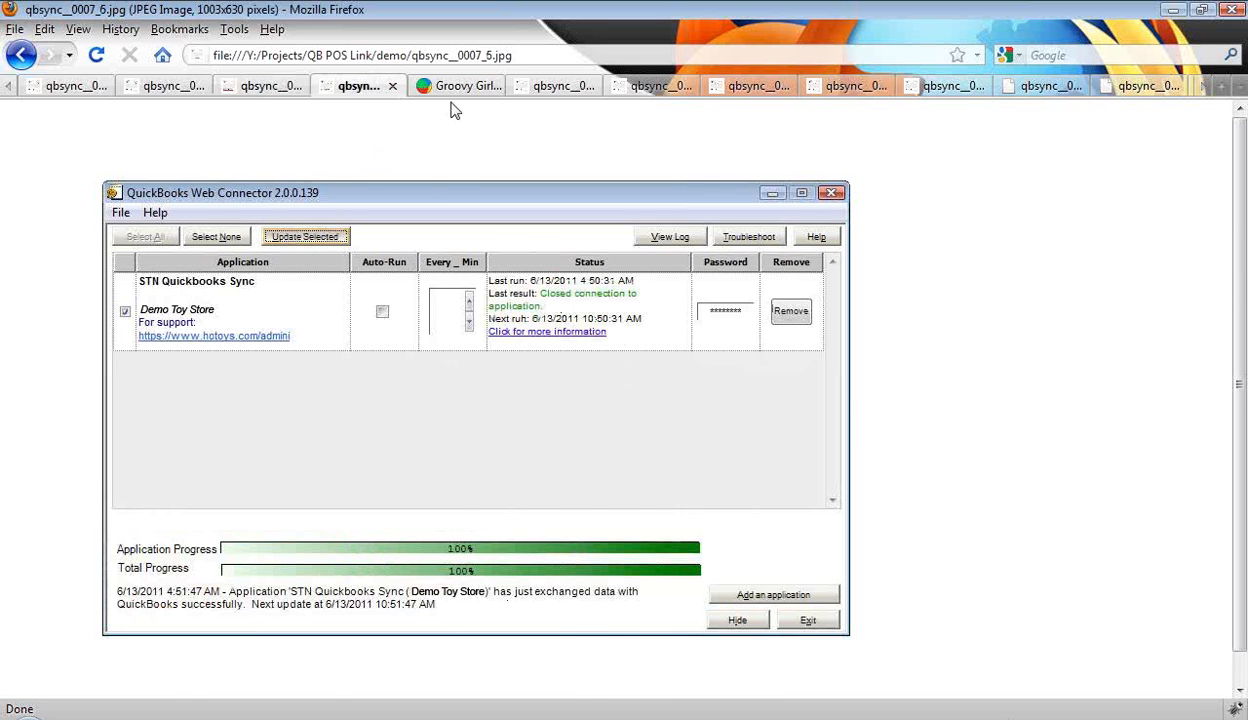
After the sync reaches 100%, bring back the Groovy Girls Isadora product page.
click(456, 84)
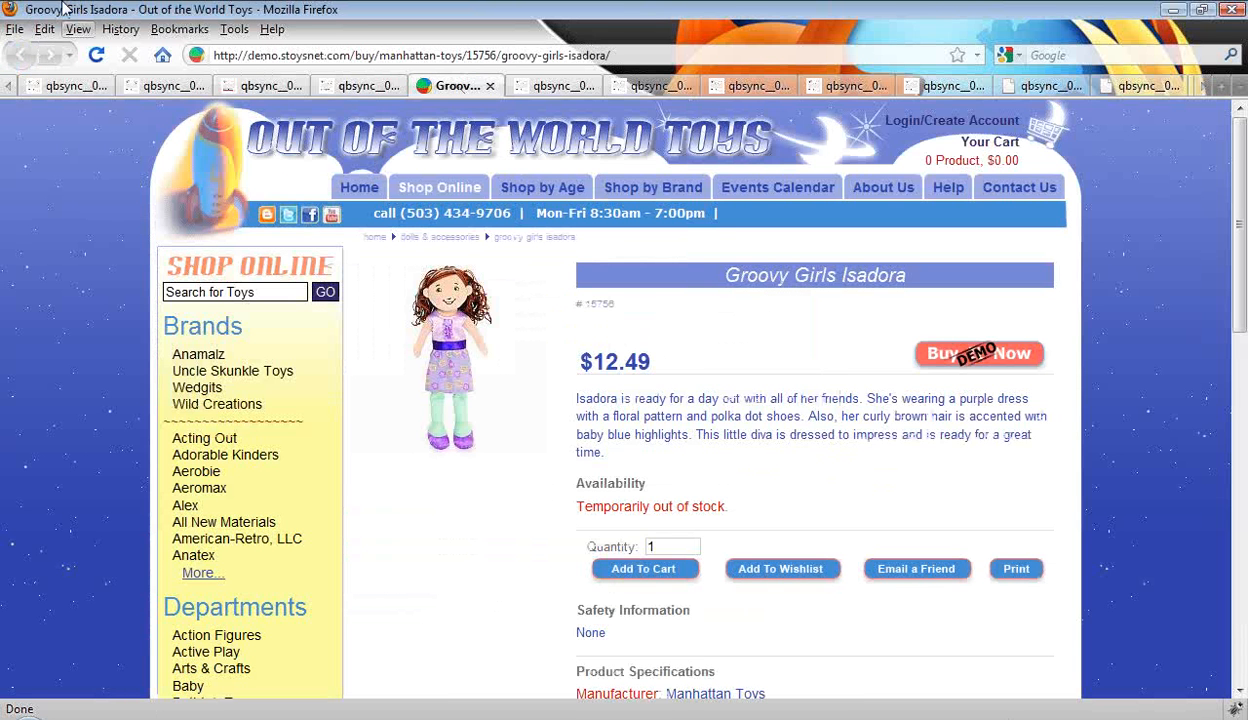
Reload the Groovy Girls Isadora page so it shows $12.99 and Currently In Stock.
click(96, 56)
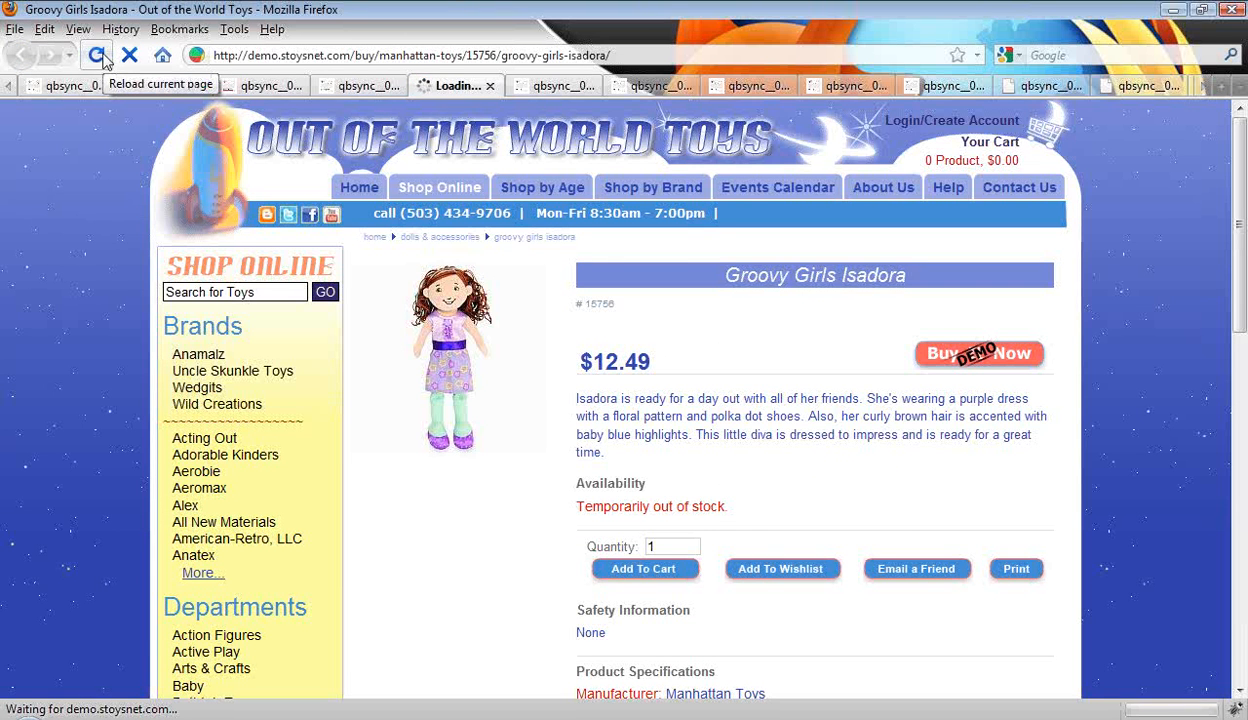
click(96, 56)
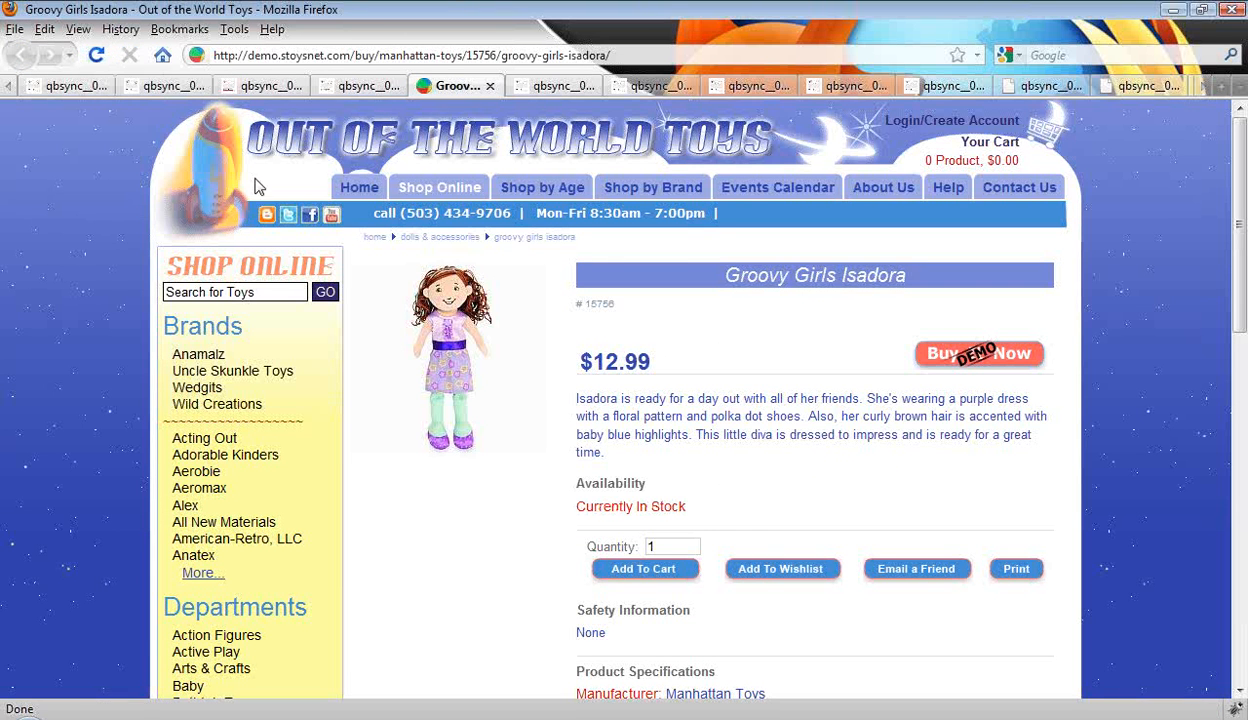
mouse_move(714, 524)
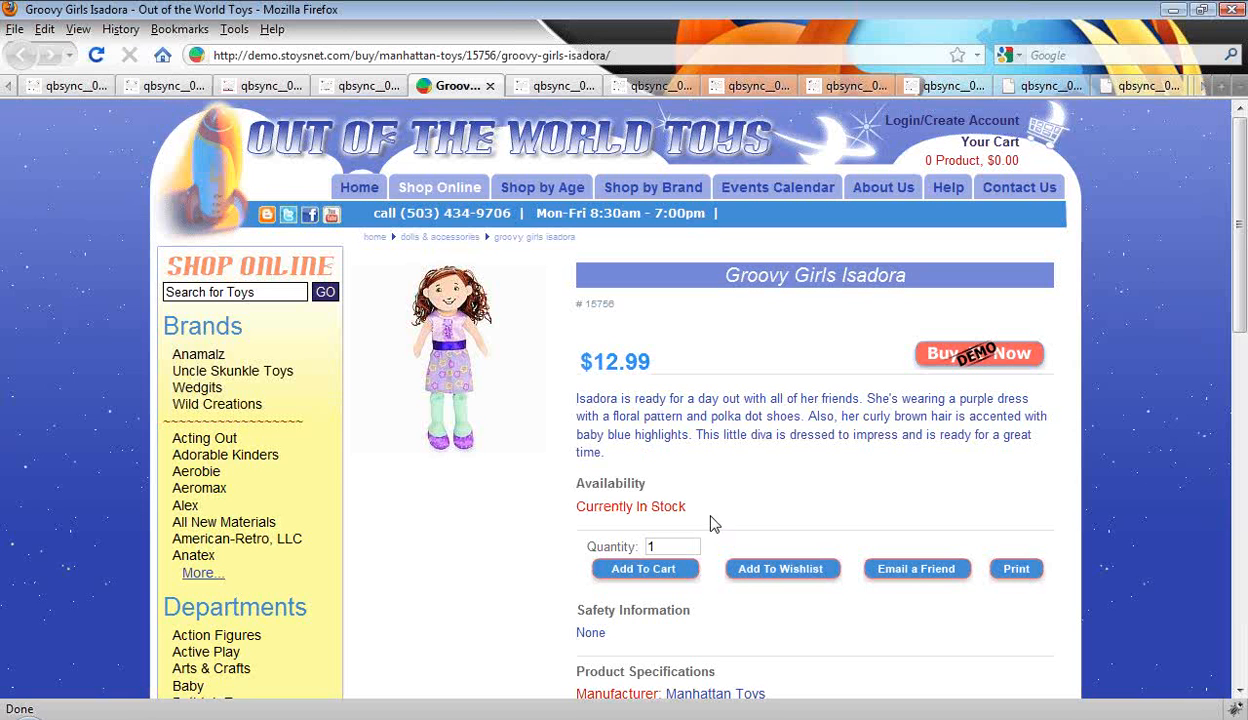
mouse_move(690, 520)
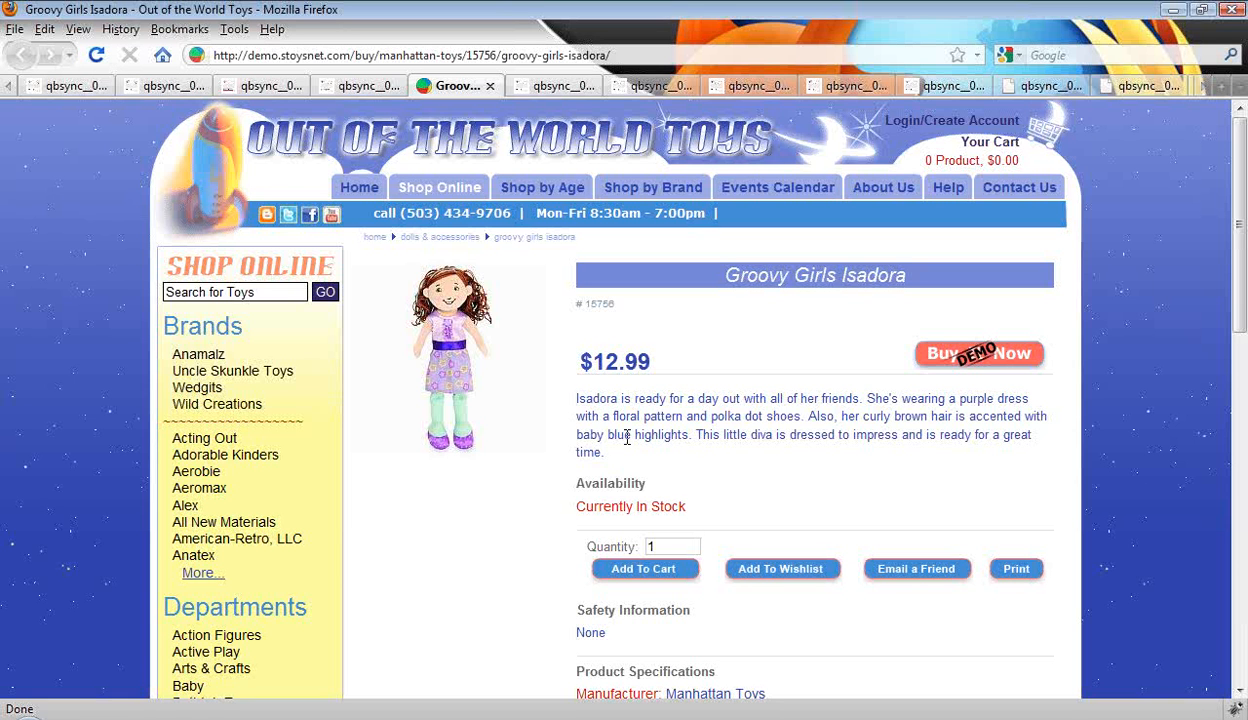
mouse_move(620, 312)
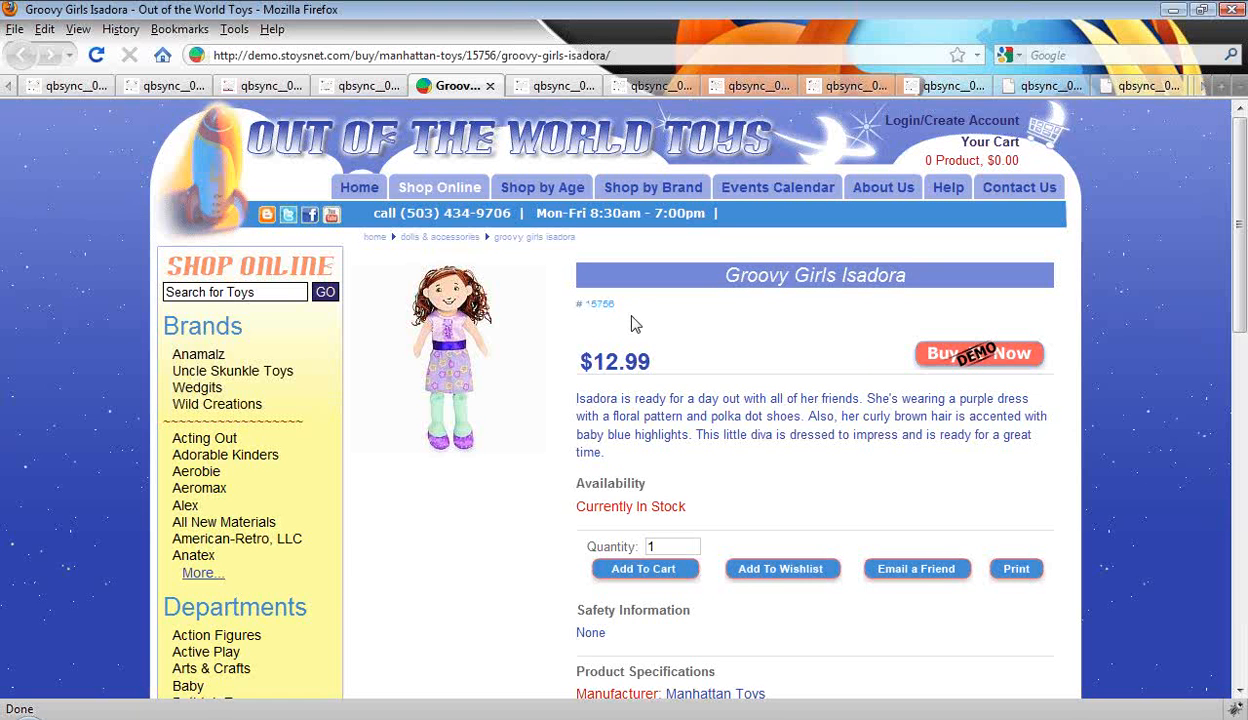
mouse_move(688, 334)
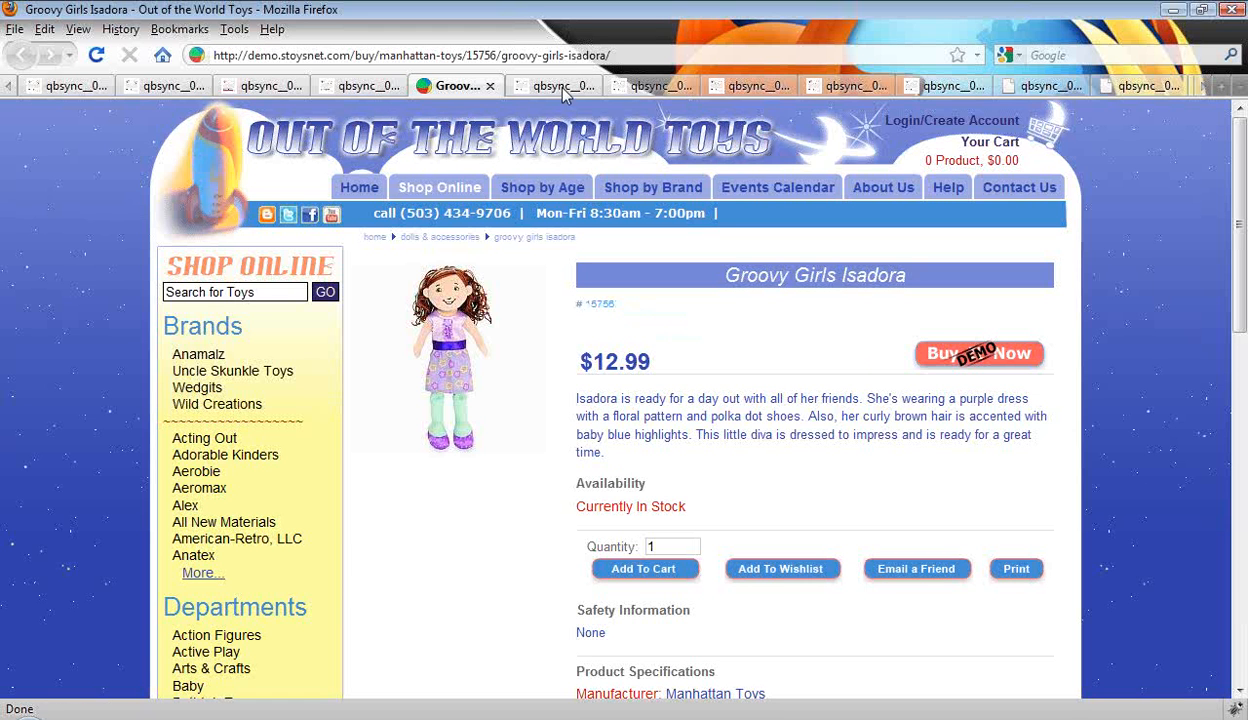
Show the Web Connector with Auto-Run every 360 minutes and a new sync, then move to the POS item list.
click(550, 84)
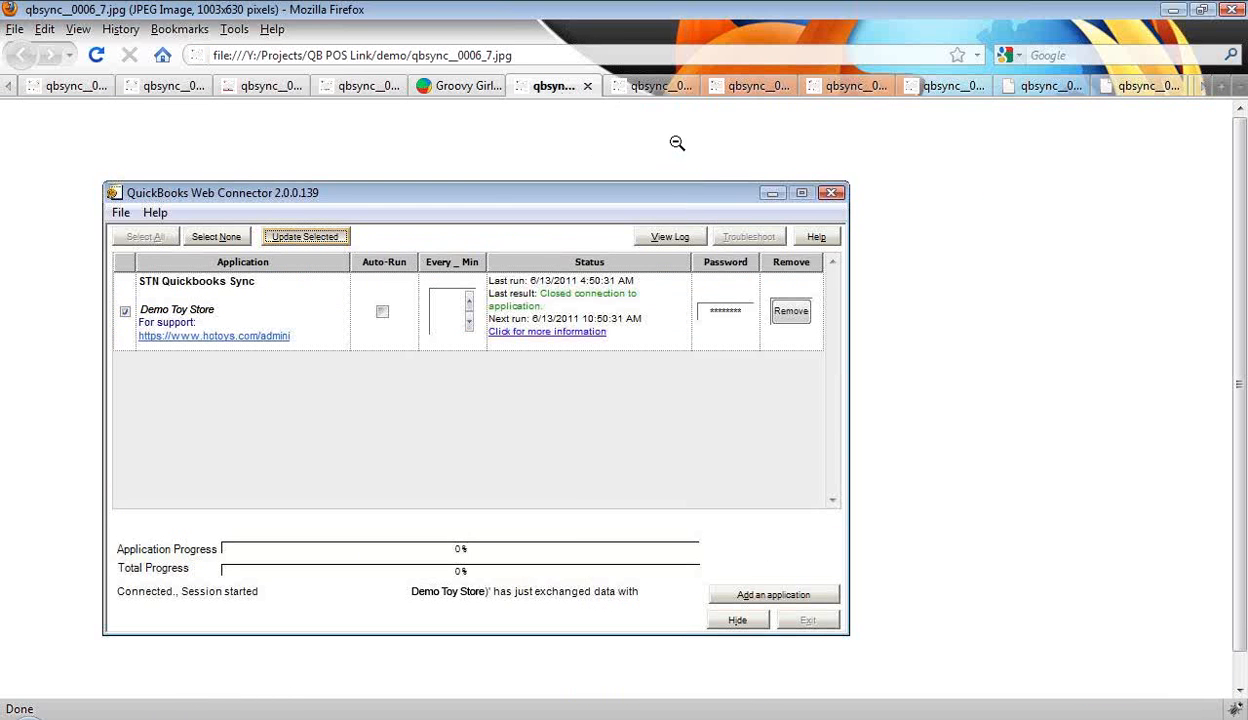
mouse_move(440, 238)
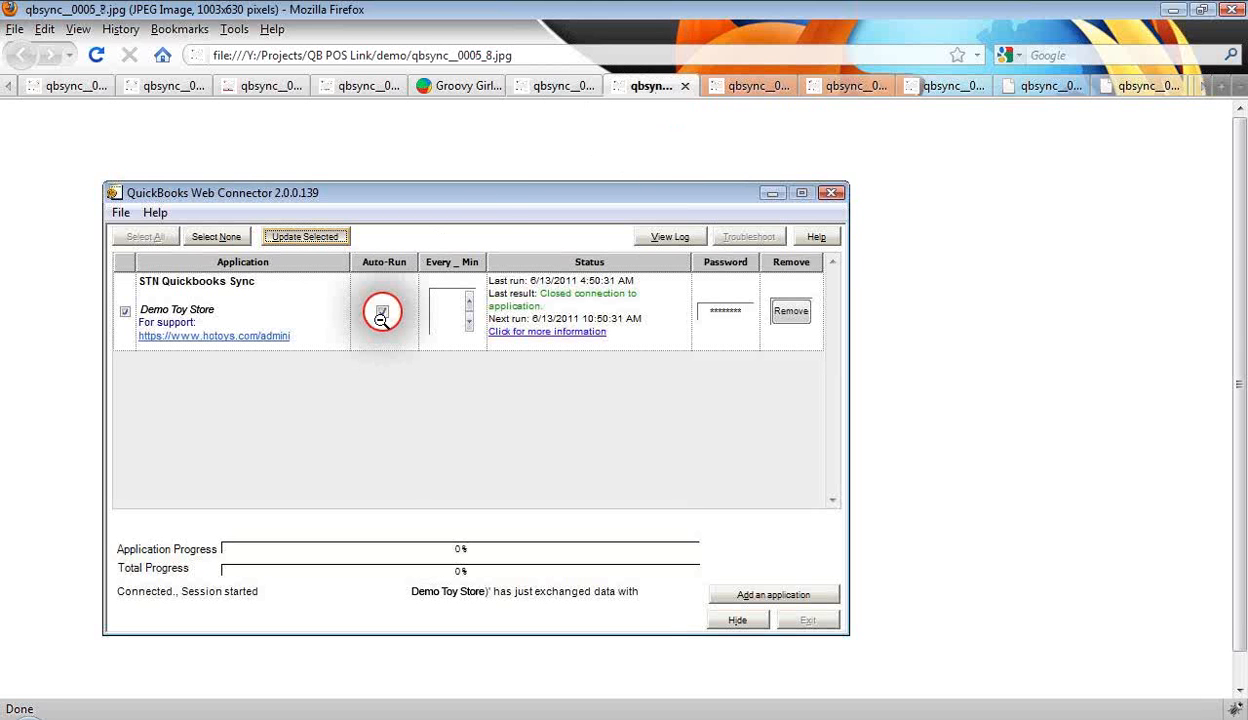
click(382, 312)
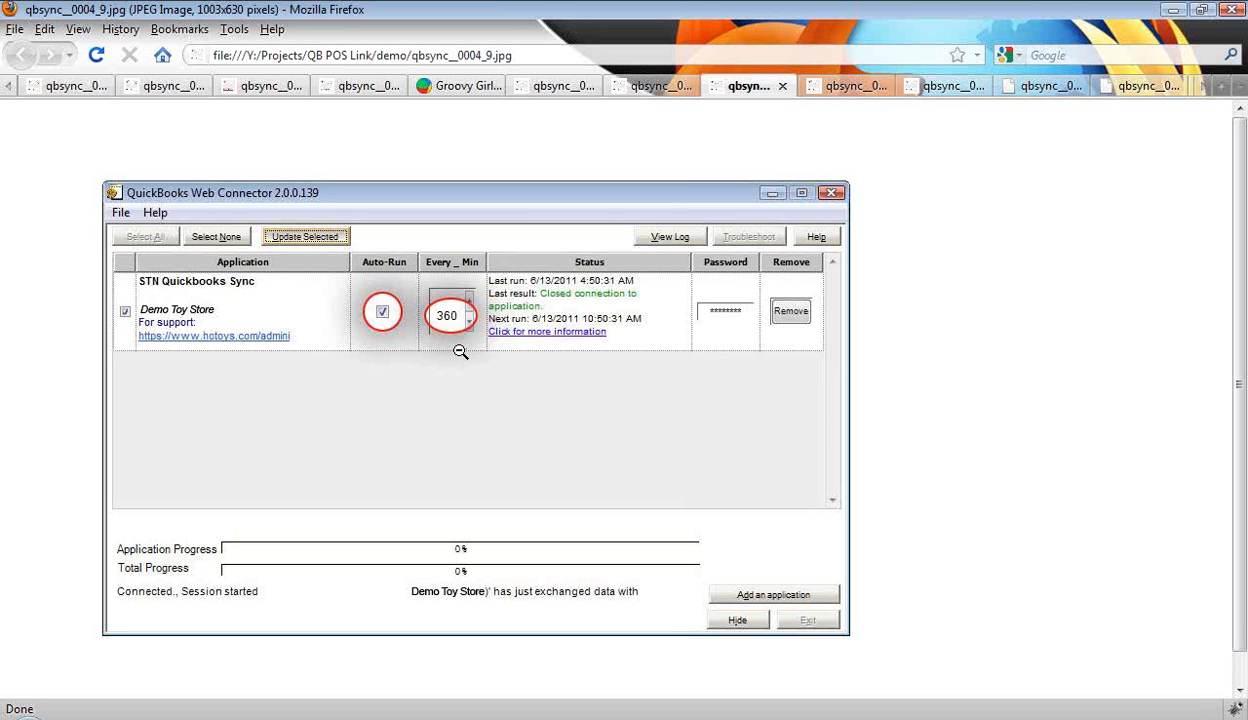
mouse_move(486, 370)
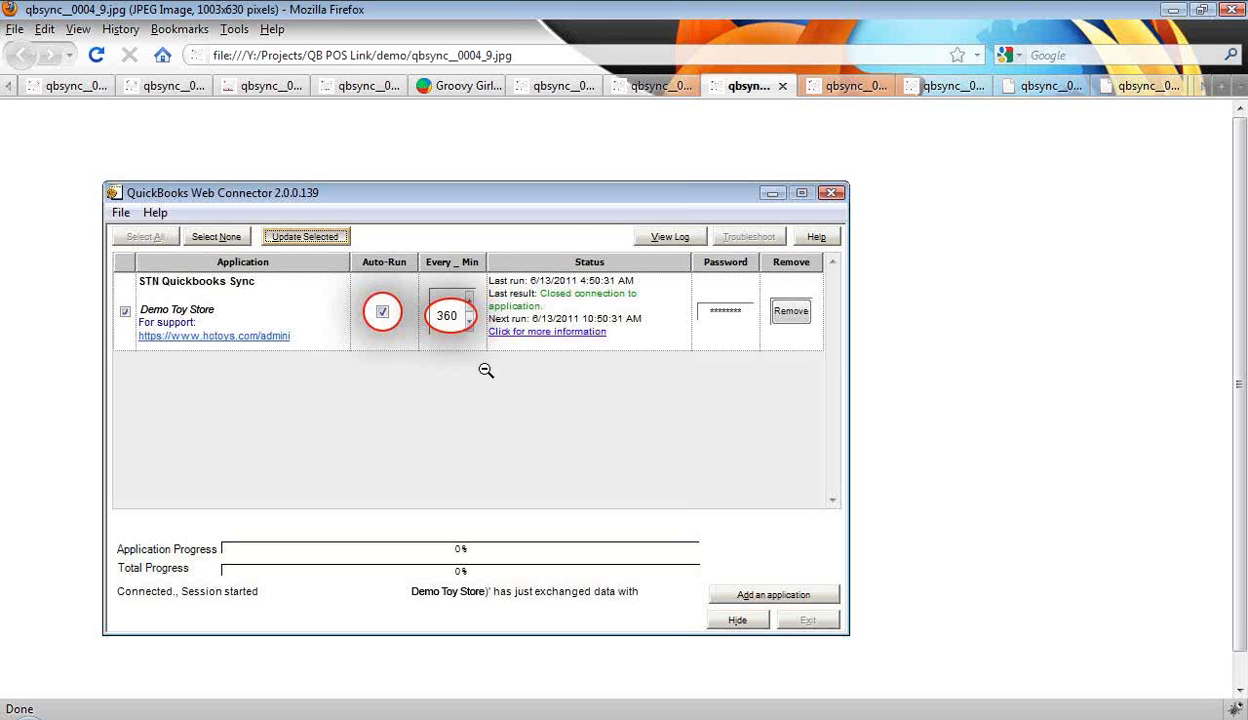
mouse_move(856, 90)
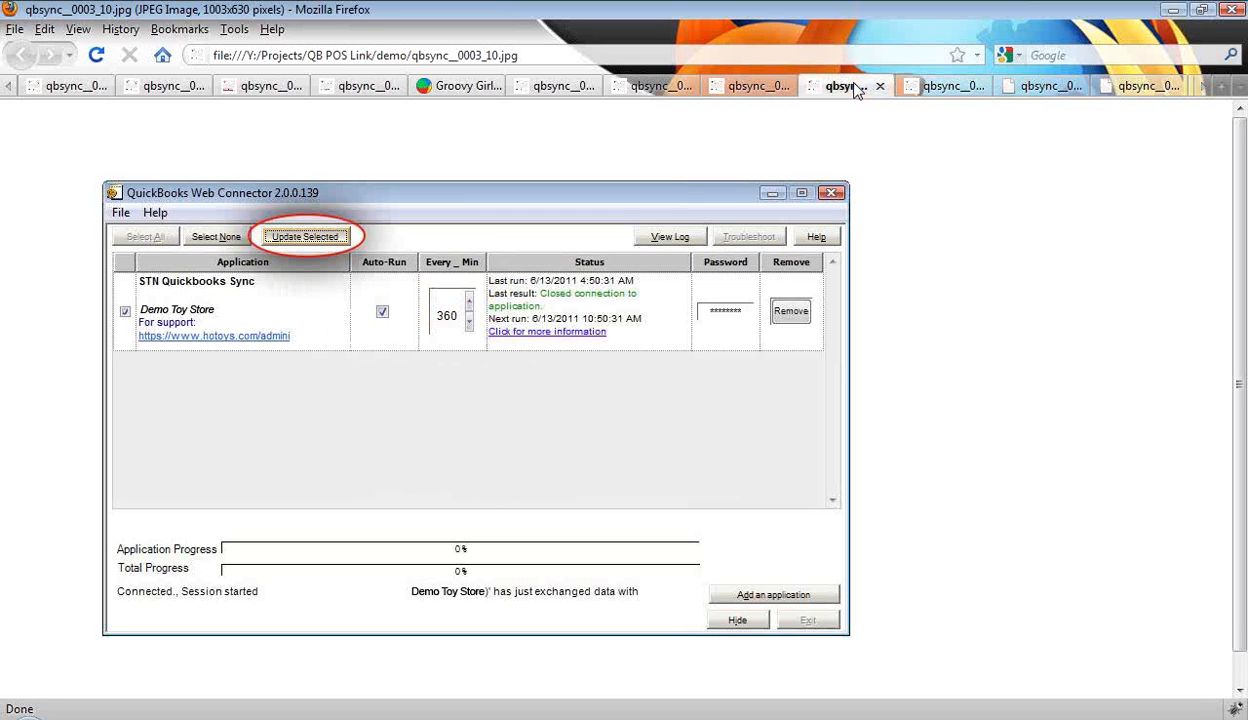
mouse_move(954, 104)
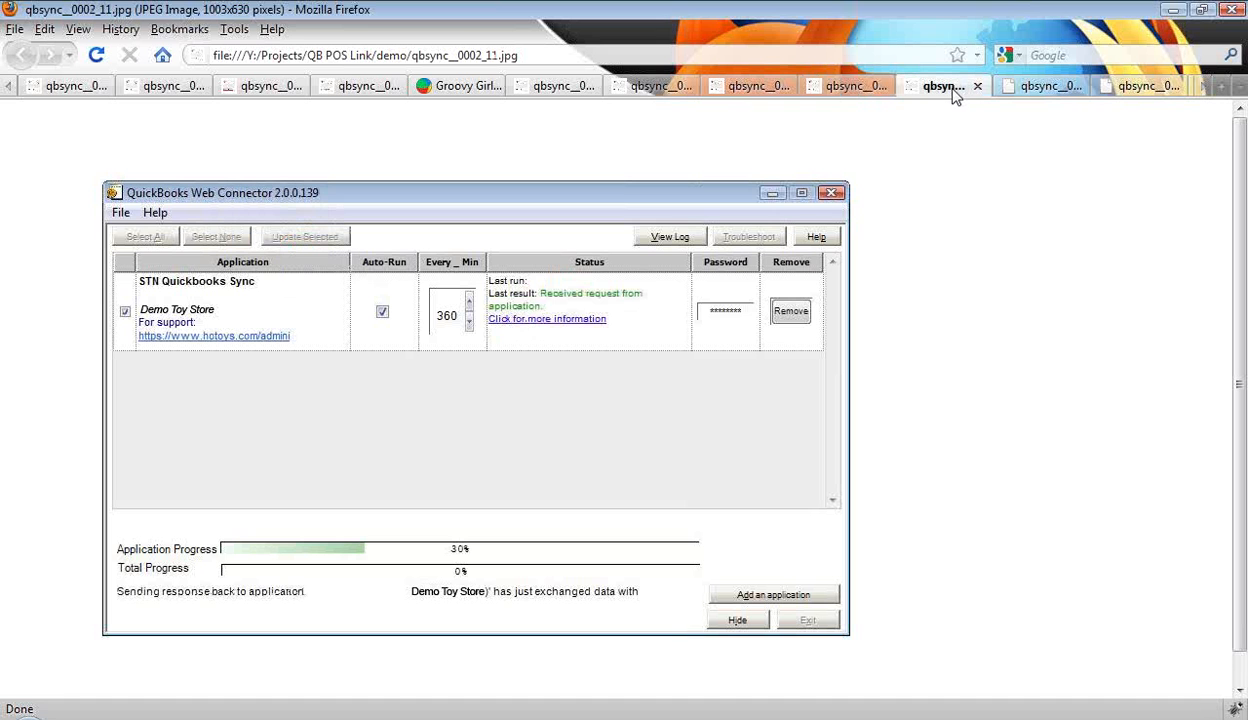
mouse_move(942, 84)
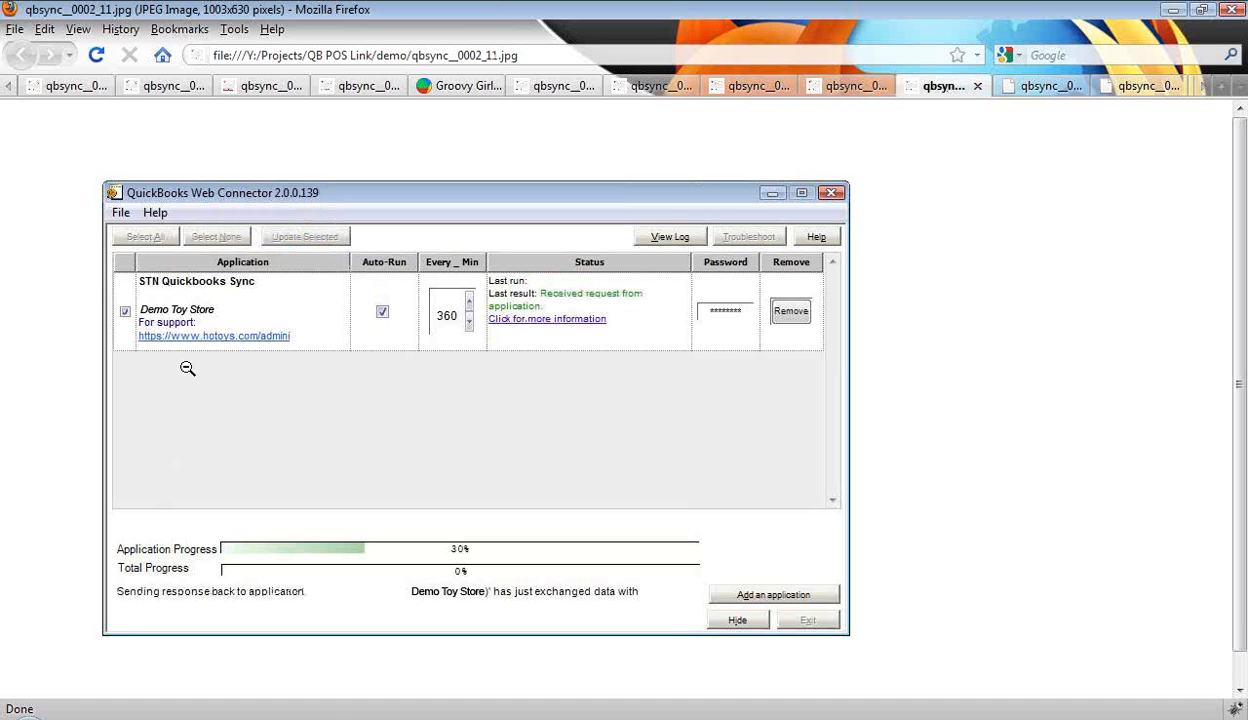
click(1040, 84)
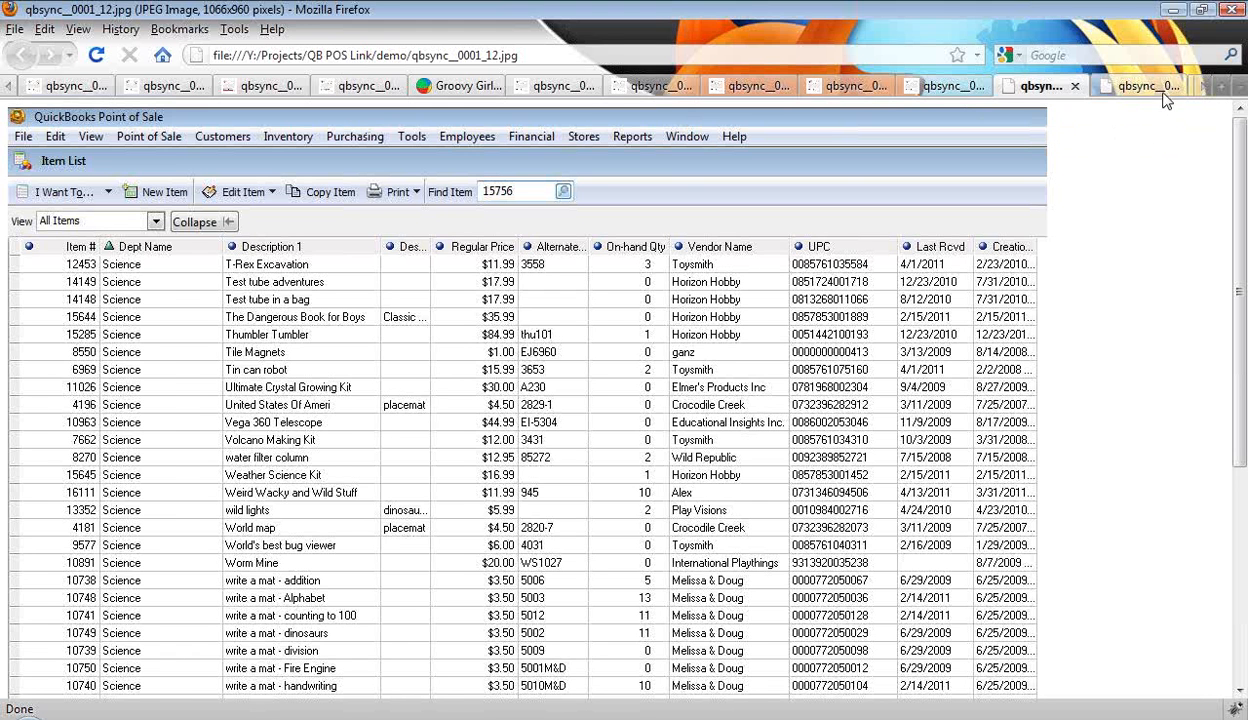
Show the Item List with Item #, Regular Price and On-hand Qty marked, then the POS Sync announcement page.
click(1140, 84)
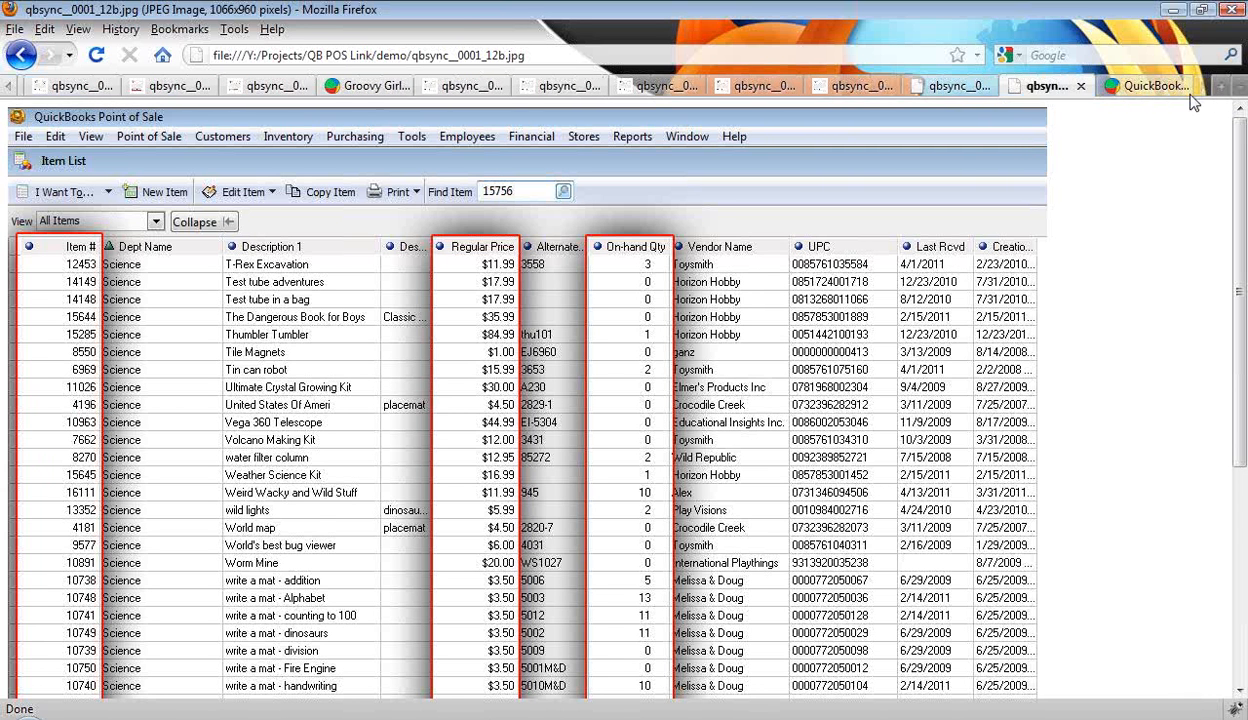
click(1144, 84)
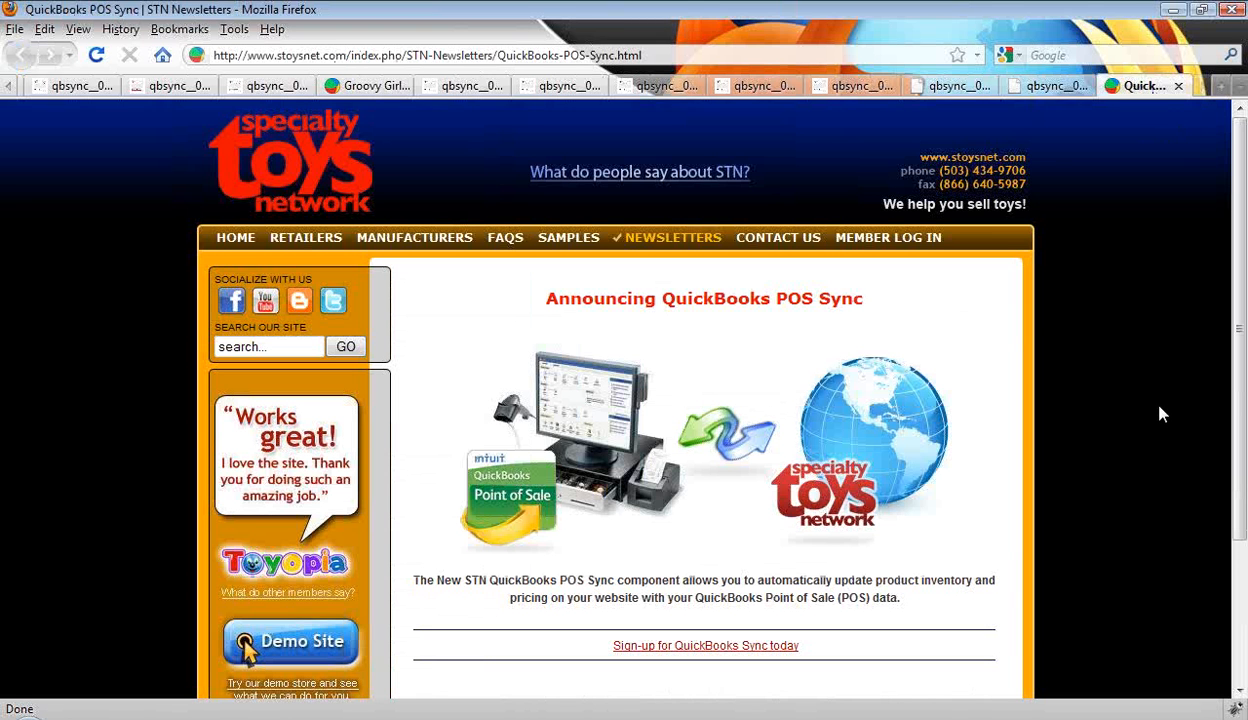
mouse_move(1166, 484)
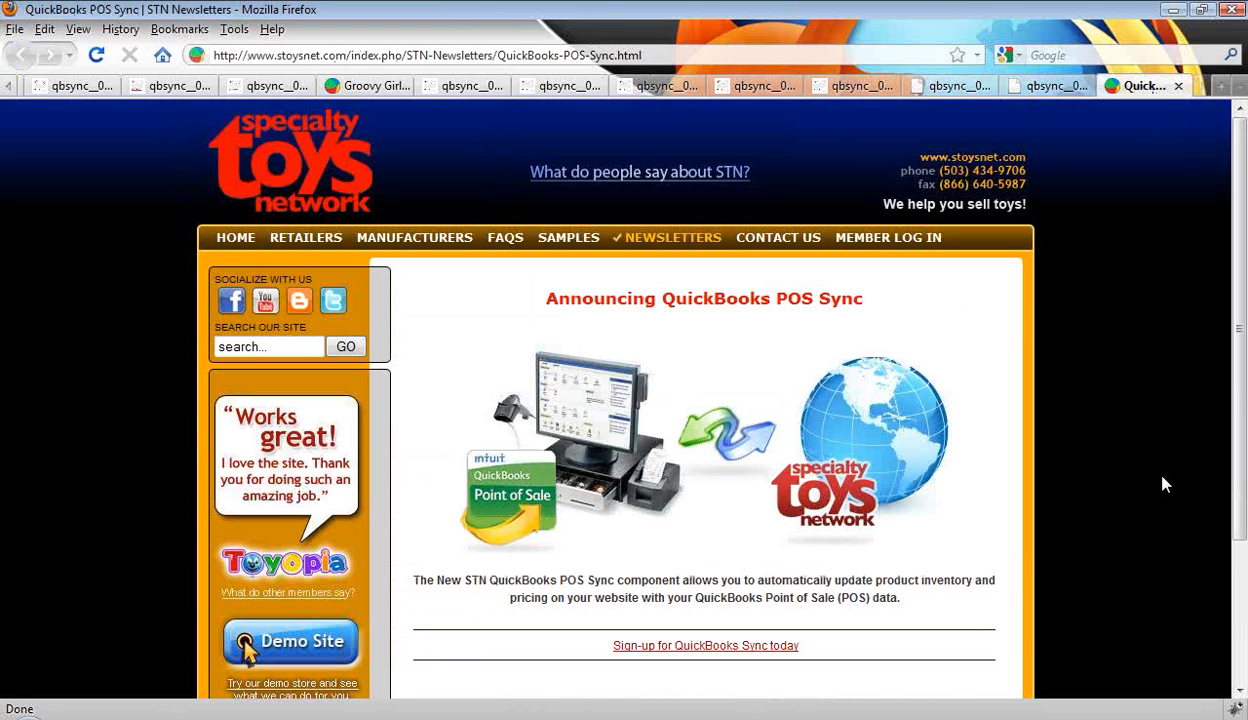